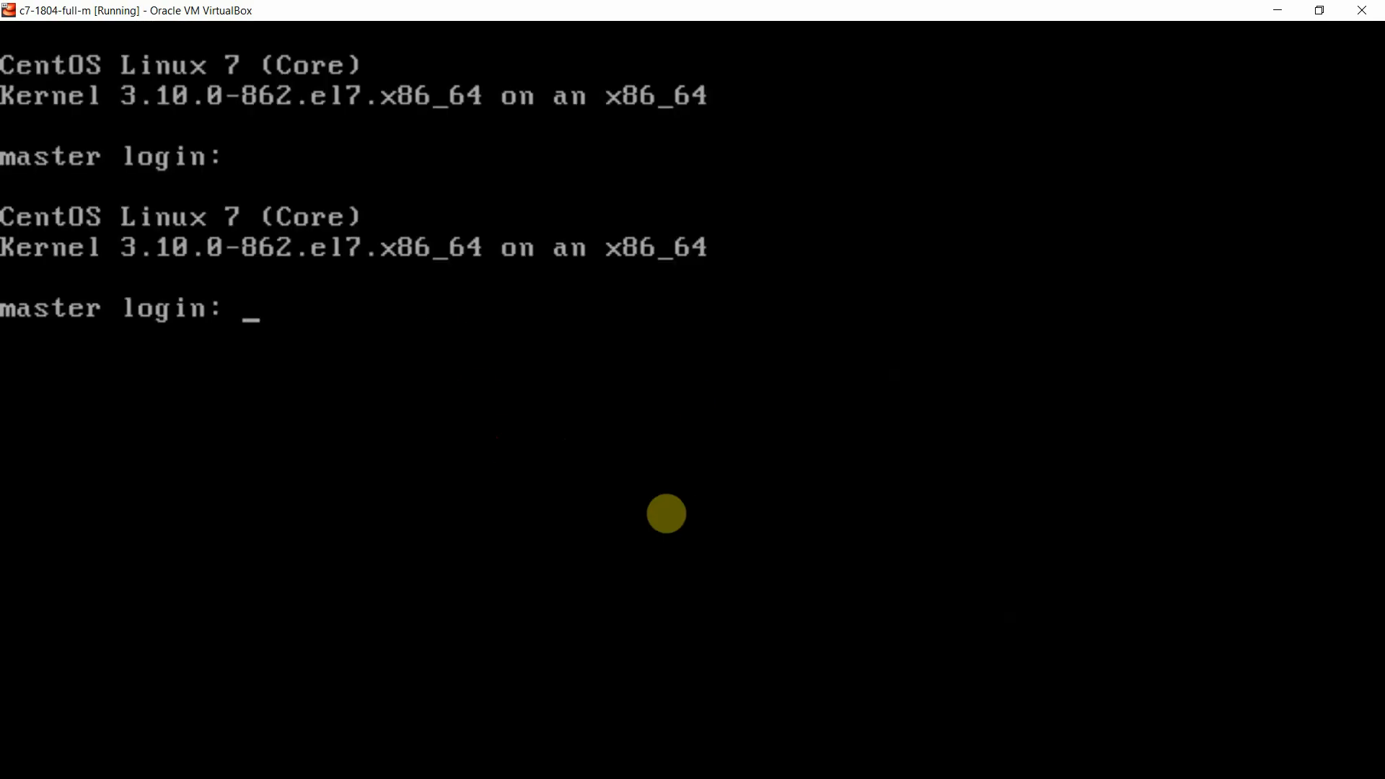
Step: Log in to the CentOS console as user vipin to reach the shell prompt
text(vipin)
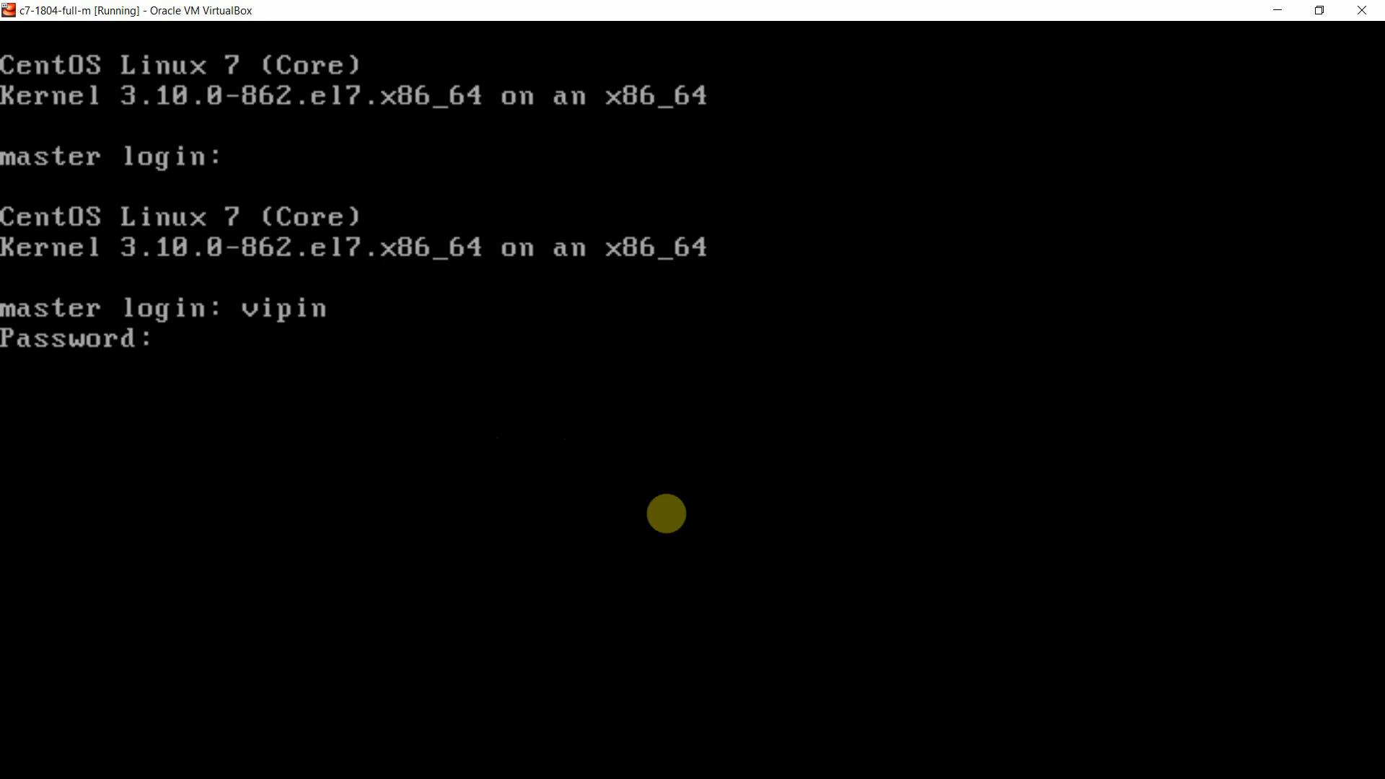
key(Enter)
text(ls)
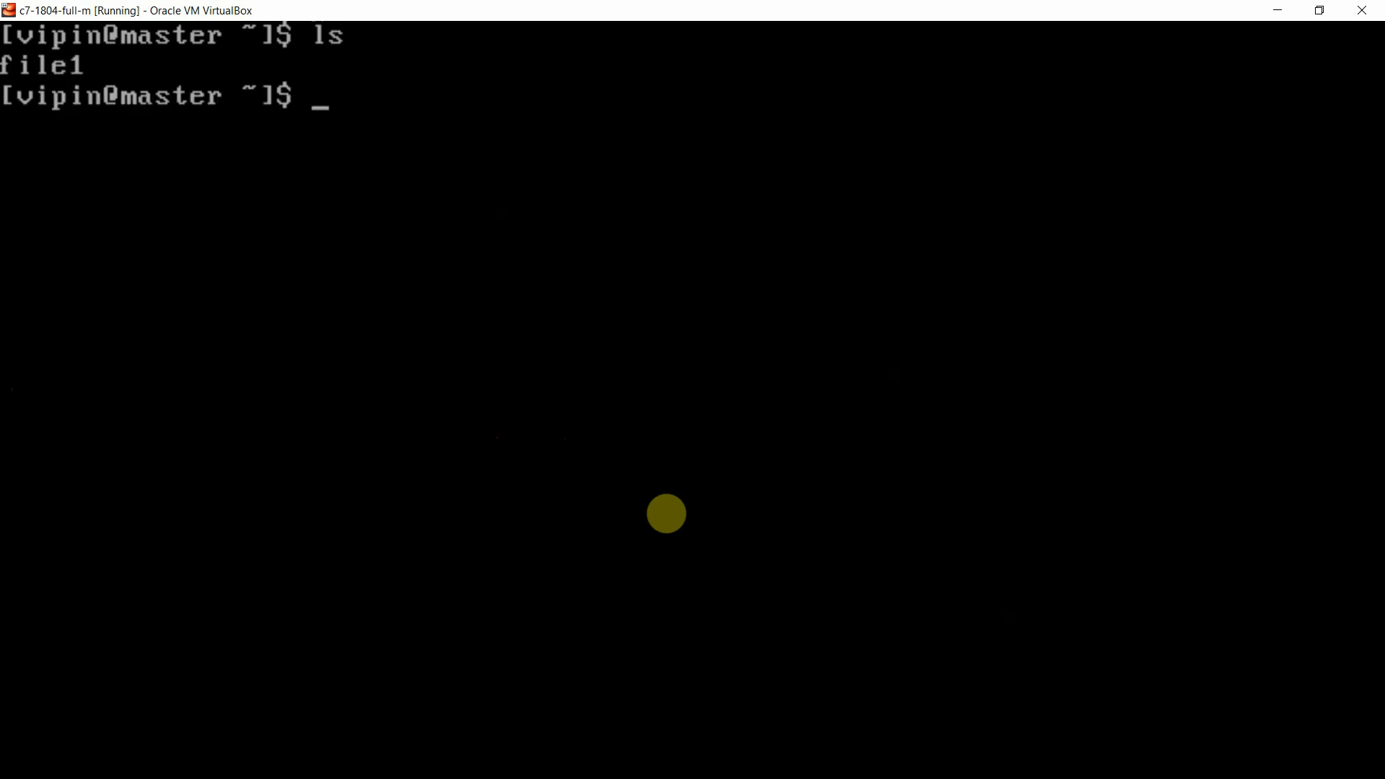
Step: Create file2 with cat >file2 containing the single line hello, ending input with Ctrl+D
text(cat)
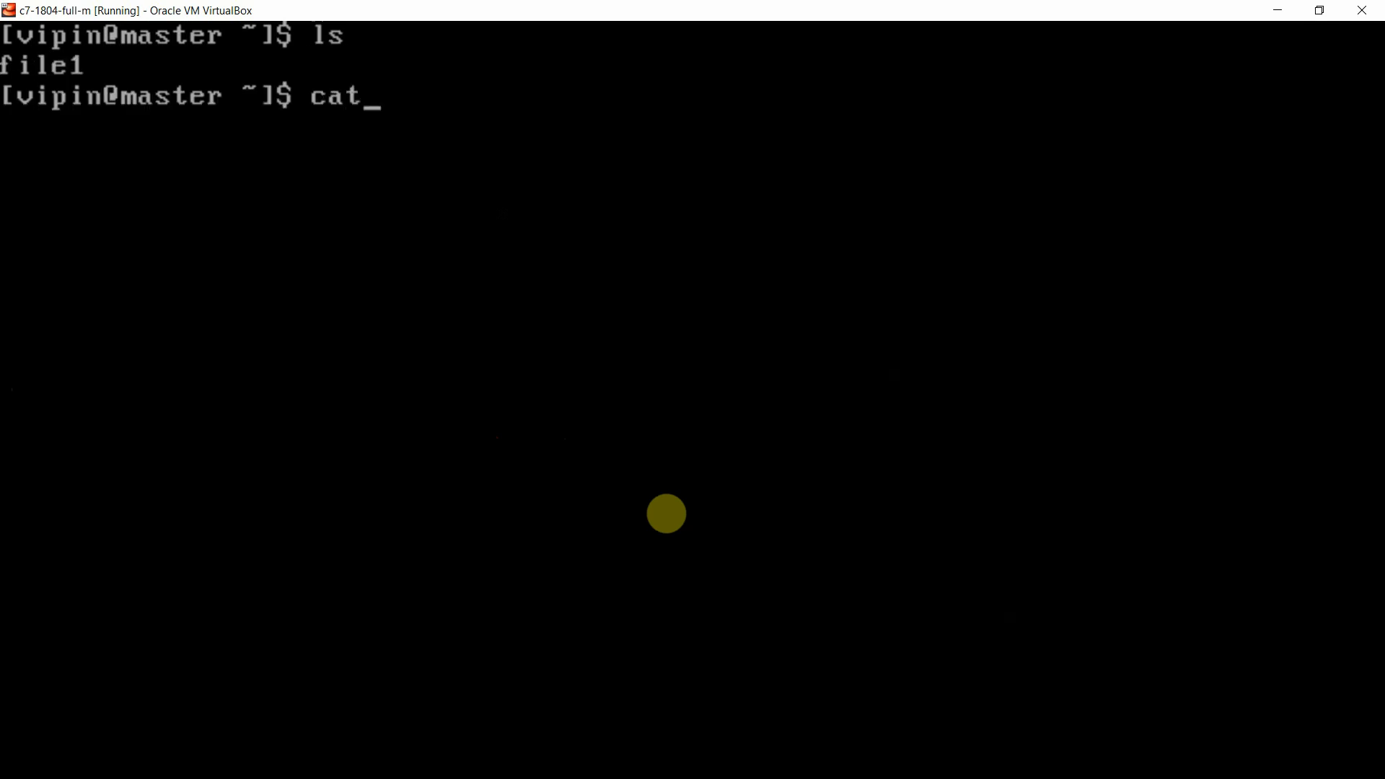
text(>)
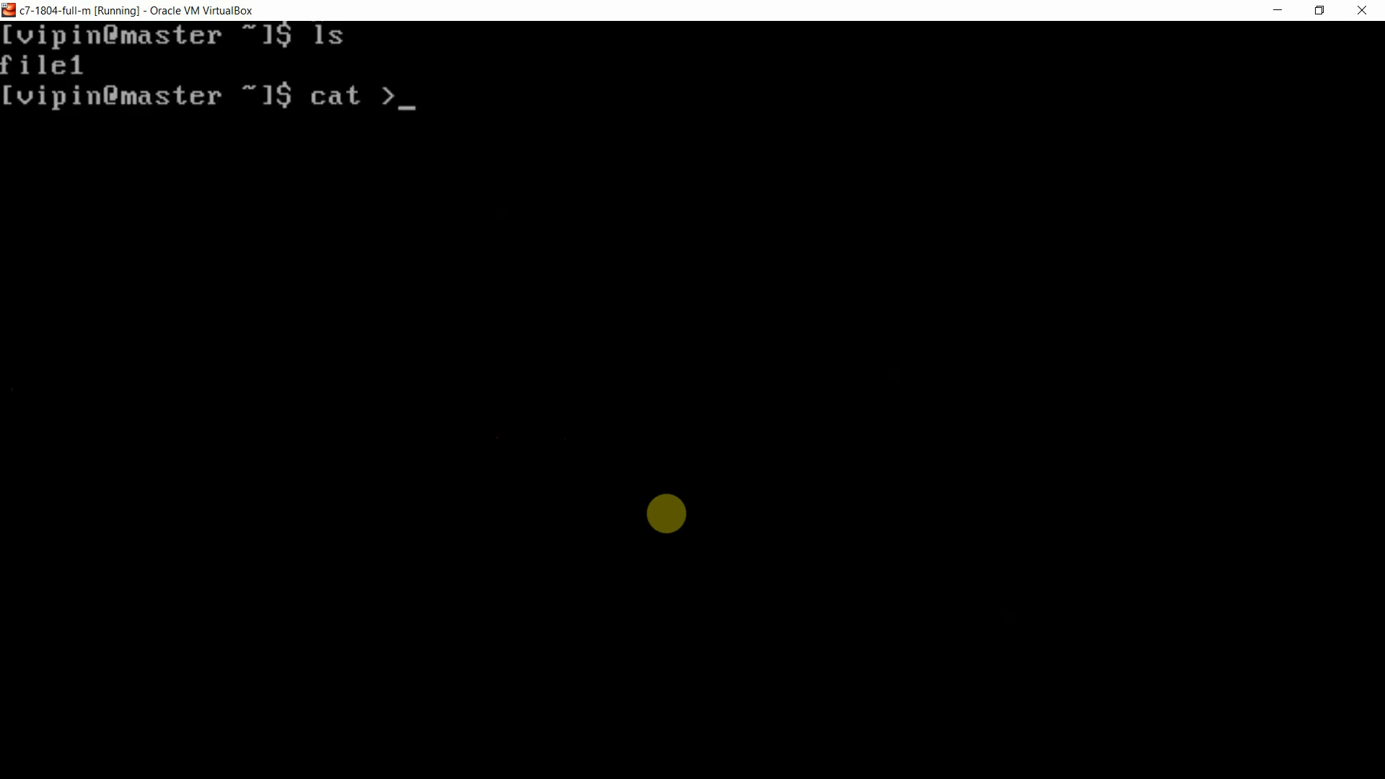
text(file2)
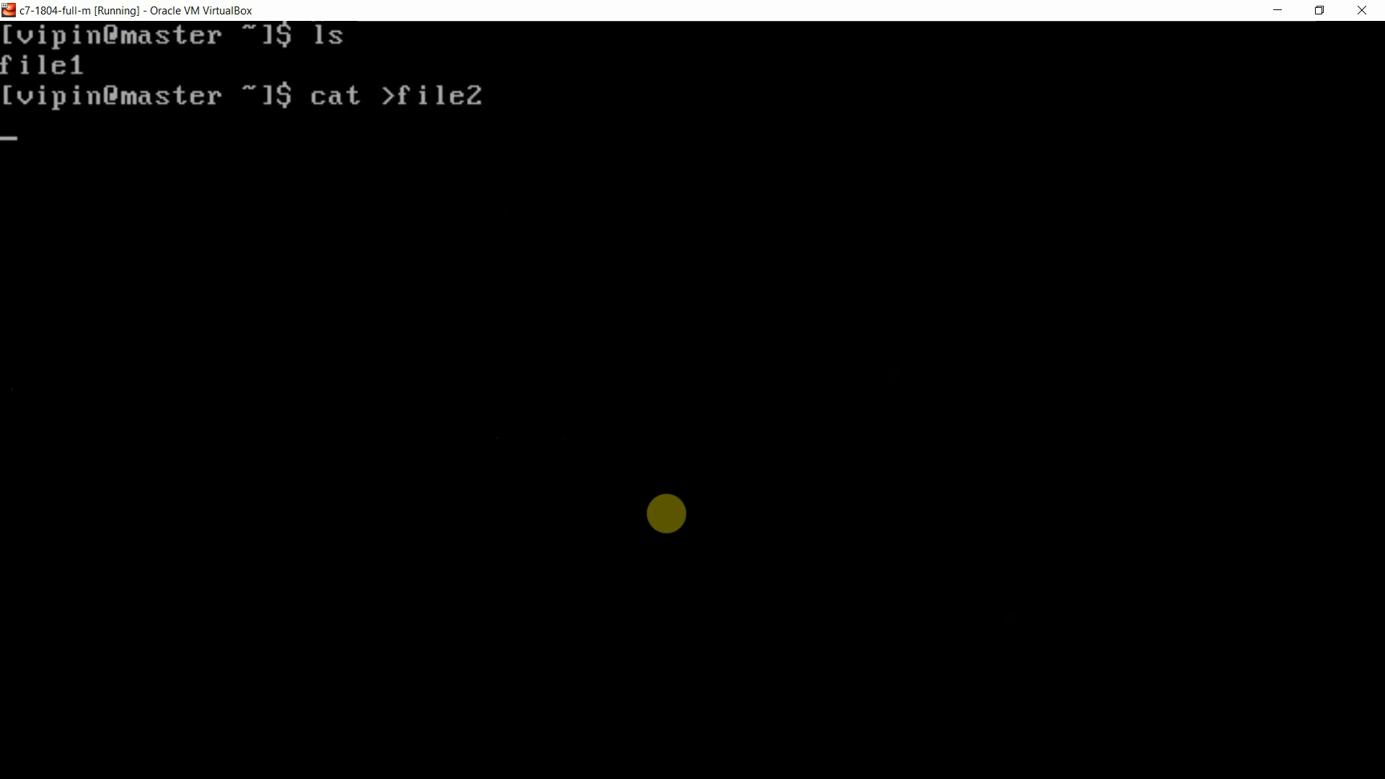
text(hello)
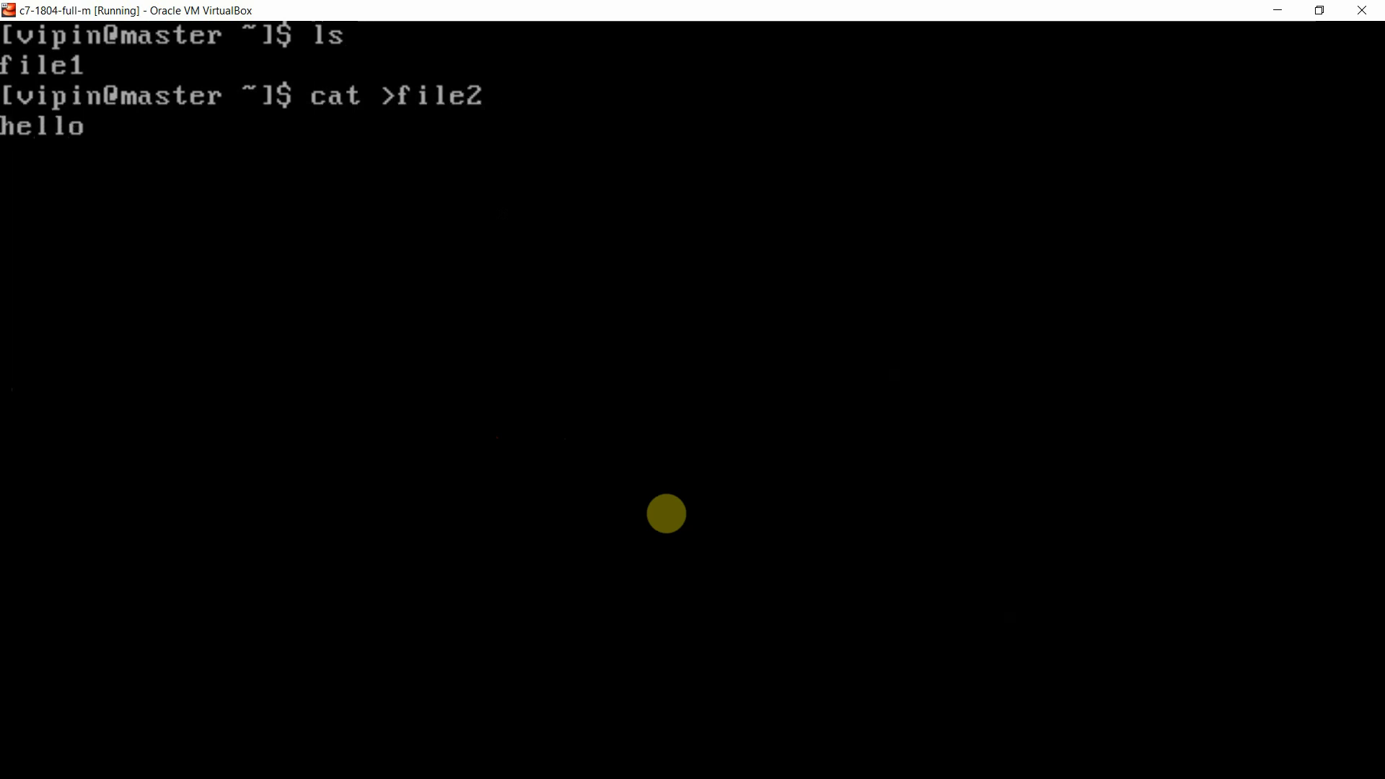
key(enter)
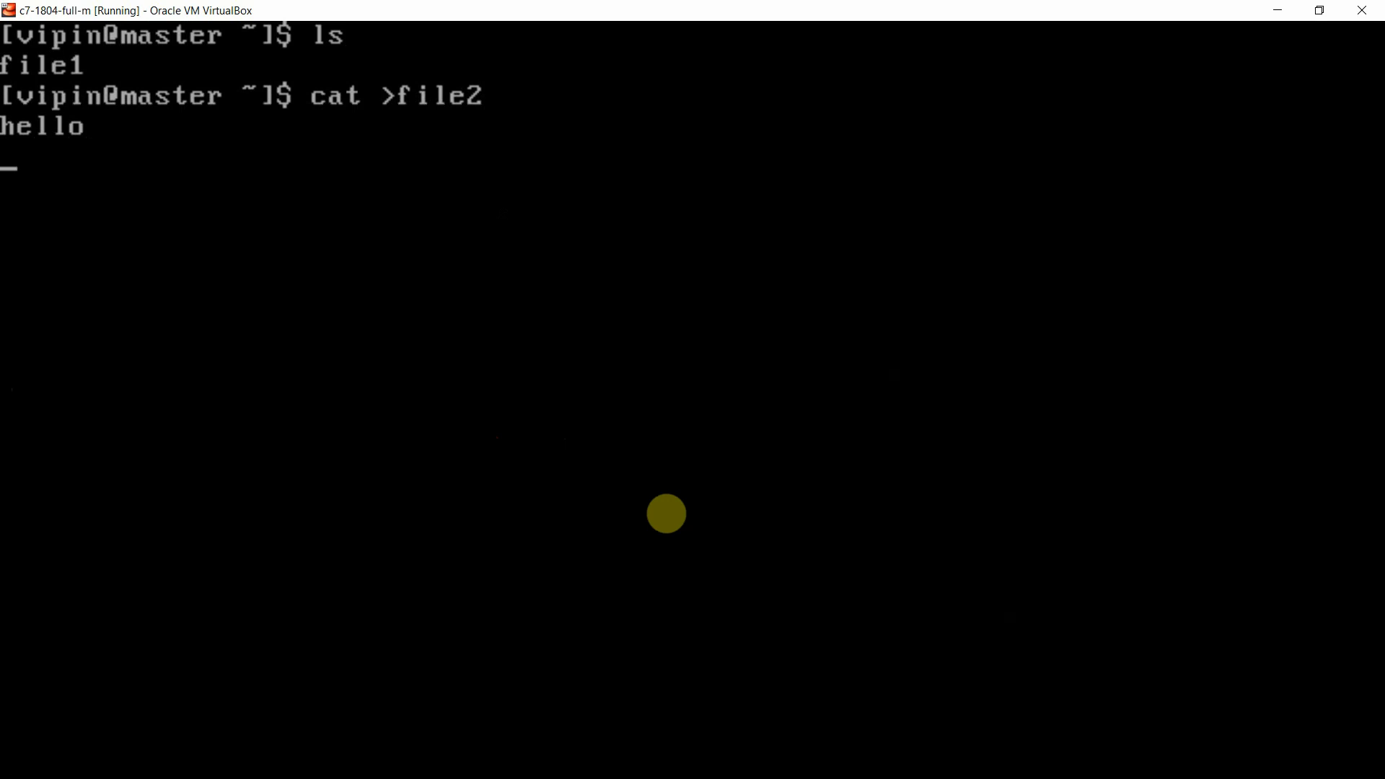
key(ctrl+d)
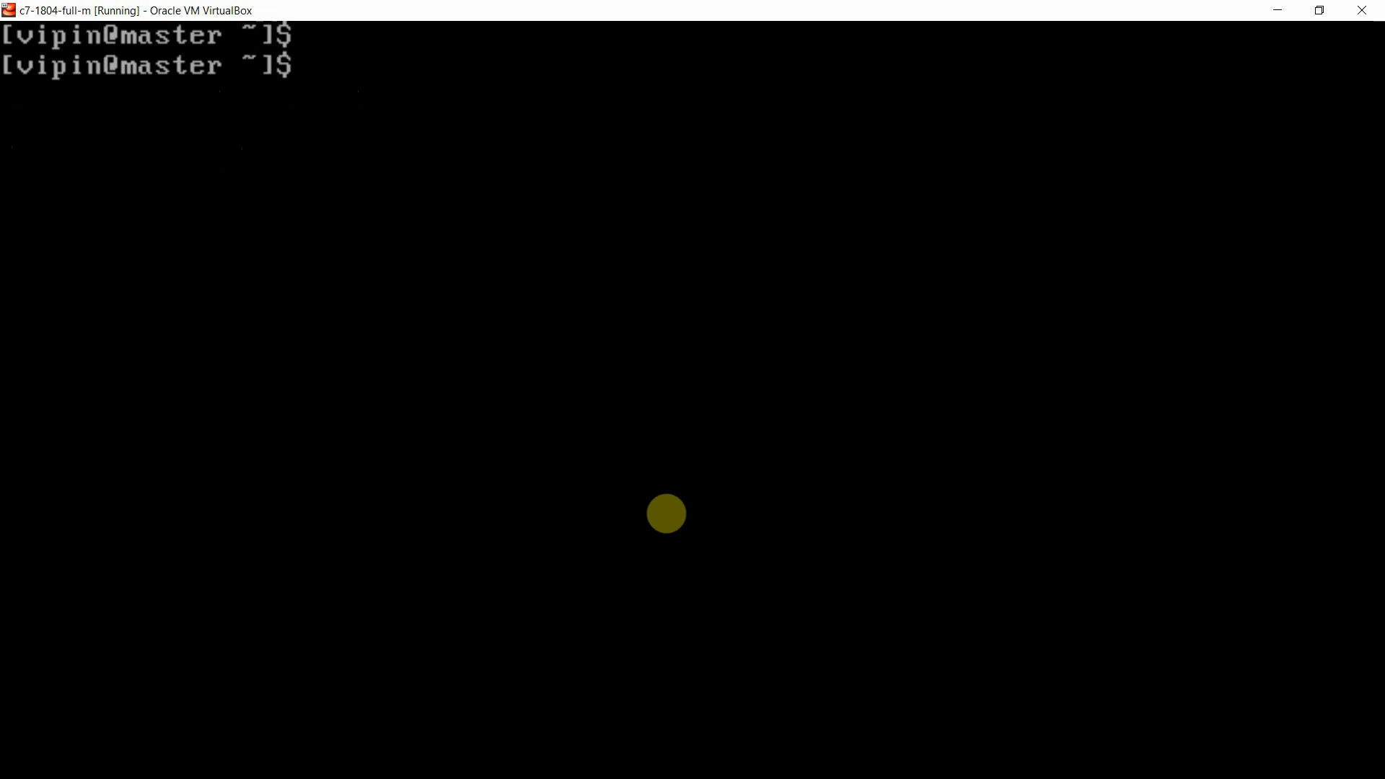
Step: Display file2 (hello) with cat, then show the current directory /home/vipin with pwd
text(cat)
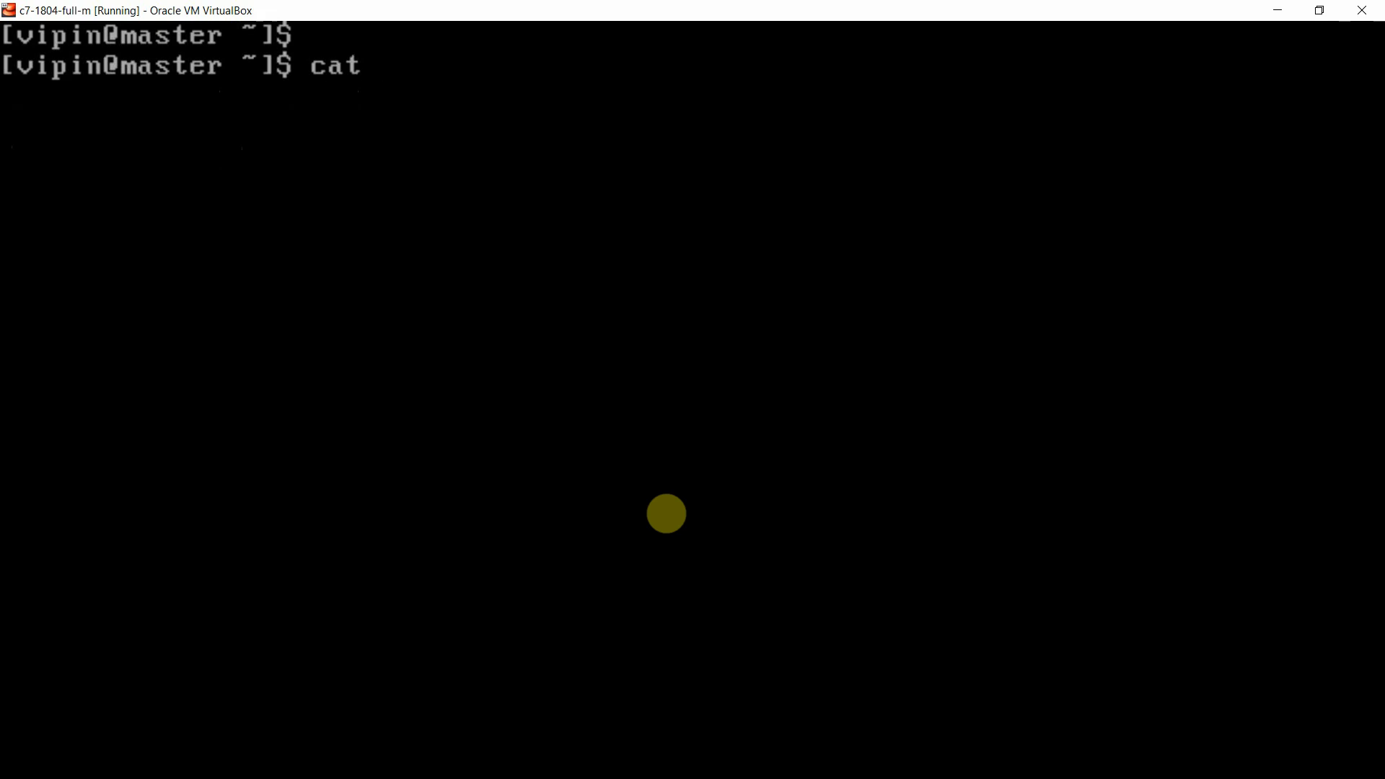
text(fil)
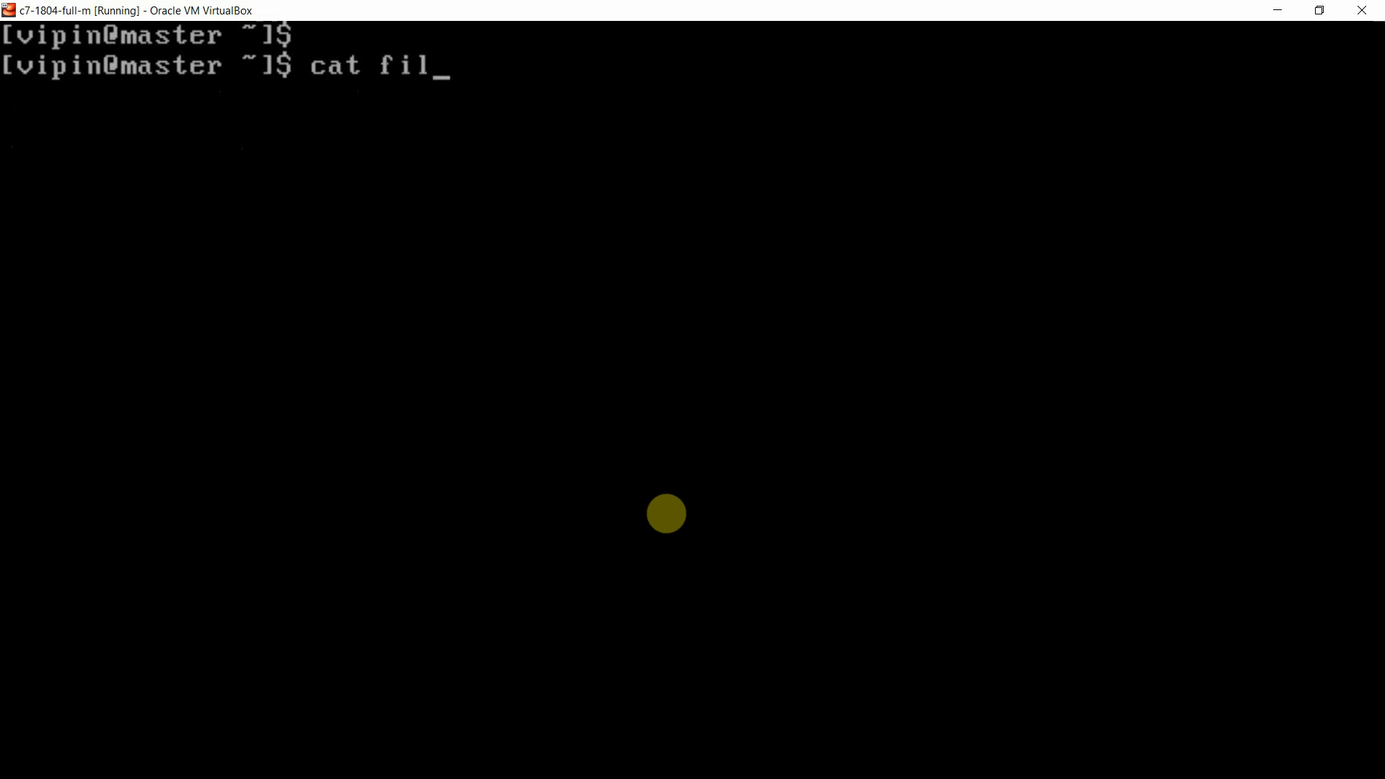
text(e2)
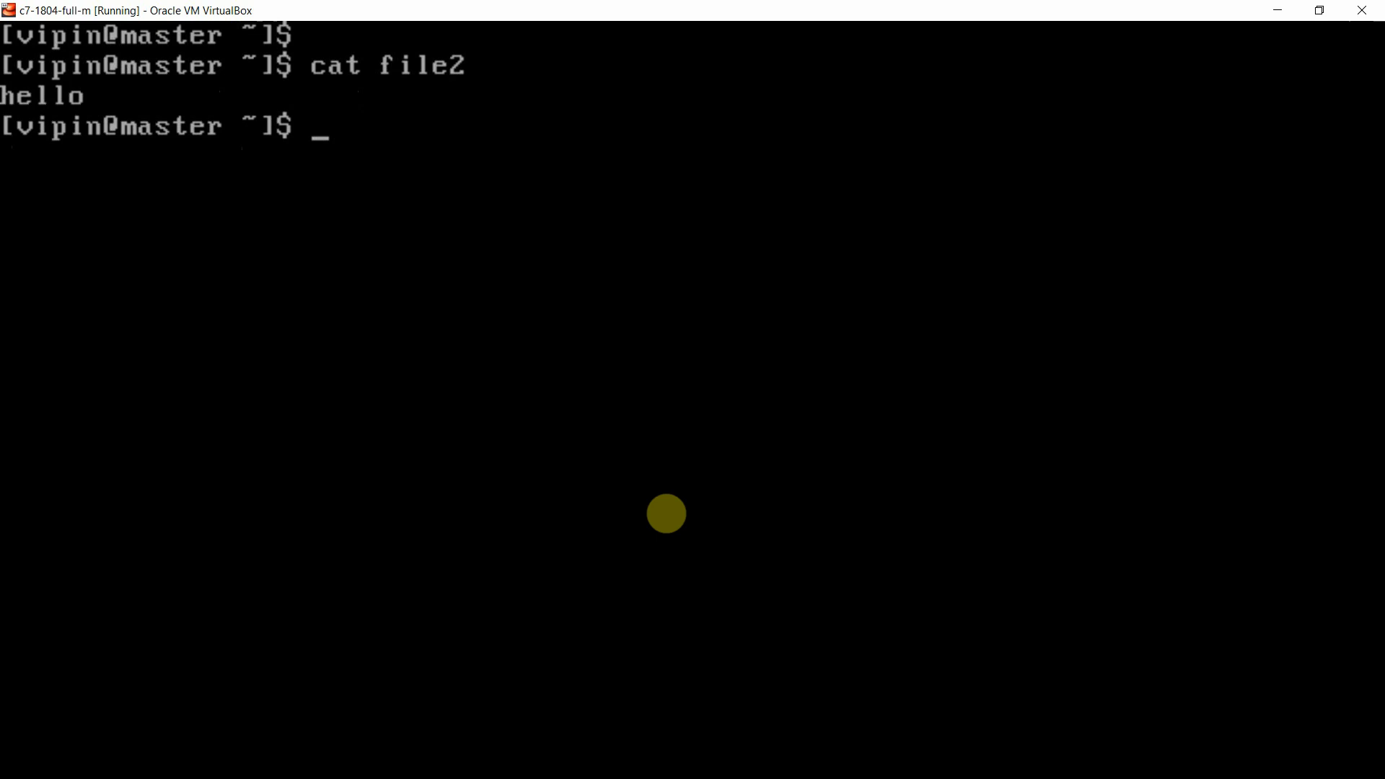
text(pwd)
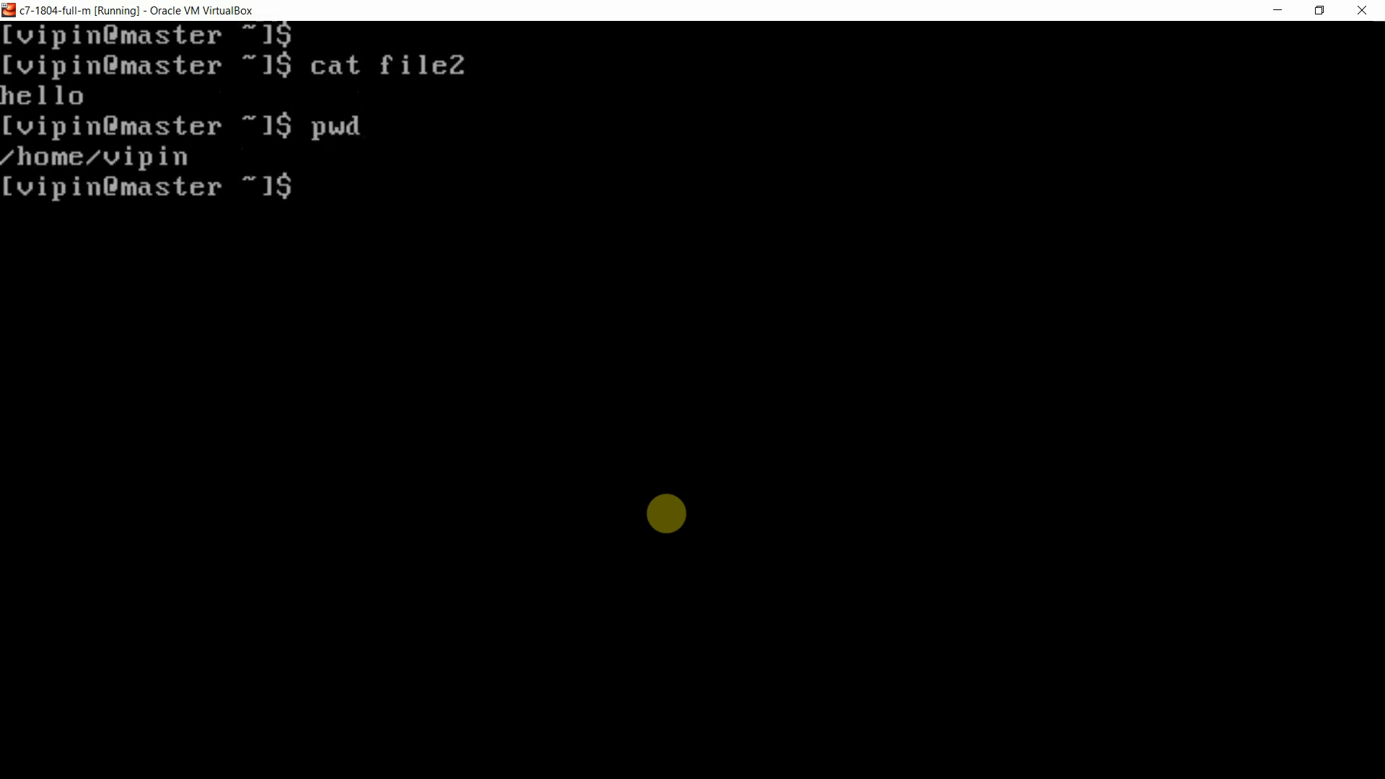
mouse_move(40, 189)
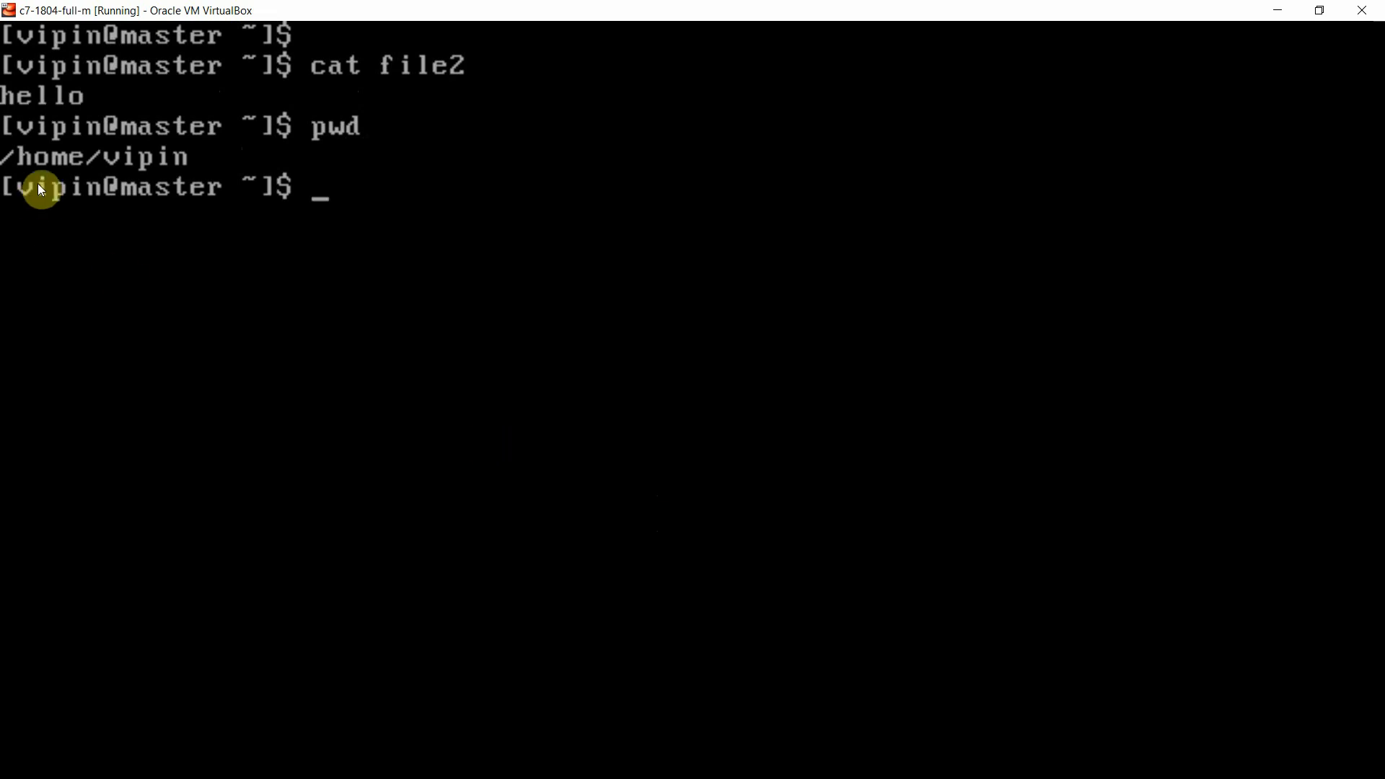
mouse_move(52, 180)
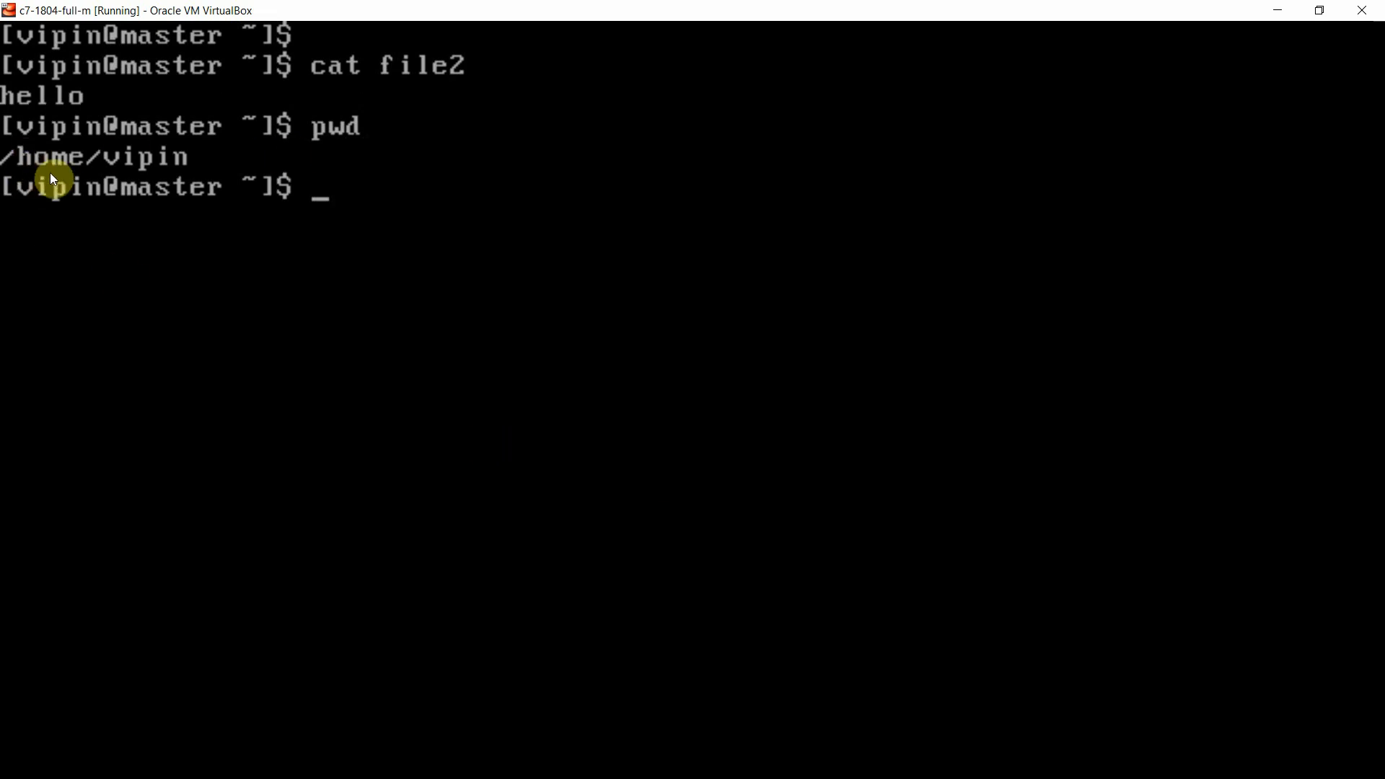
mouse_move(268, 271)
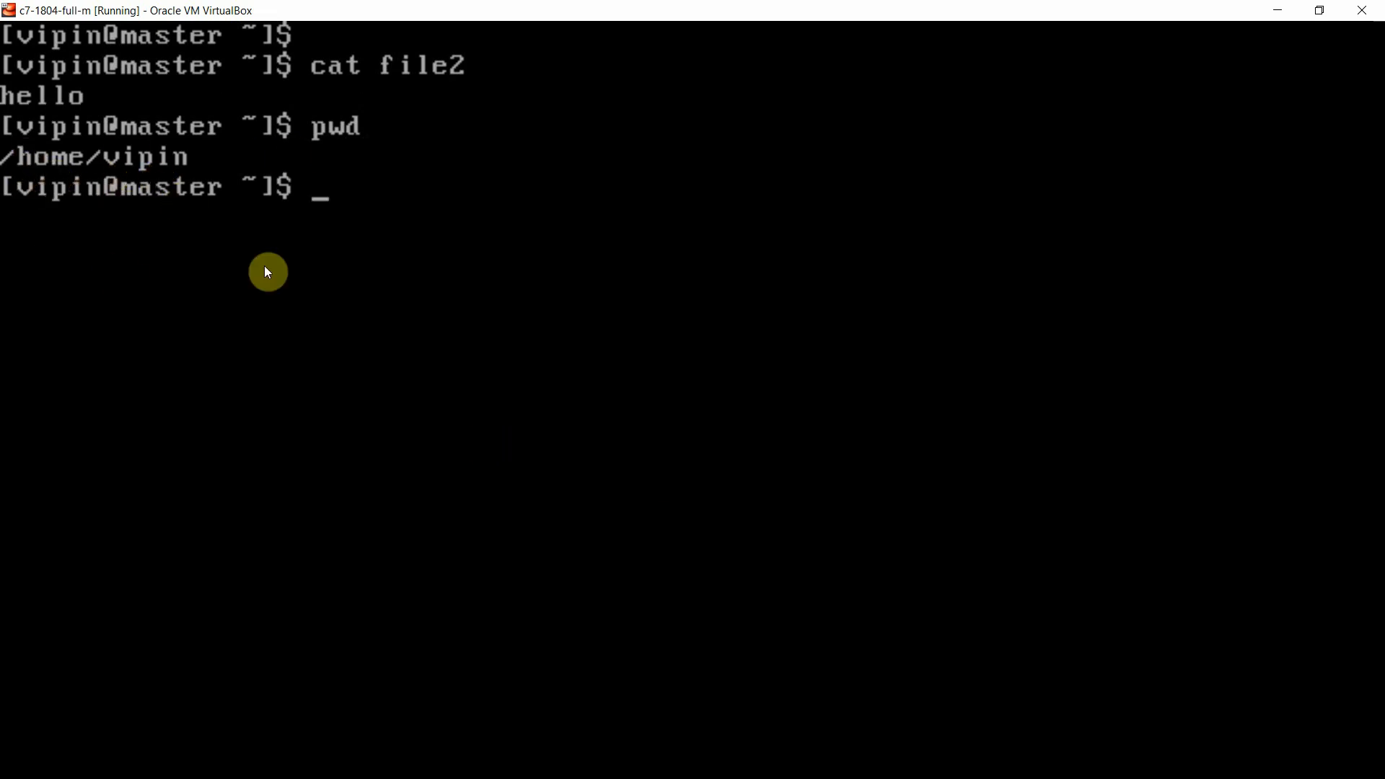
Step: Read file2 through the absolute path /home/vipin/file2, printing hello
text(cat /)
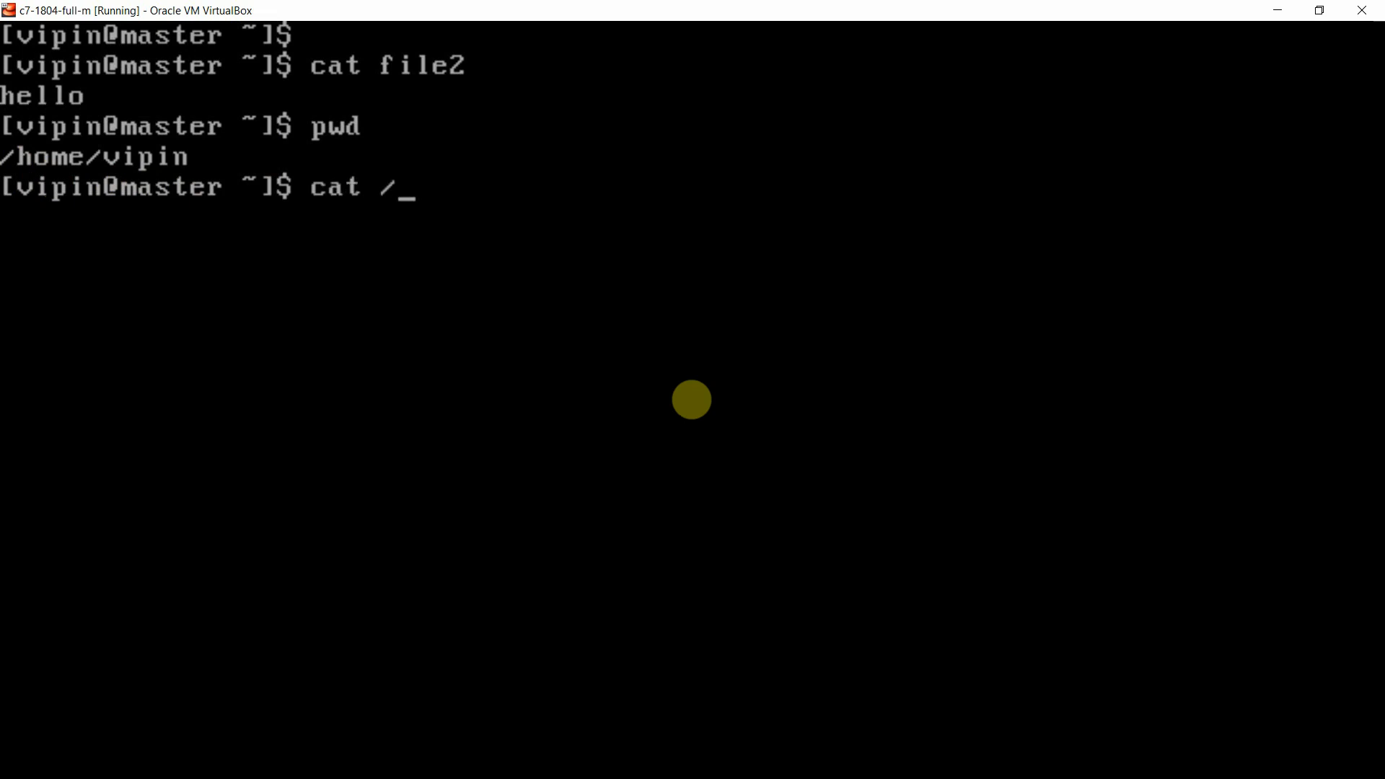
text(home)
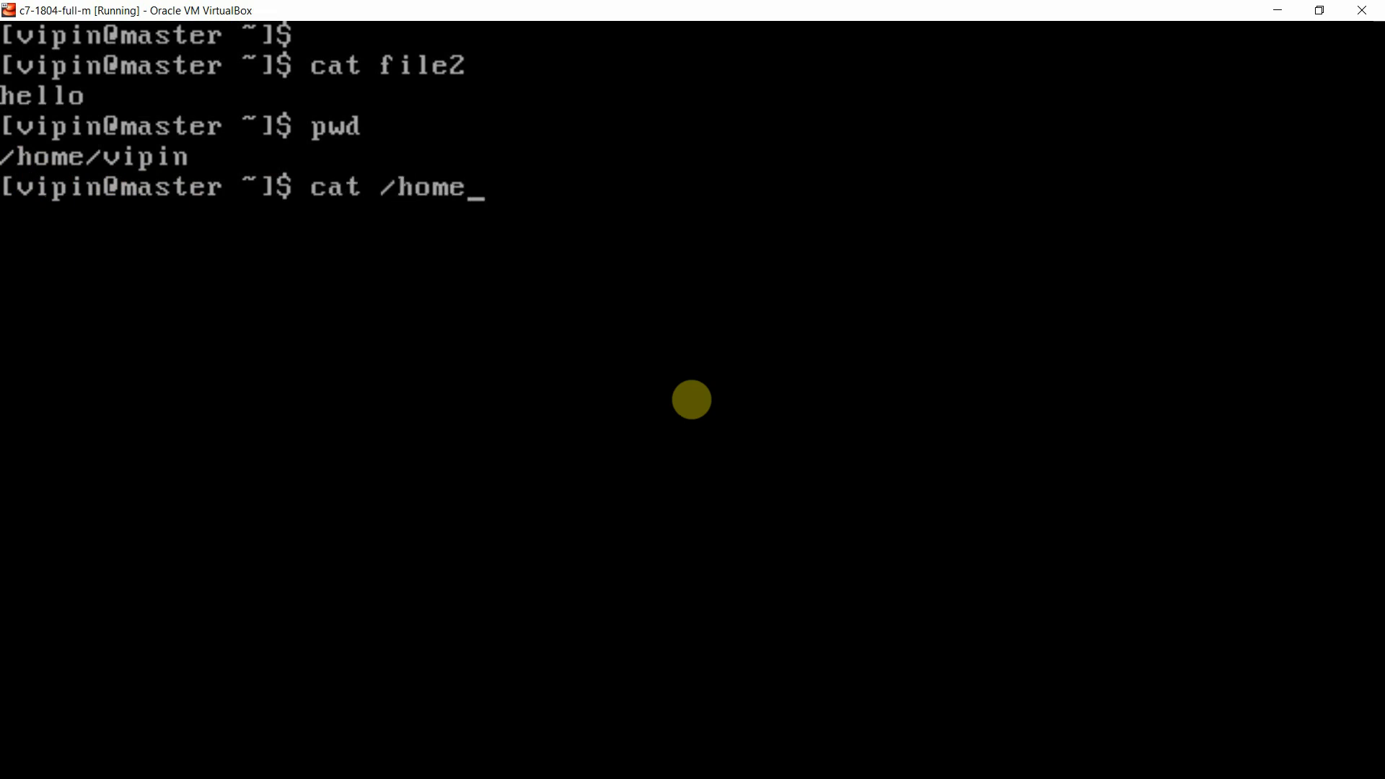
text(v)
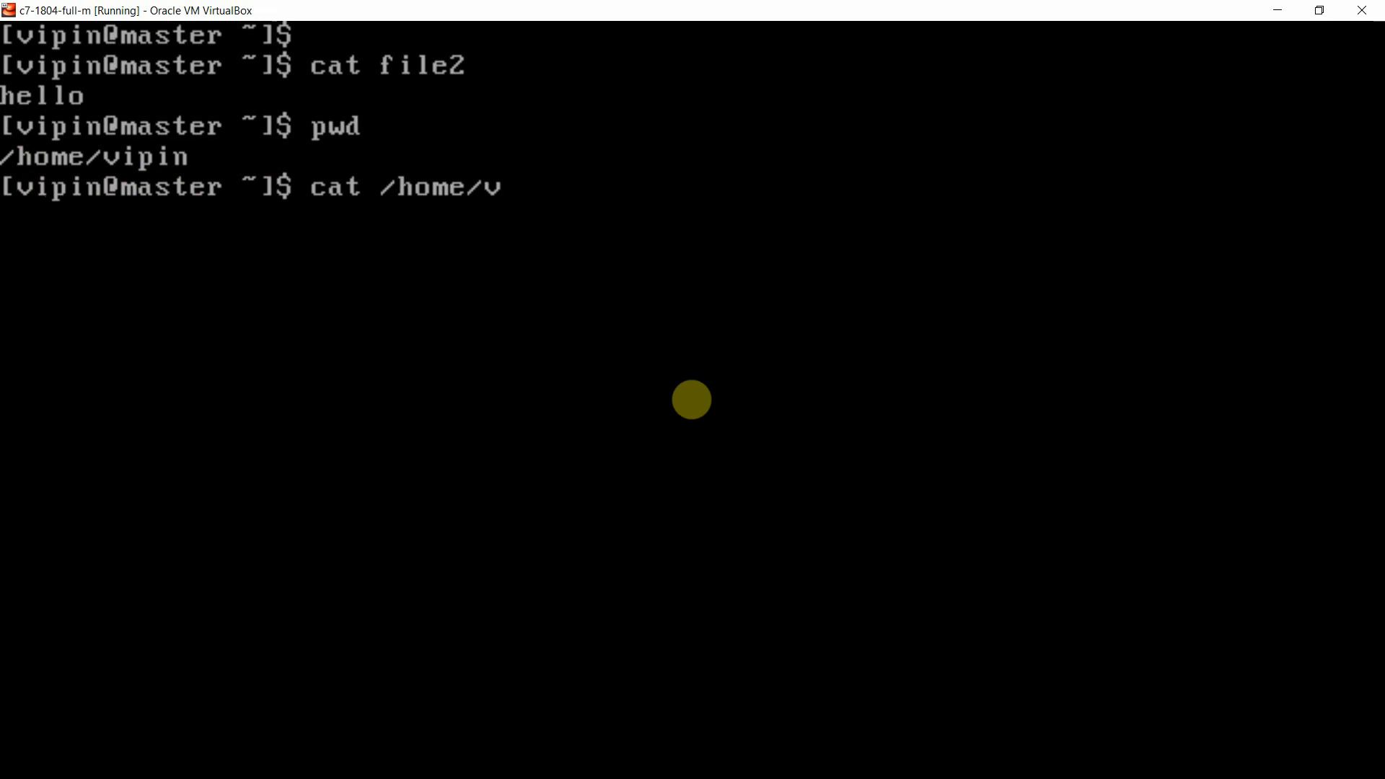
text(ipin)
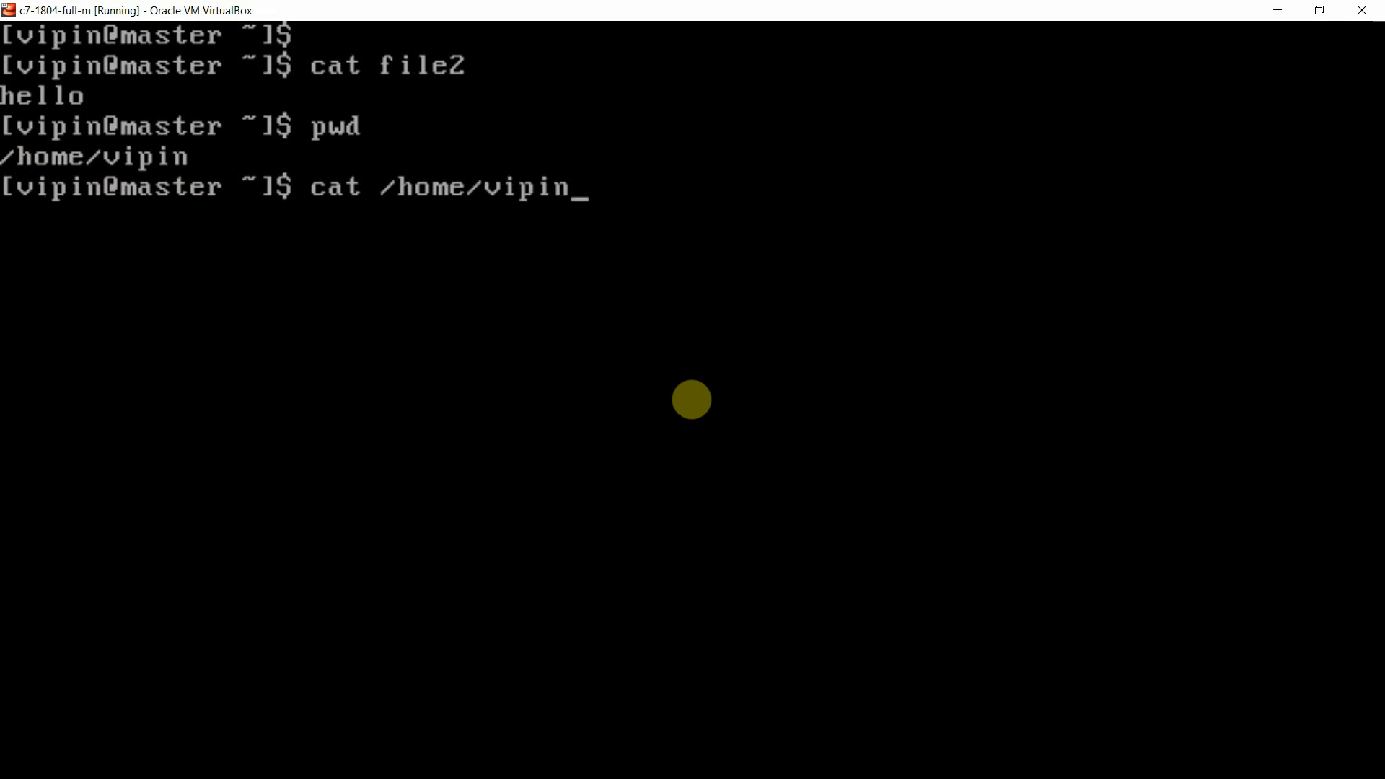
text(/file)
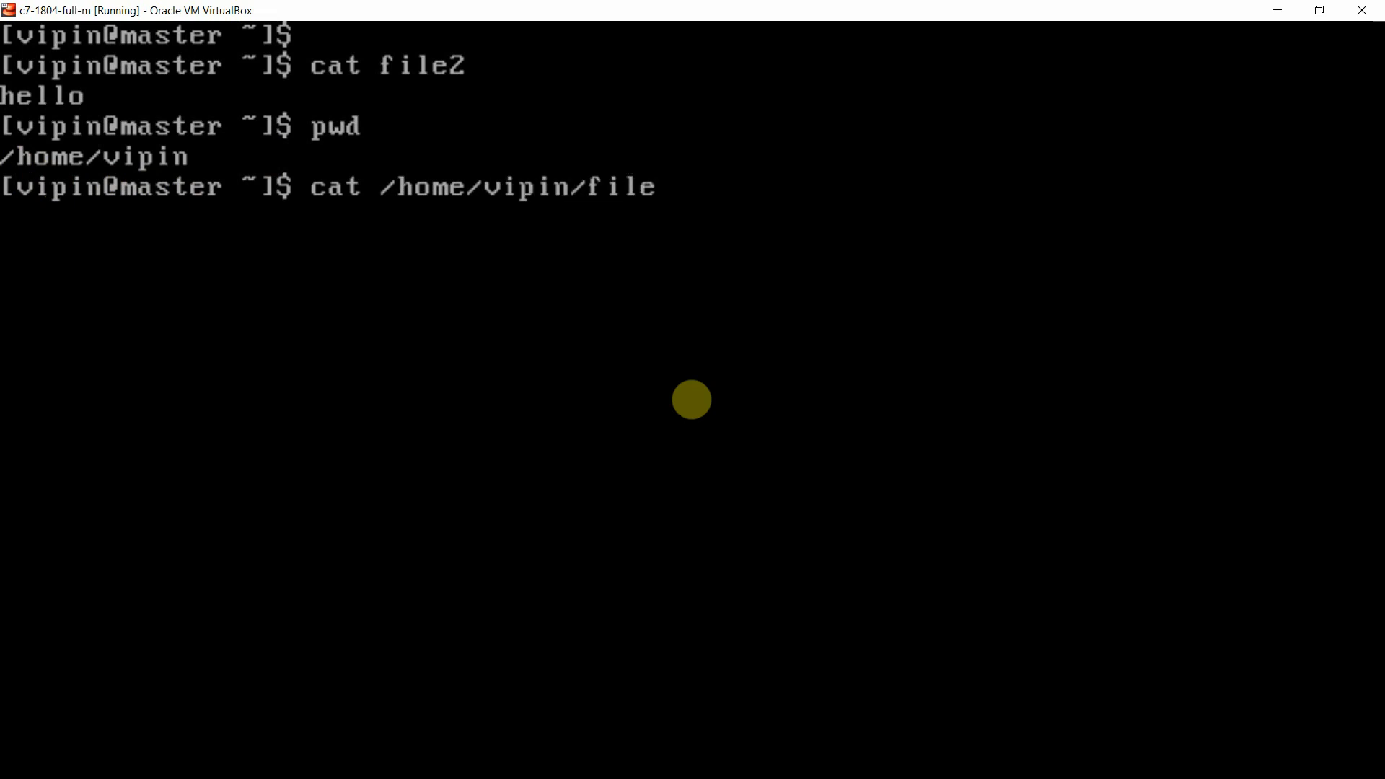
text(2)
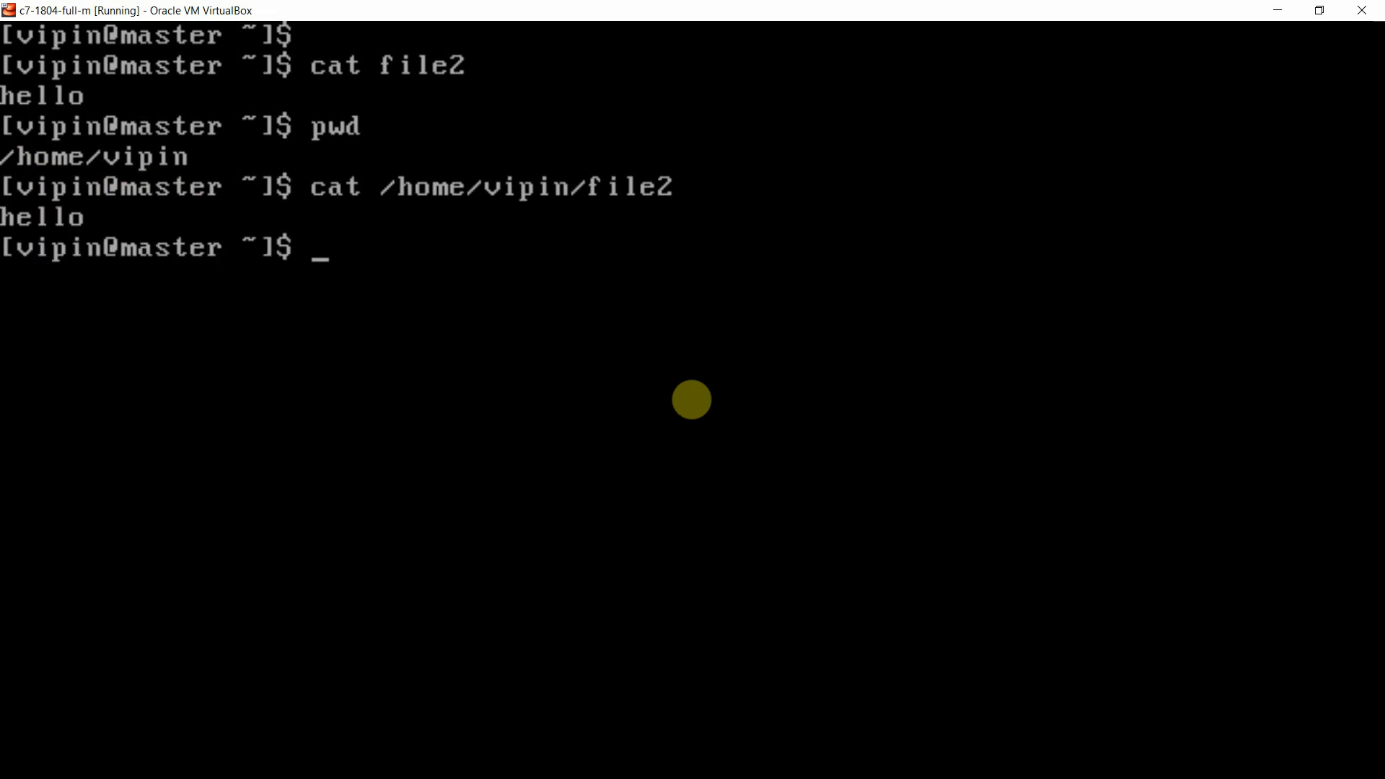
mouse_move(460, 86)
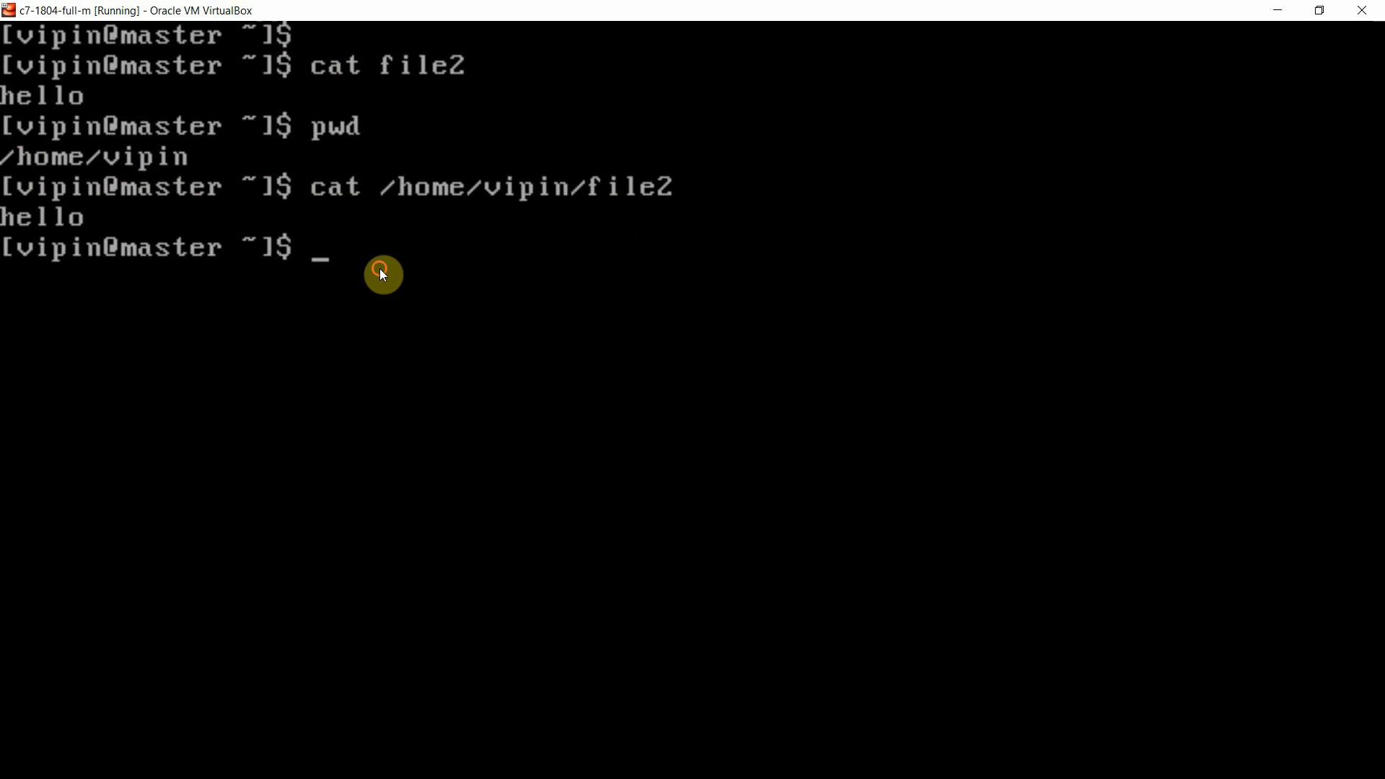
Step: Echo $HOME and $PWD, both printing /home/vipin
text(e)
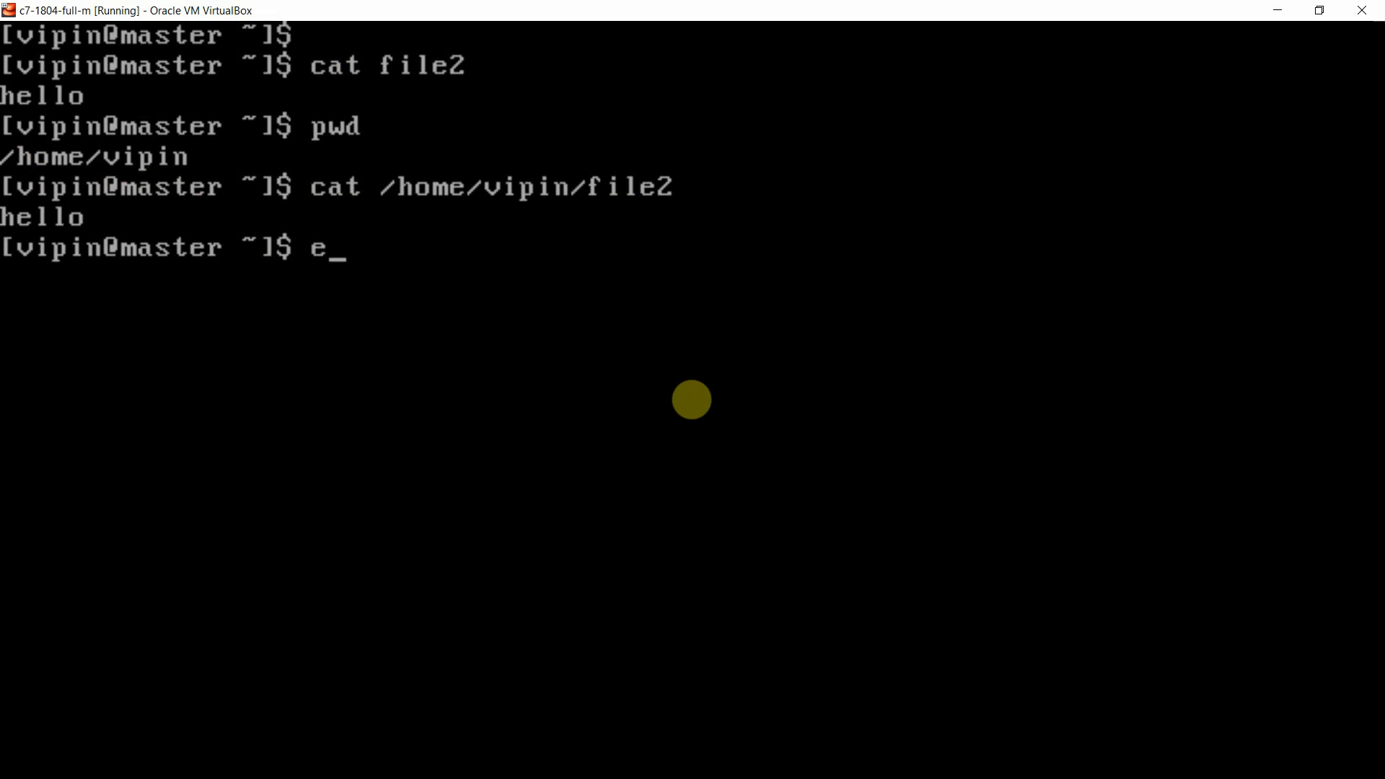
text(cho)
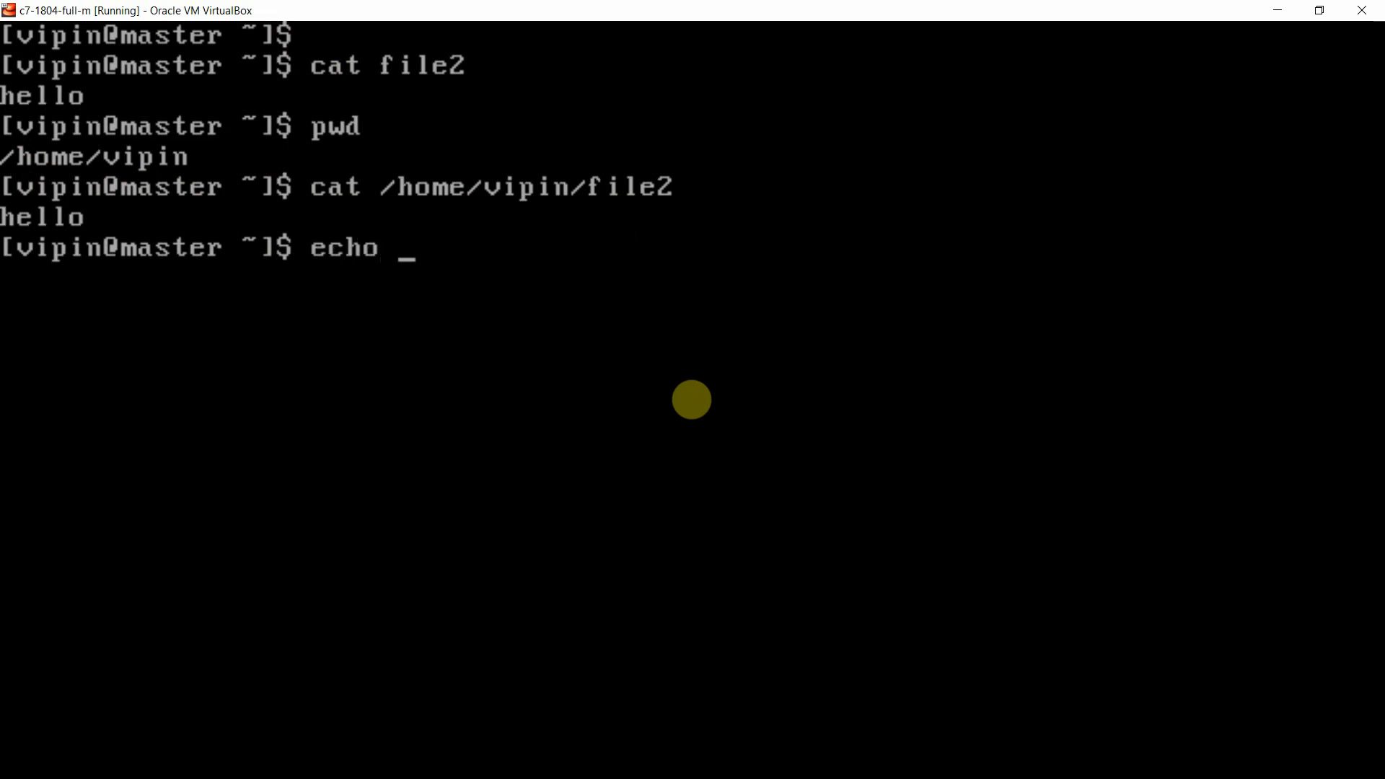
text($G)
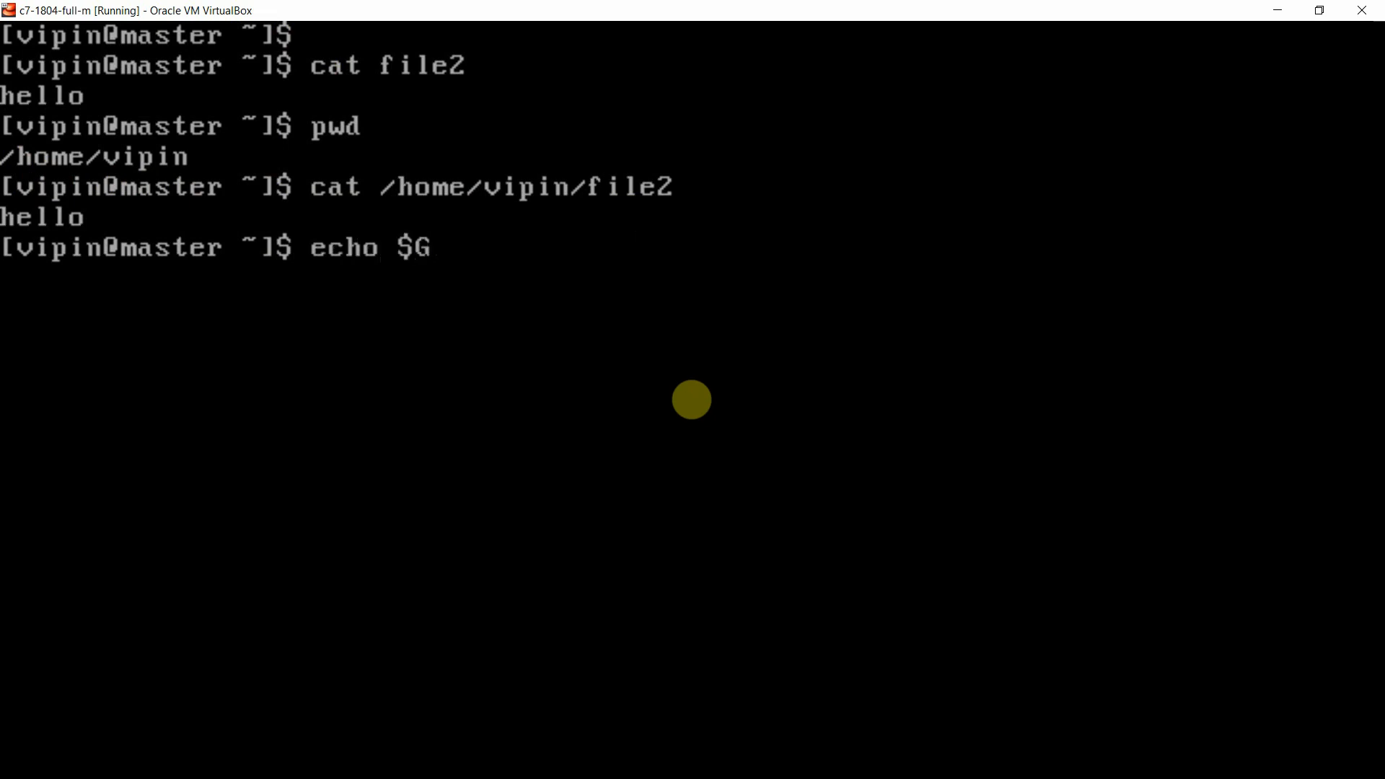
text(OME)
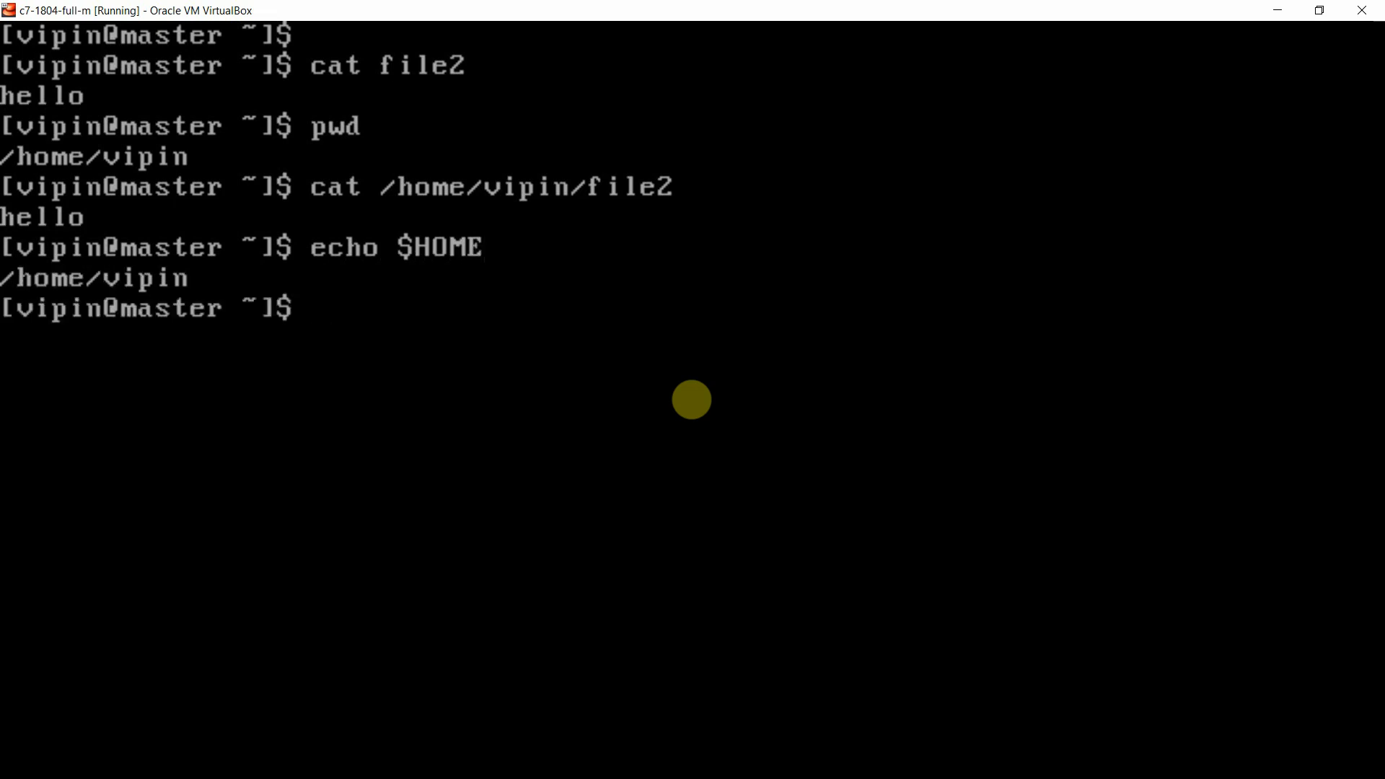
text(echo $HOM)
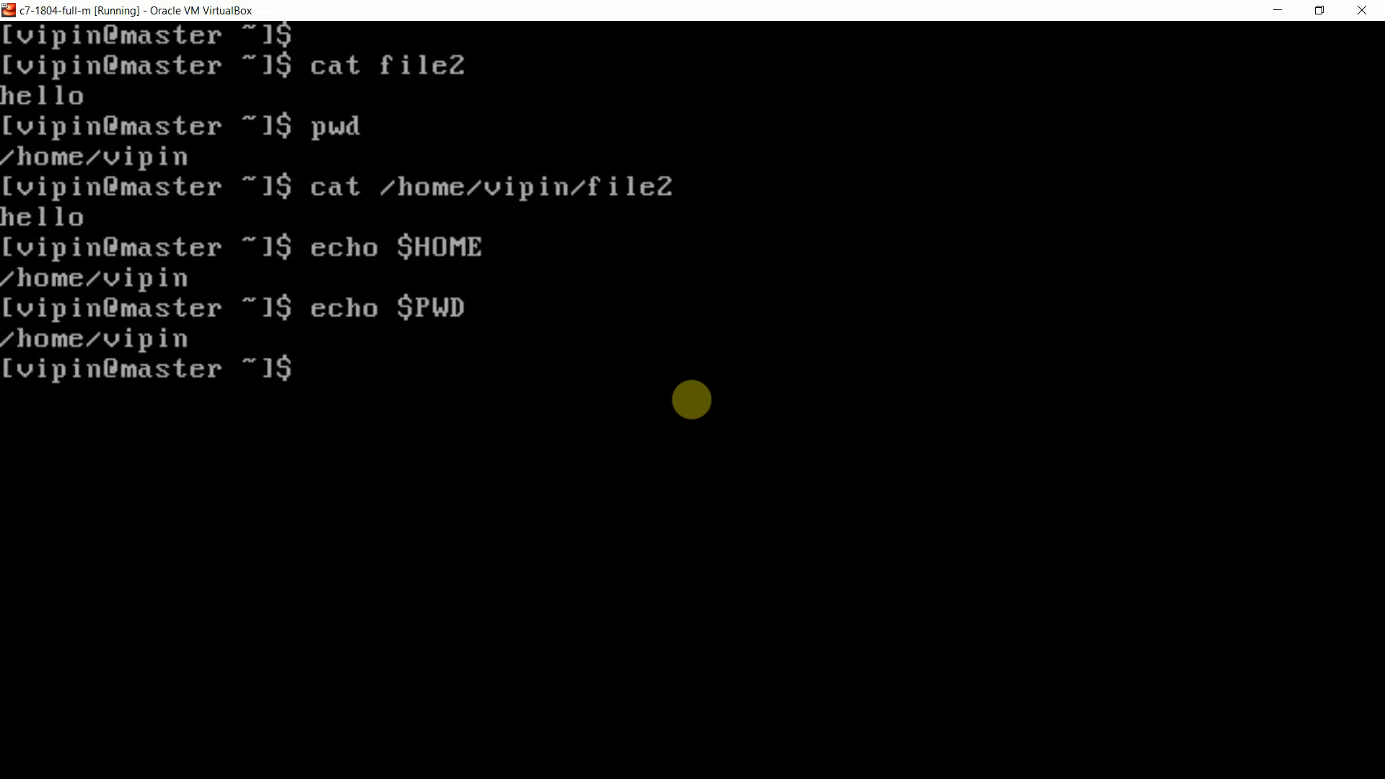
Step: Read file2 via cat $HOME/file2, correcting a mistyped /h, printing hello
text(cat)
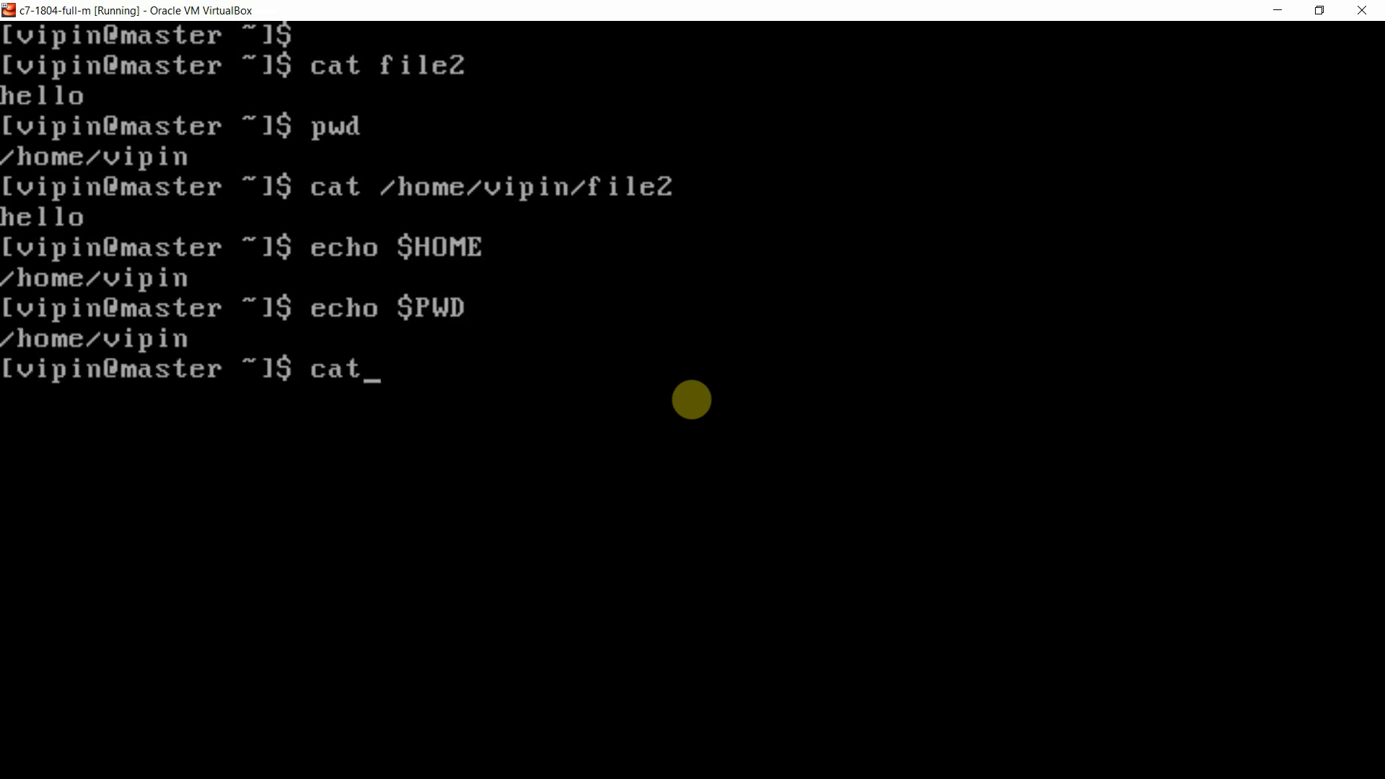
text(/h)
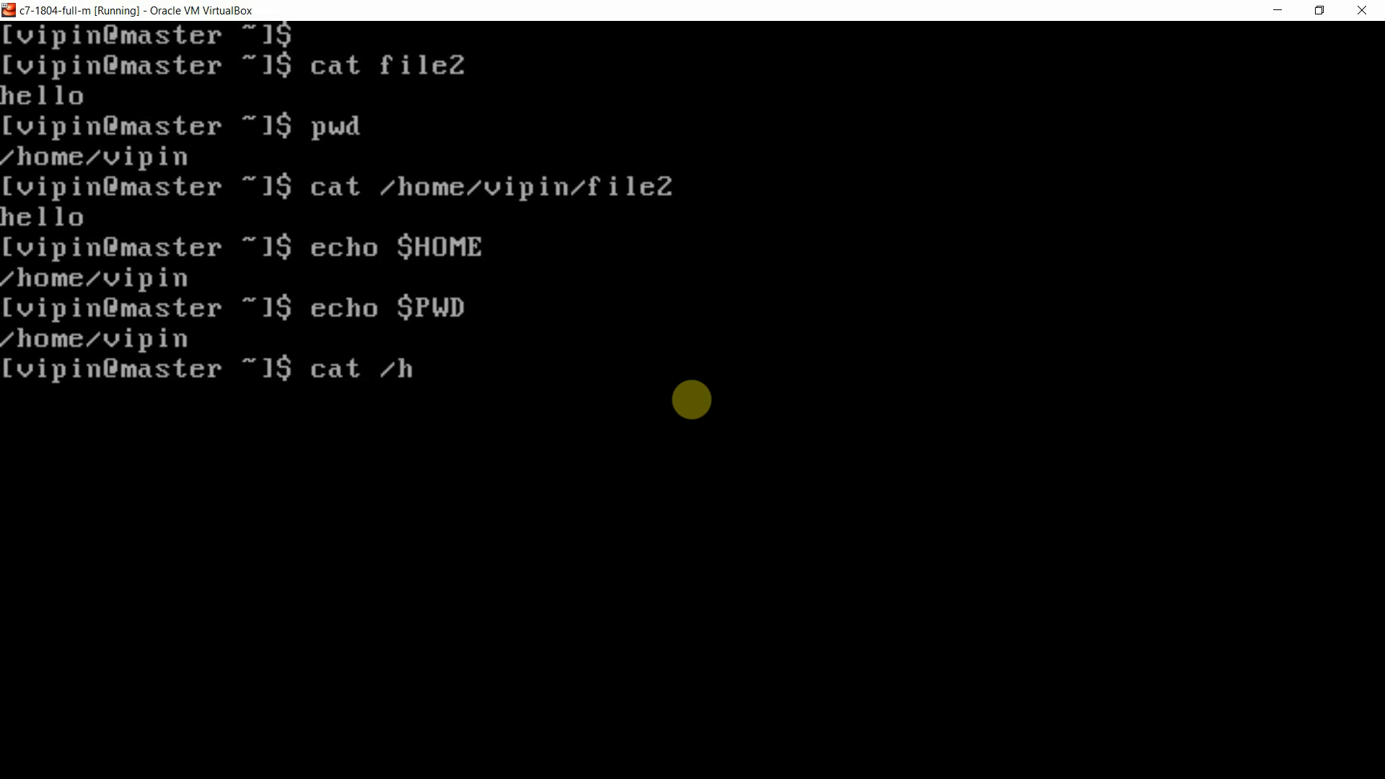
key(BackSpace)
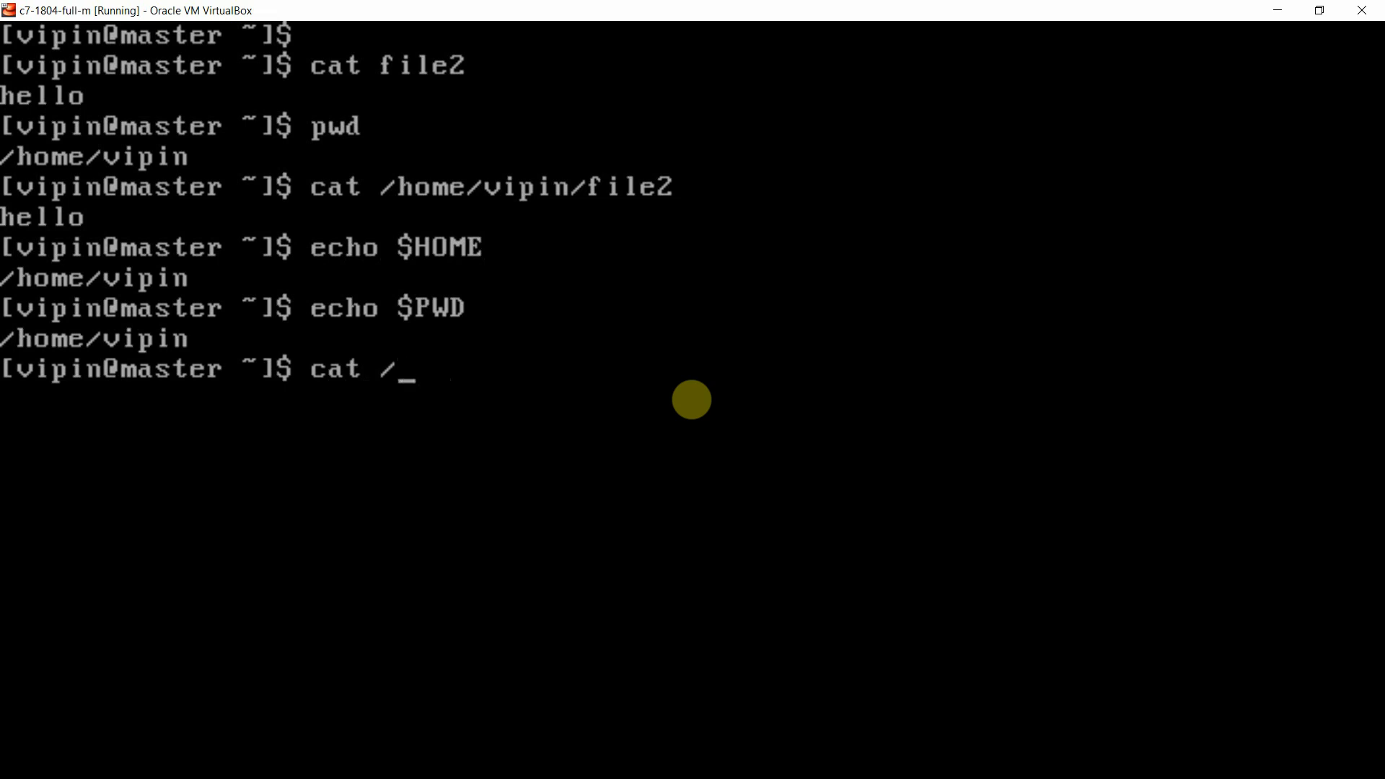
text($)
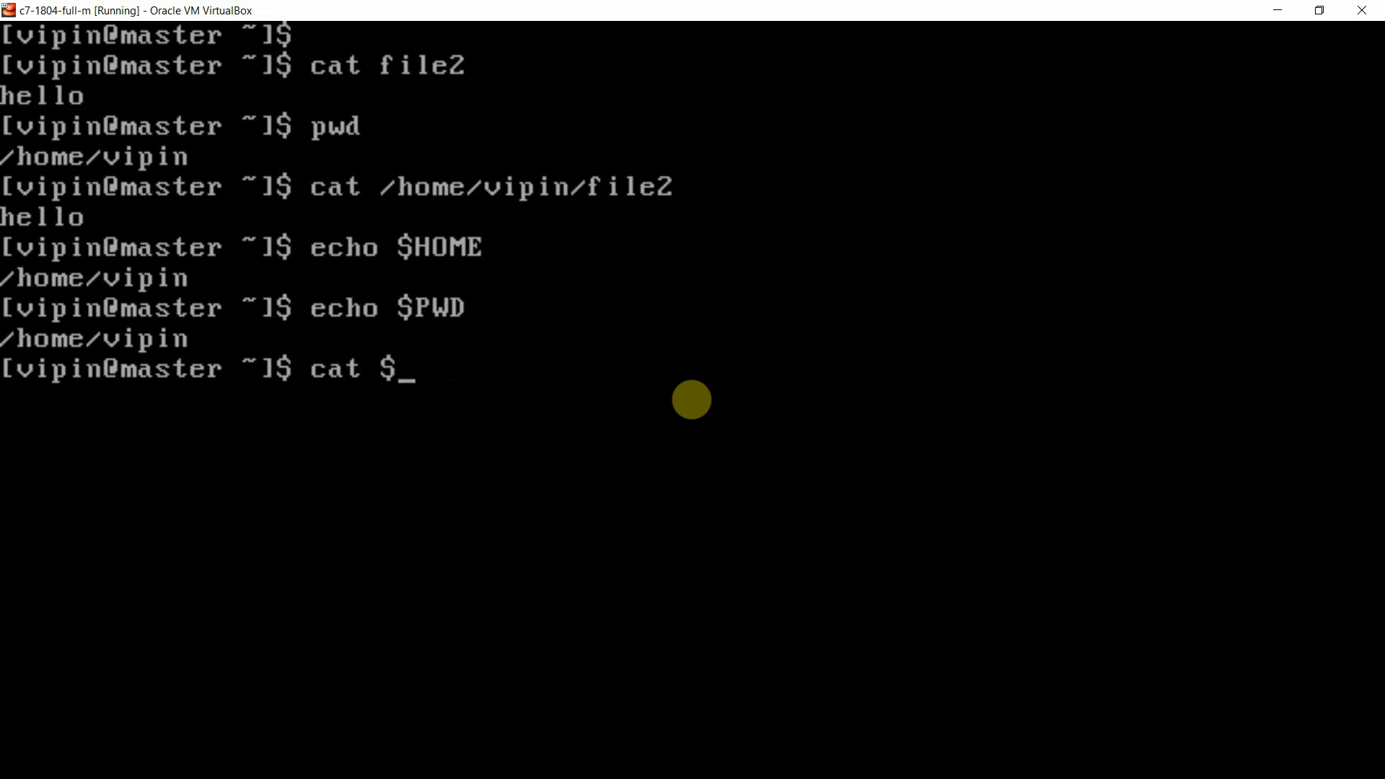
text(HOME)
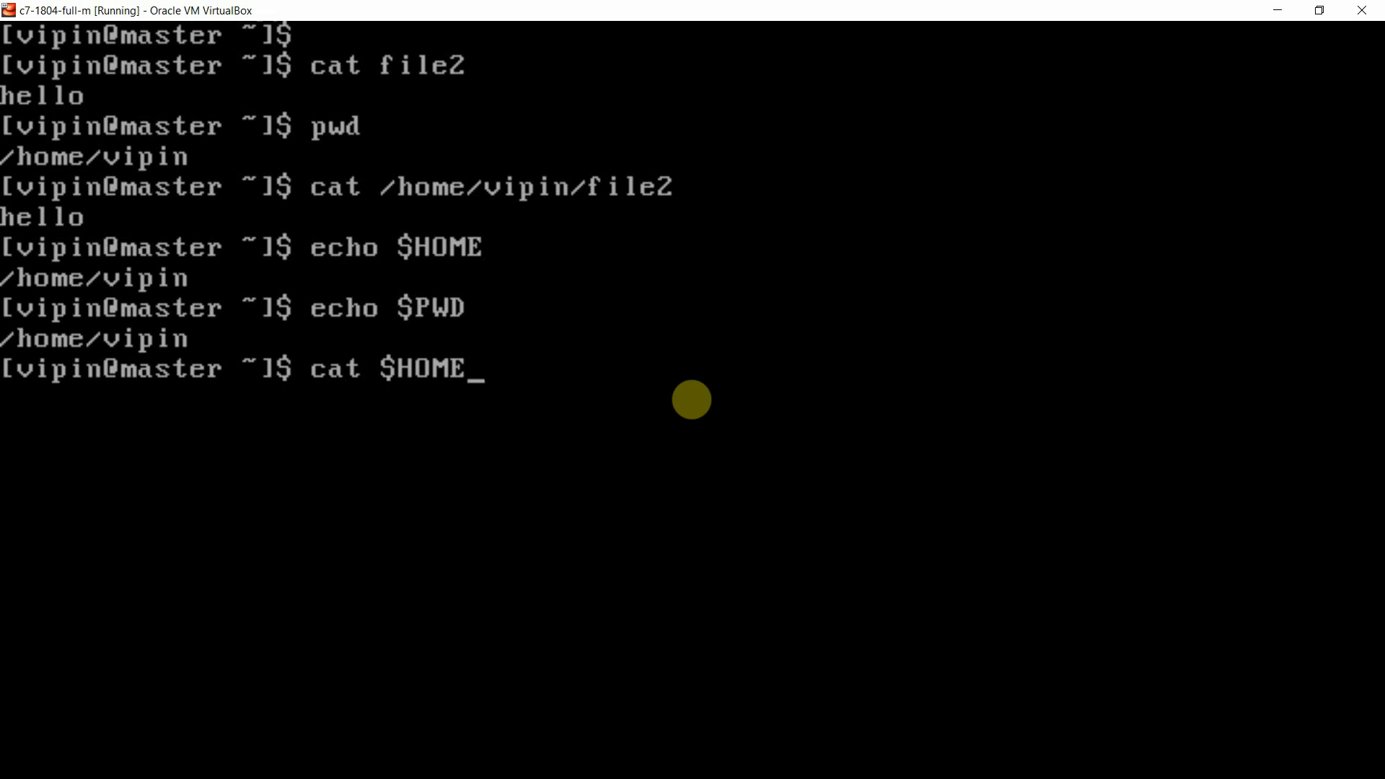
text(/file)
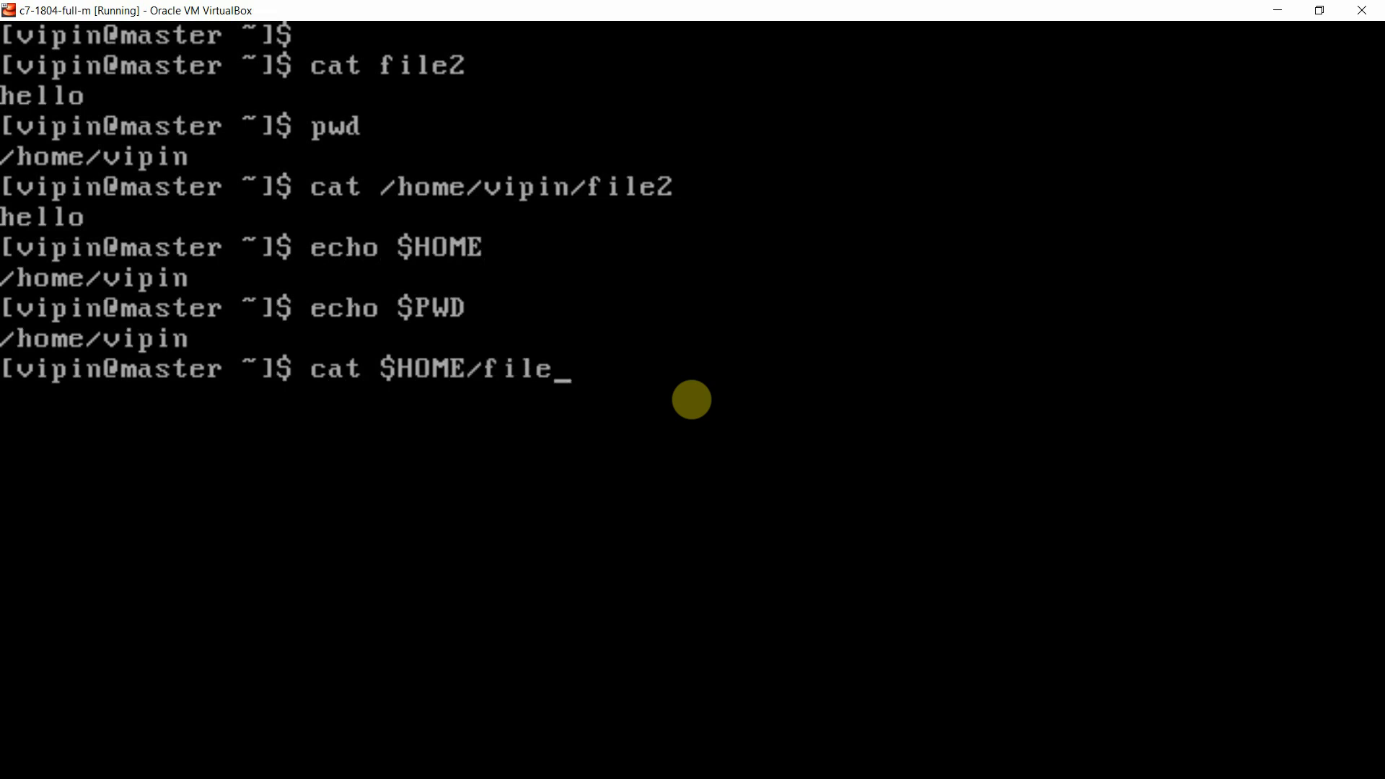
text(2)
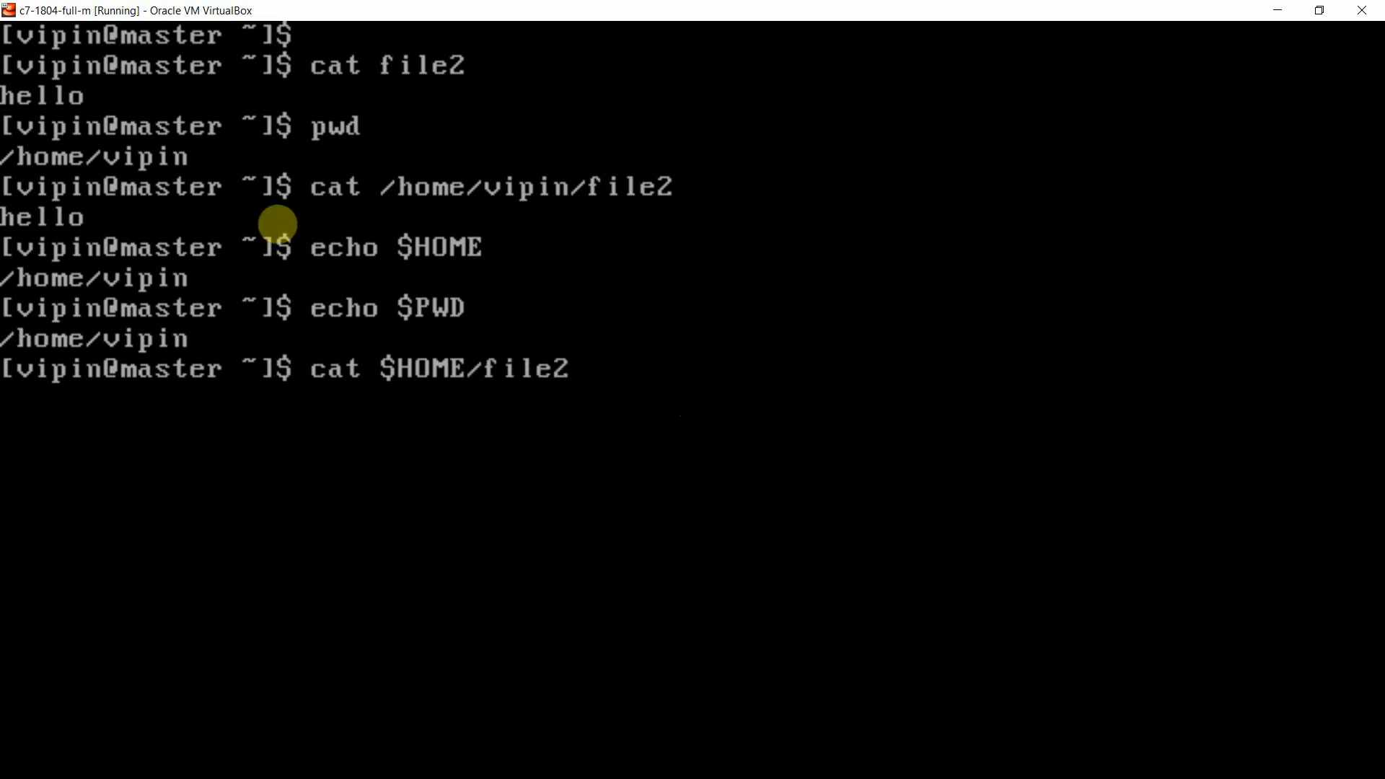
mouse_move(442, 400)
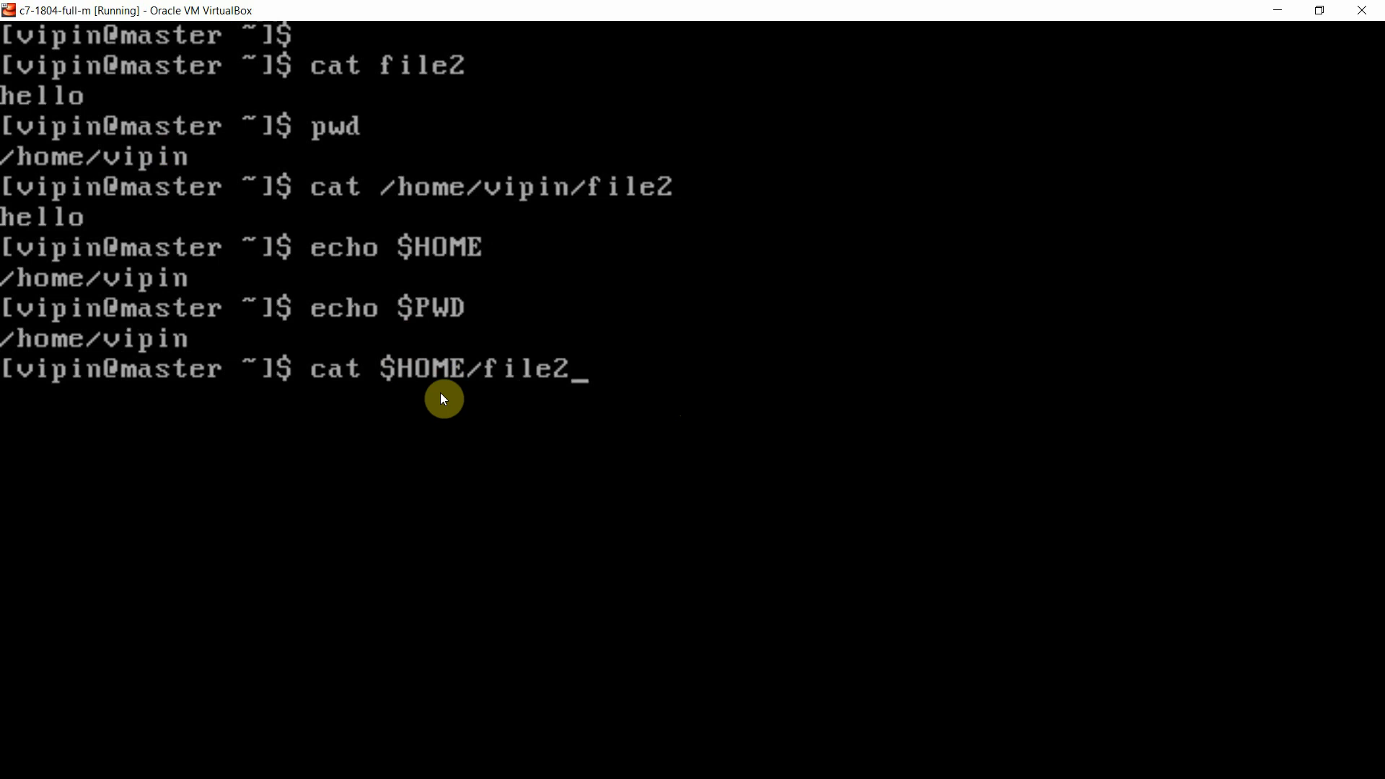
mouse_move(180, 291)
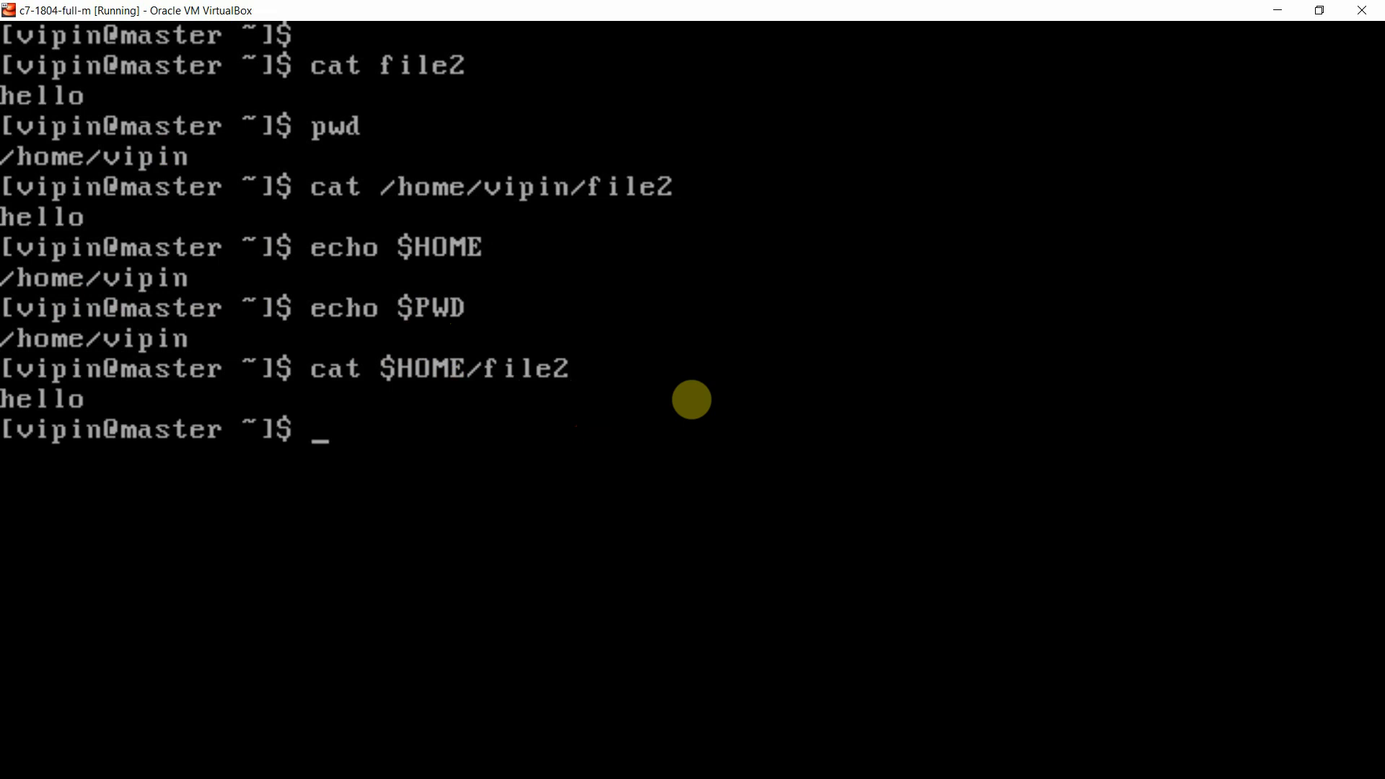
Step: Read file2 via cat $PWD/file2, printing hello, and begin the echo of the tilde
text(cat $HOME/file2)
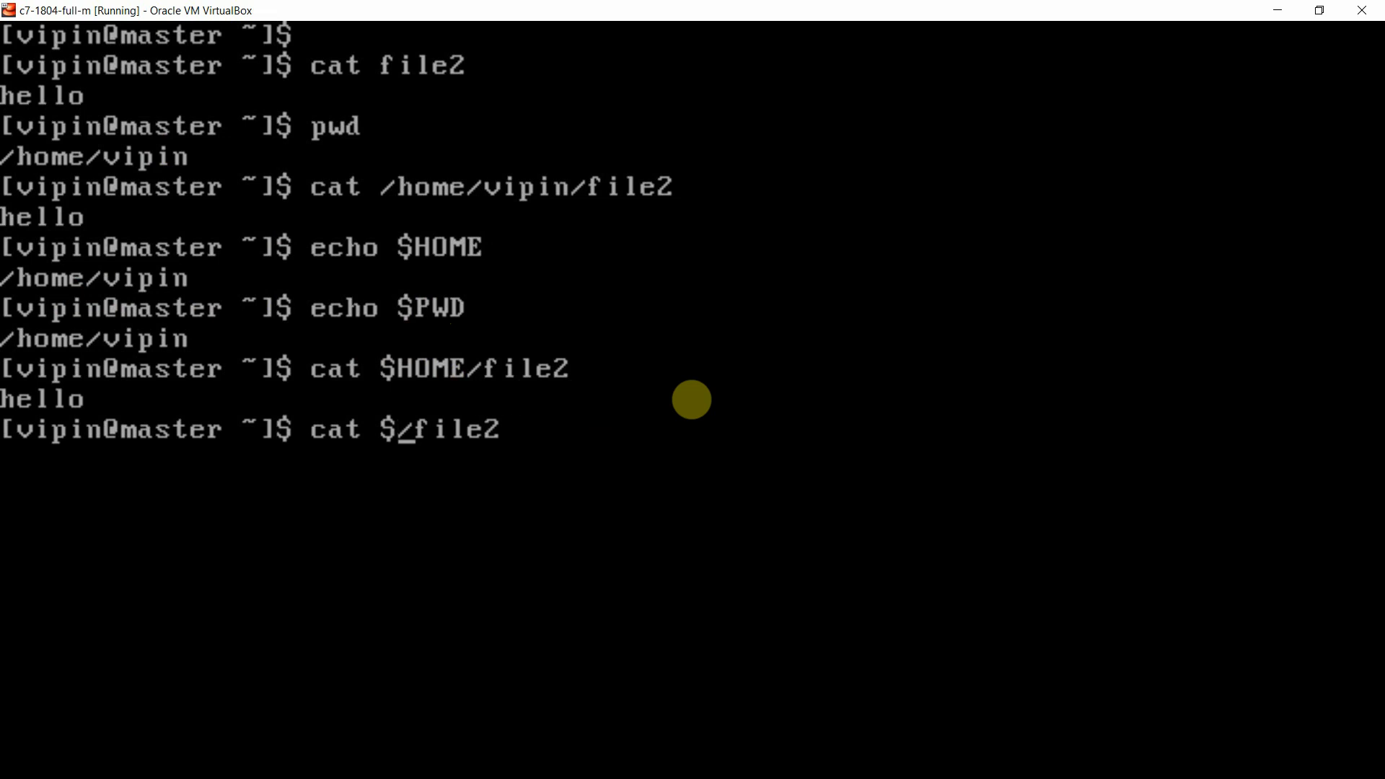
text(PWD)
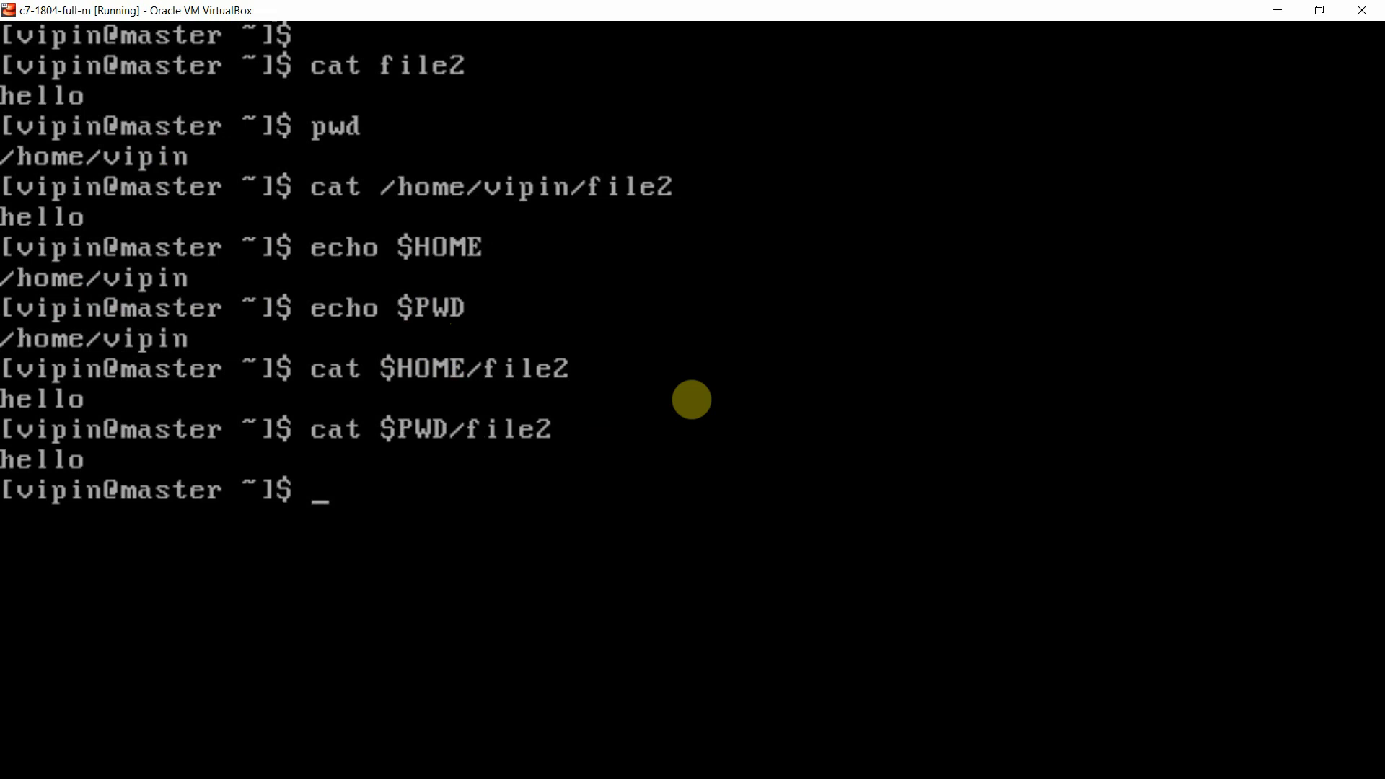
text(echo ~)
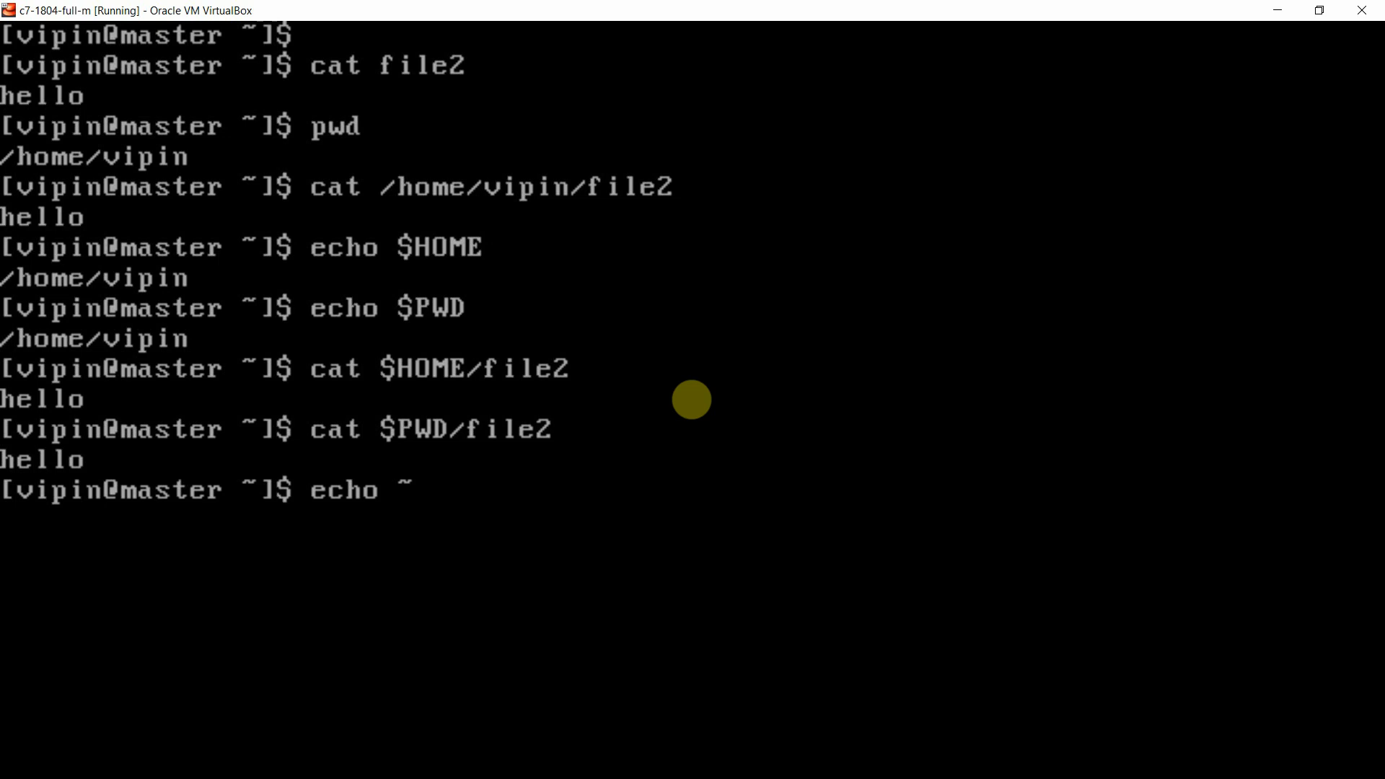
Step: Run echo ~ showing /home/vipin, then read file2 via cat ~/file2, printing hello
key(Return)
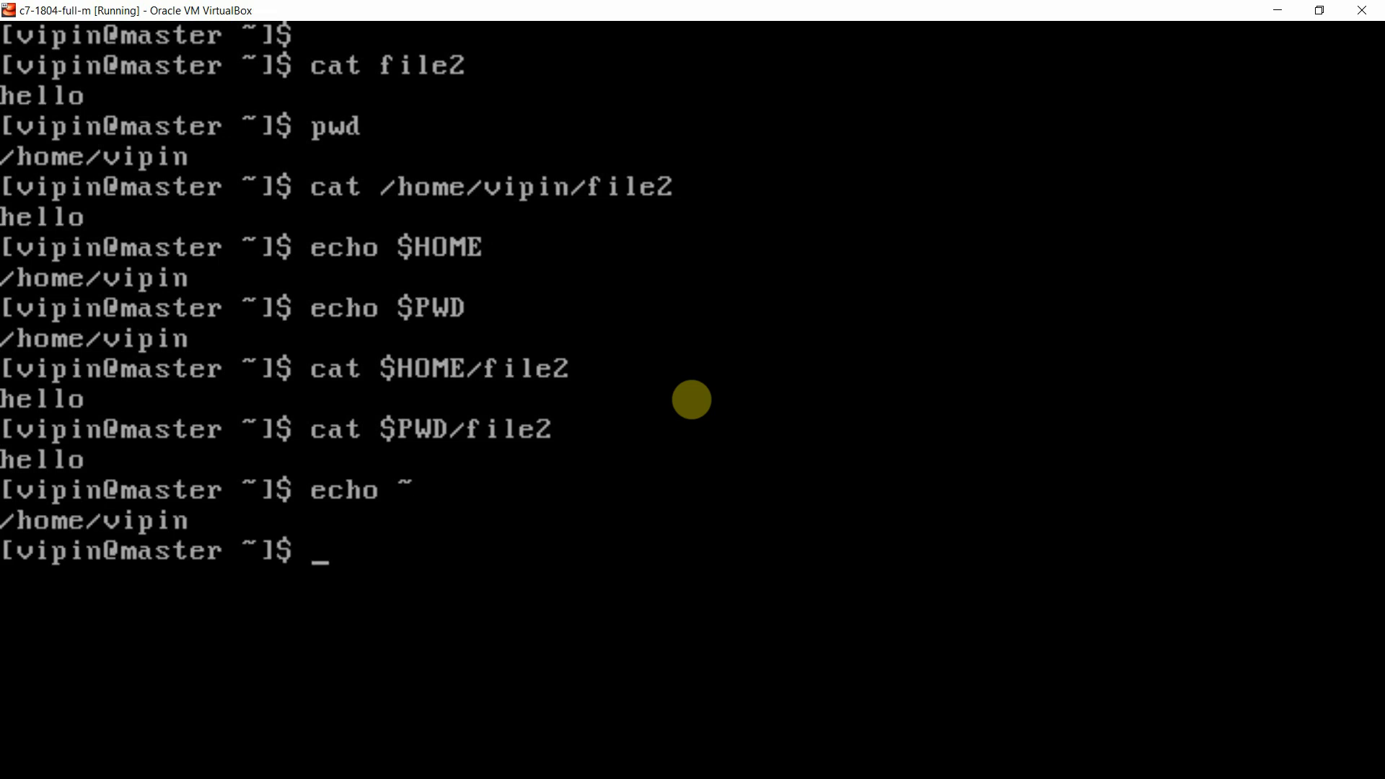
text(cat)
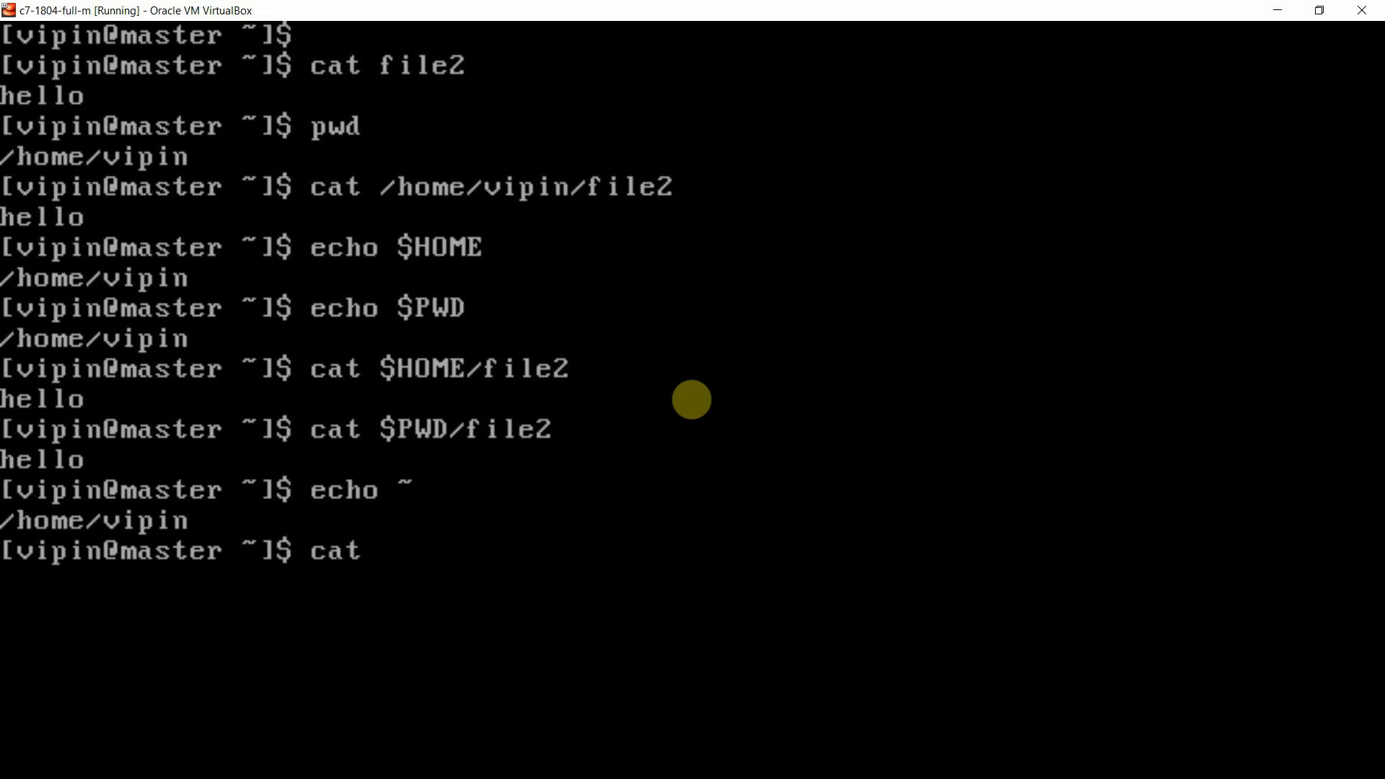
text(~)
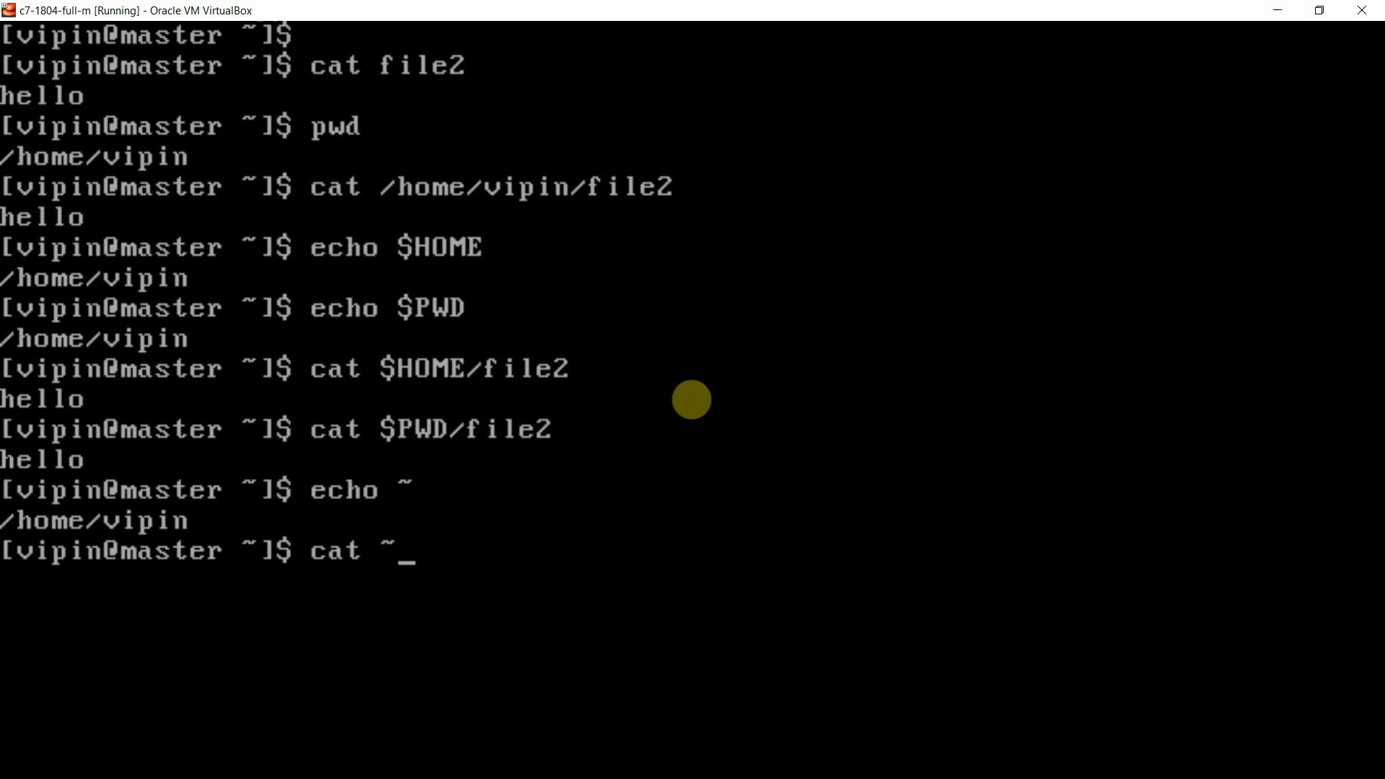
text(/f)
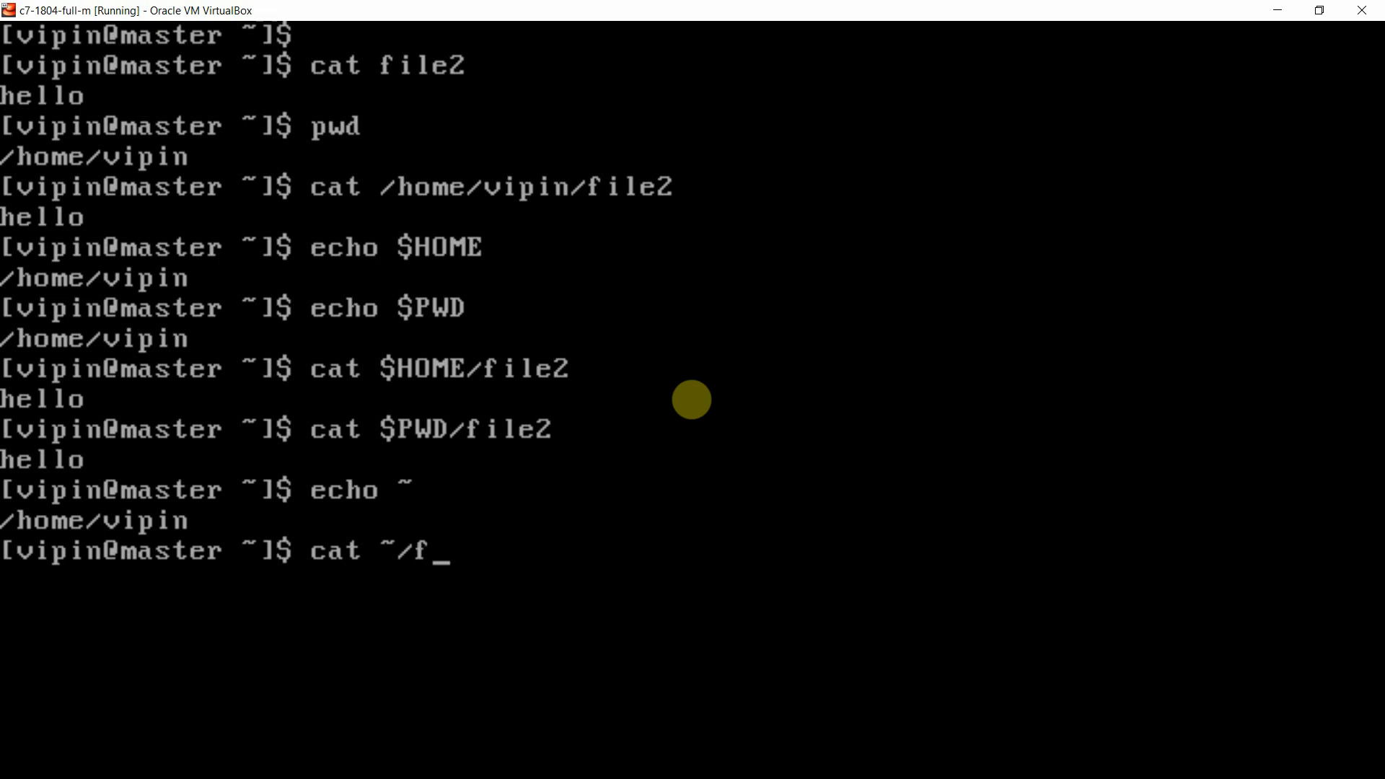
text(ile2)
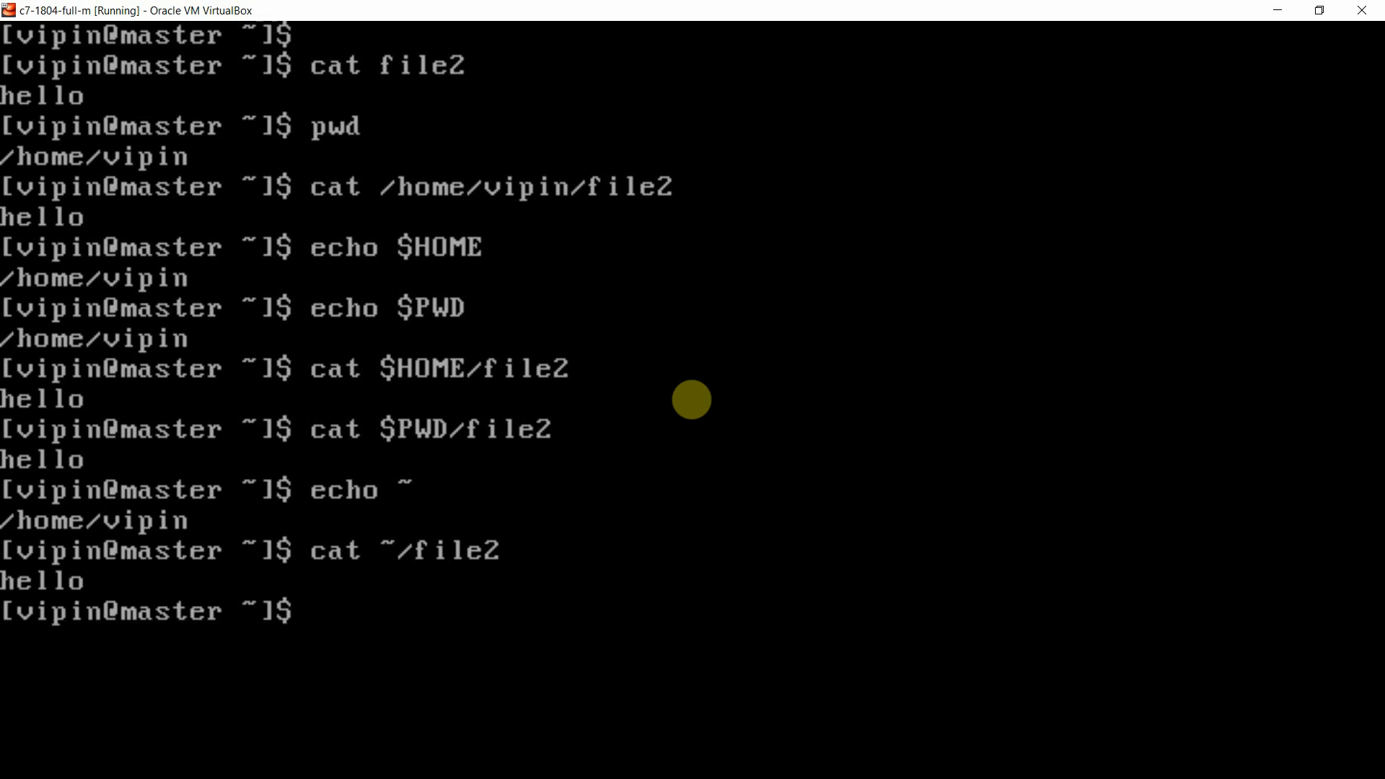
Step: Read file2 via the named-user tilde path ~vipin/file2, printing hello
text(cat)
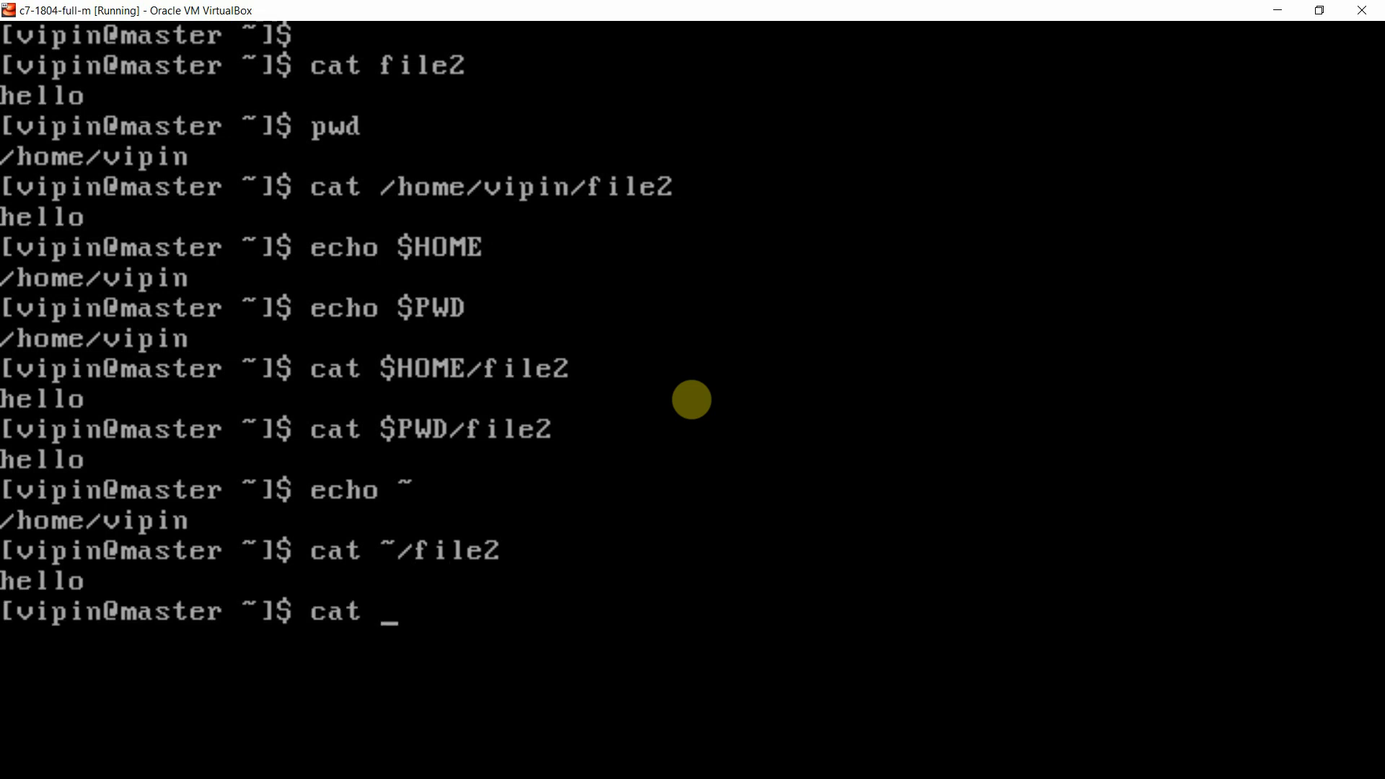
text(~v)
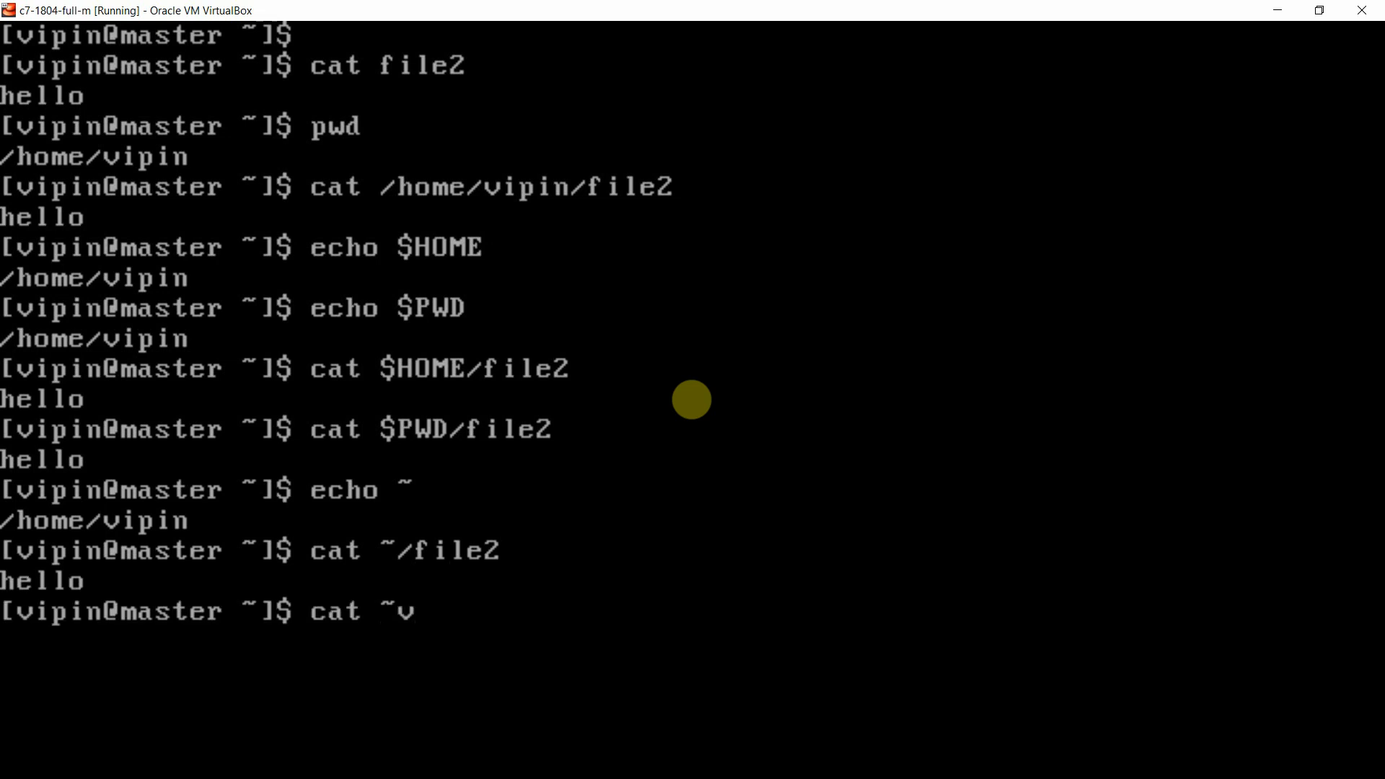
text(ipin)
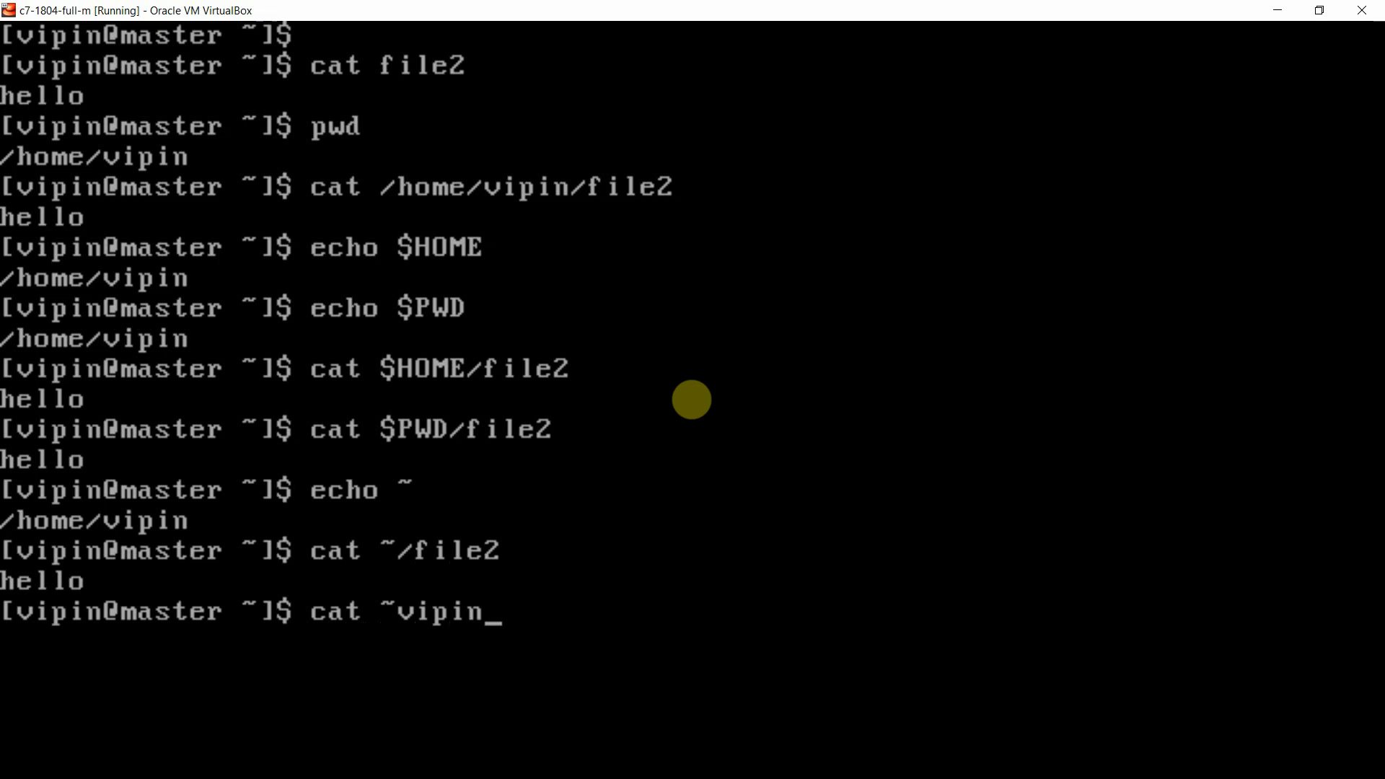
text(/file2)
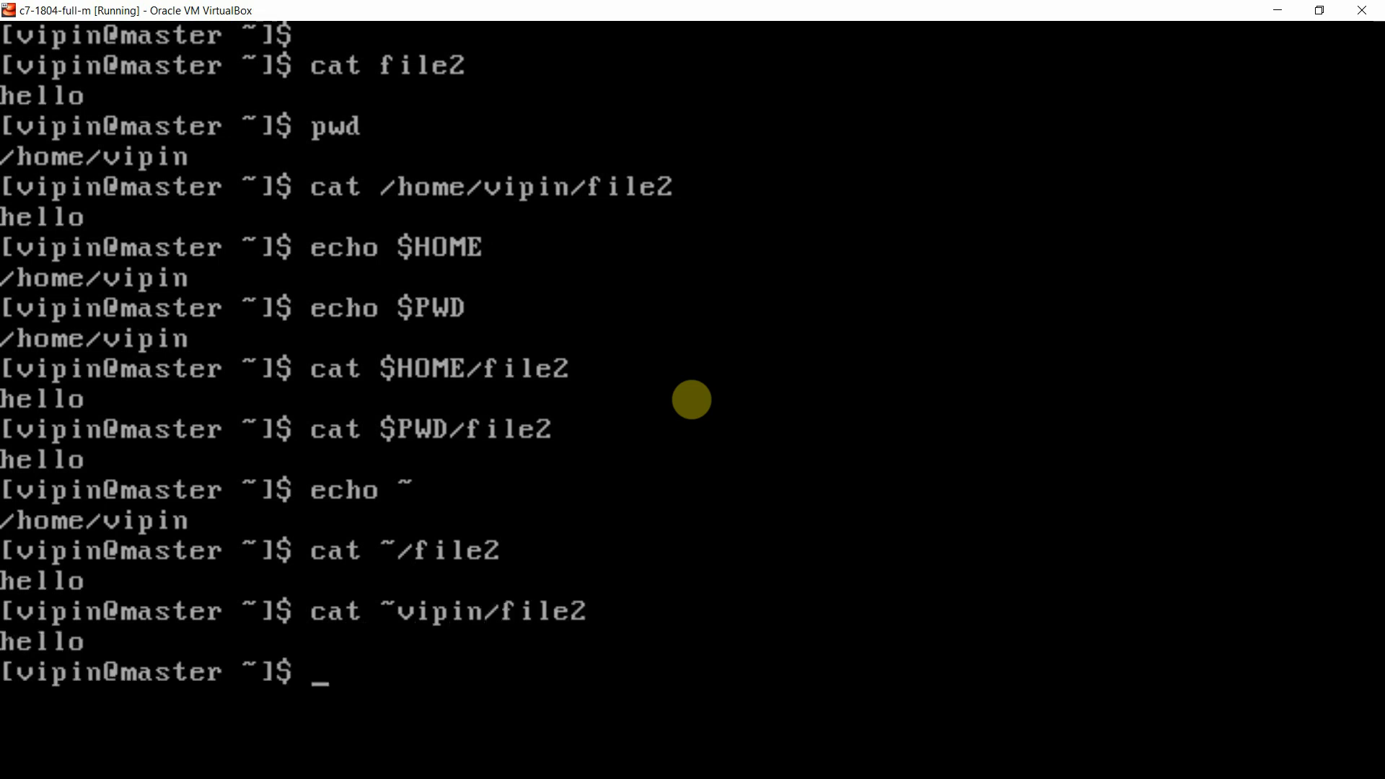
Step: Read file2 via the dot-relative path ./file2, printing hello
text(cat)
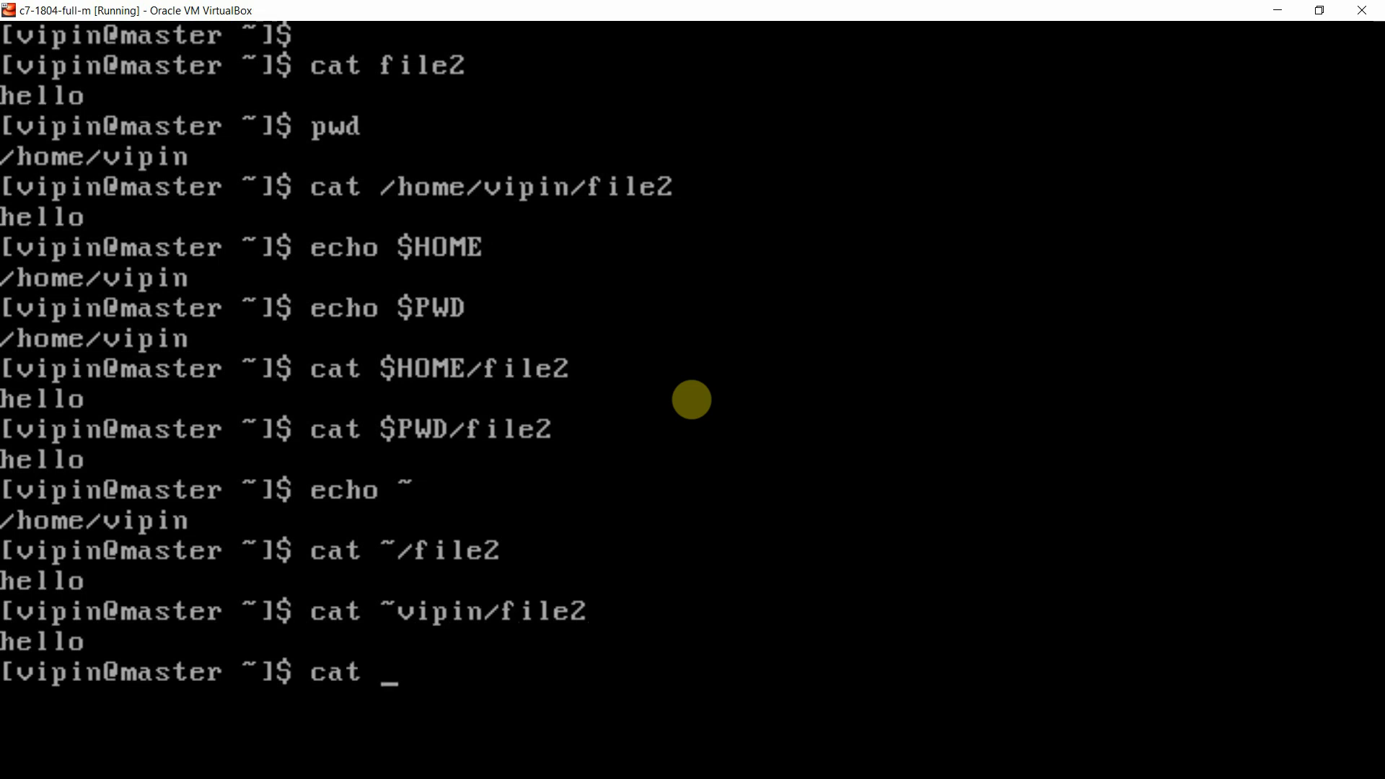
text(./file)
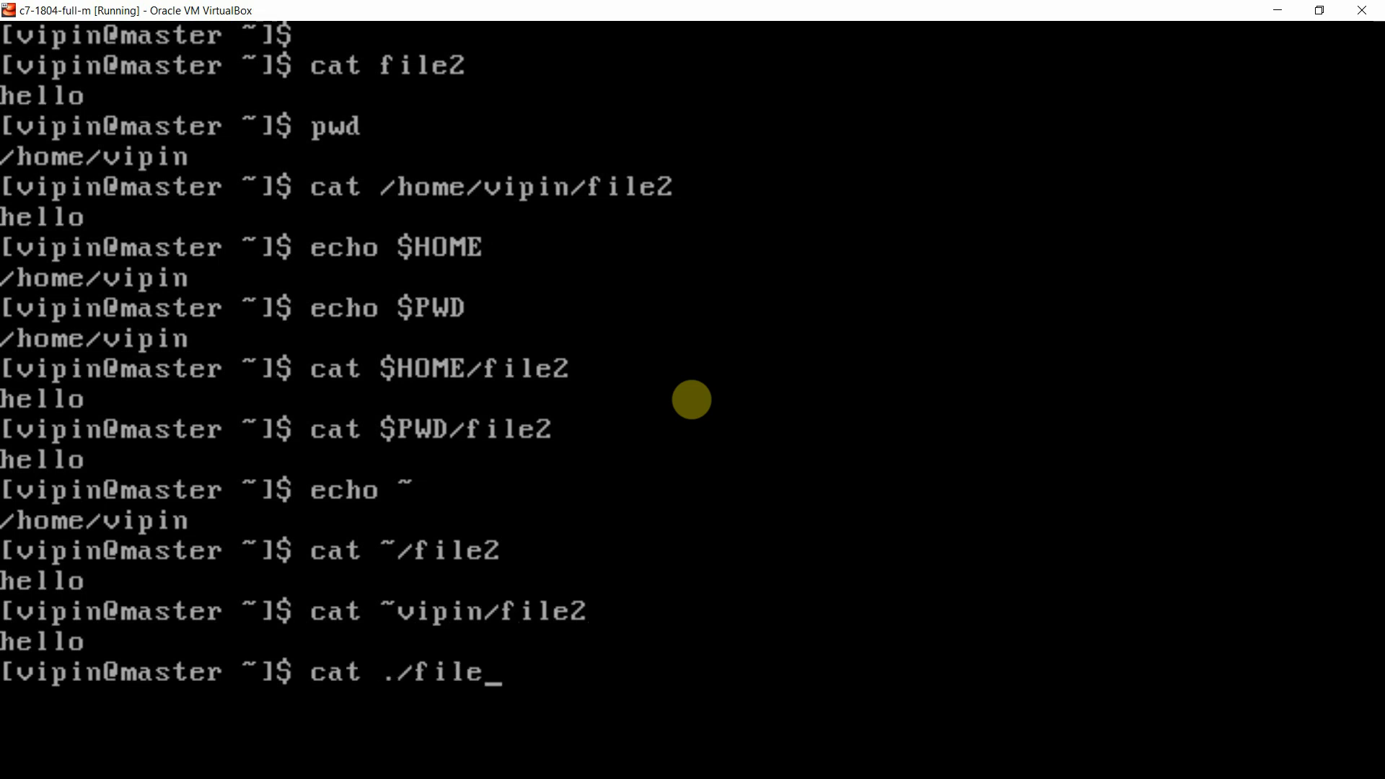
text(2)
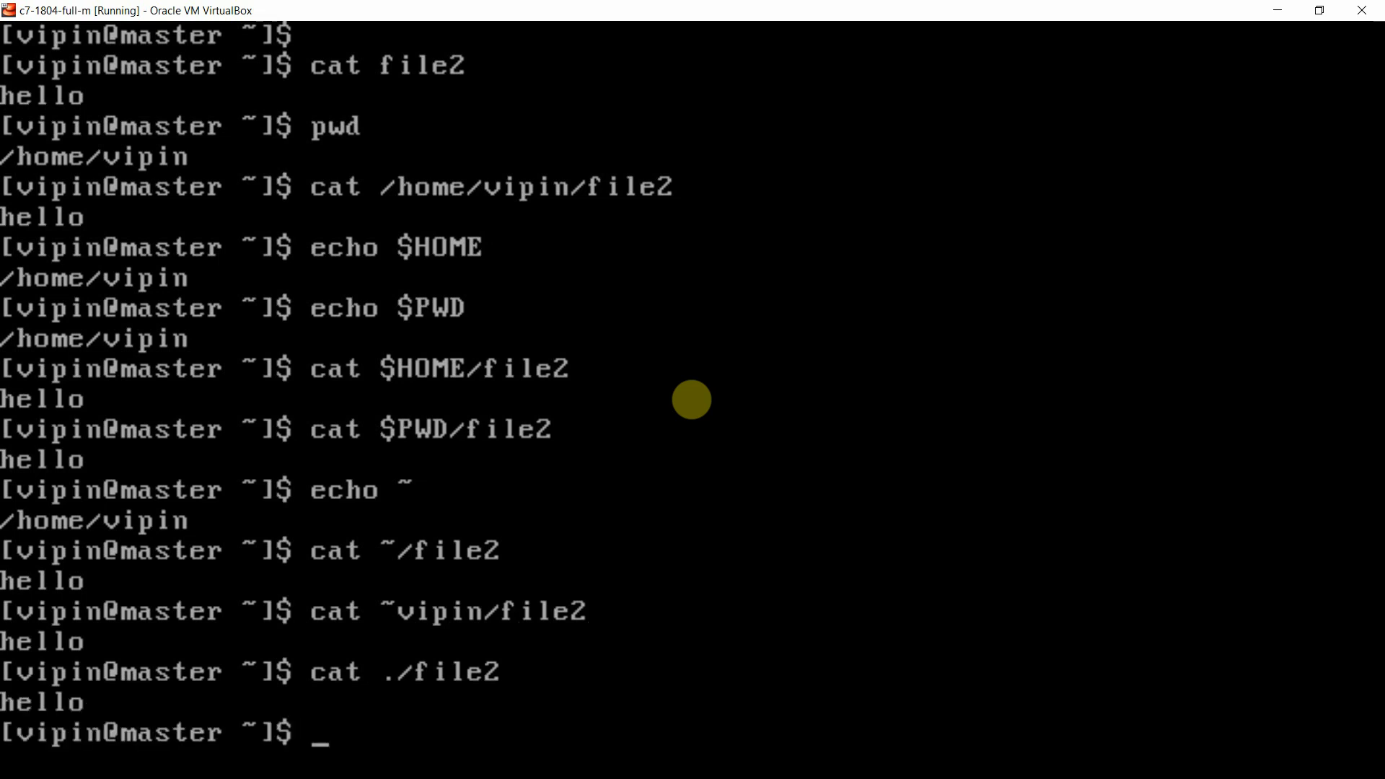
mouse_move(310, 92)
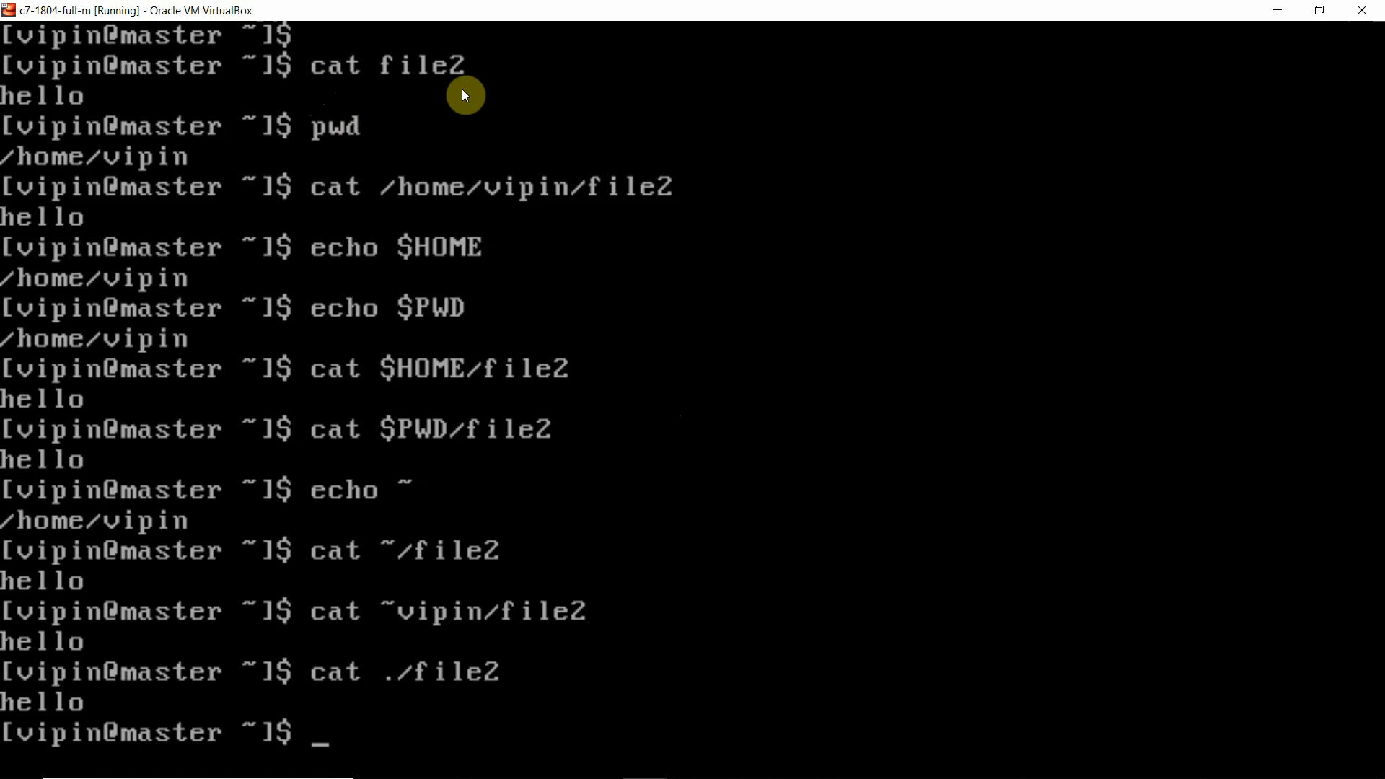
mouse_move(424, 104)
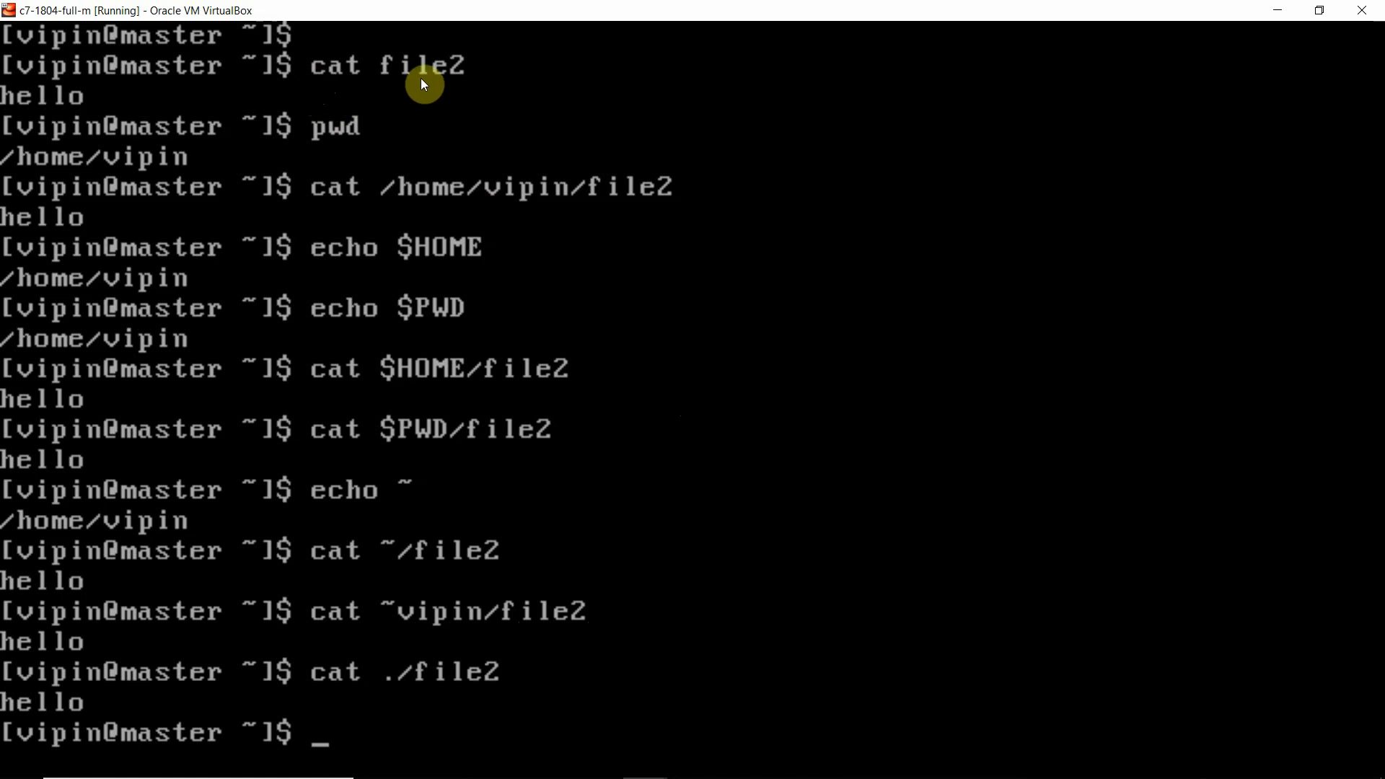
mouse_move(643, 201)
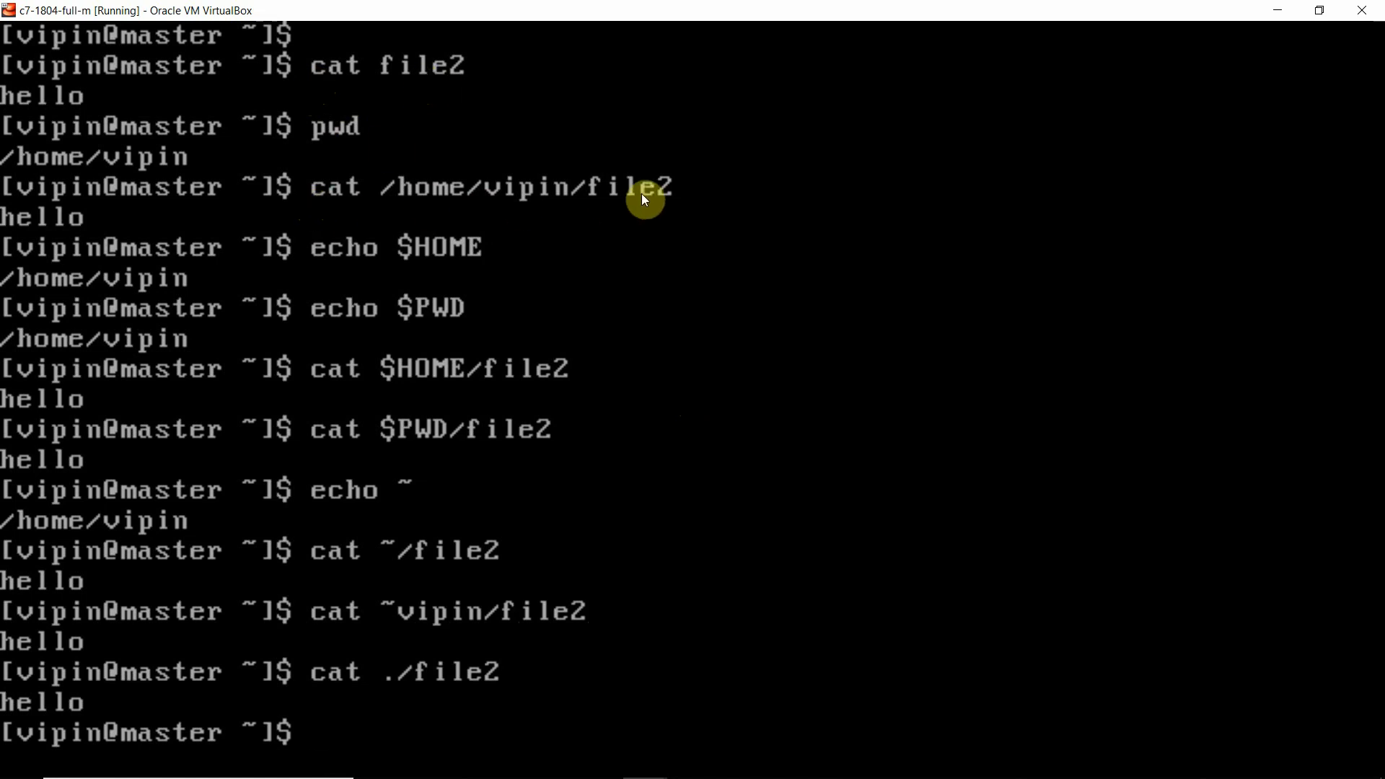
mouse_move(326, 375)
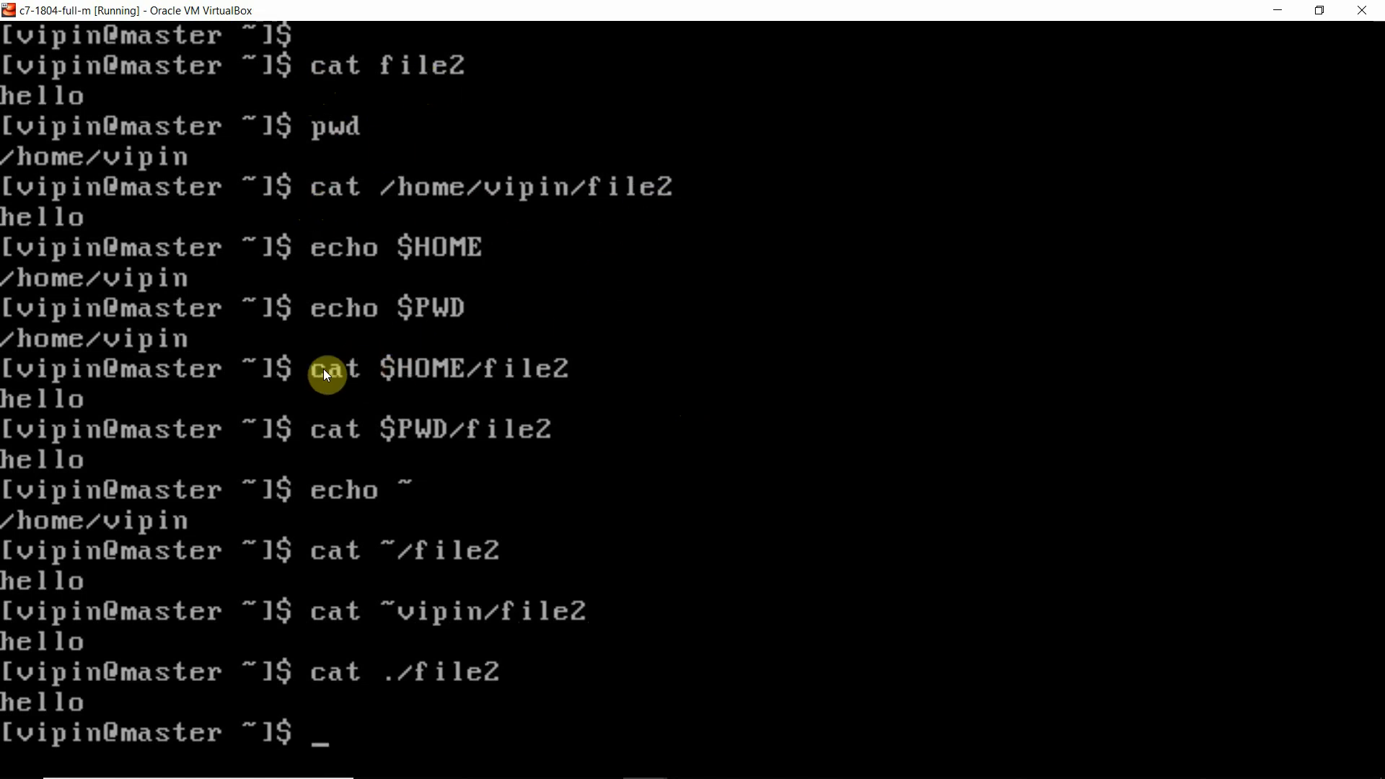
mouse_move(388, 404)
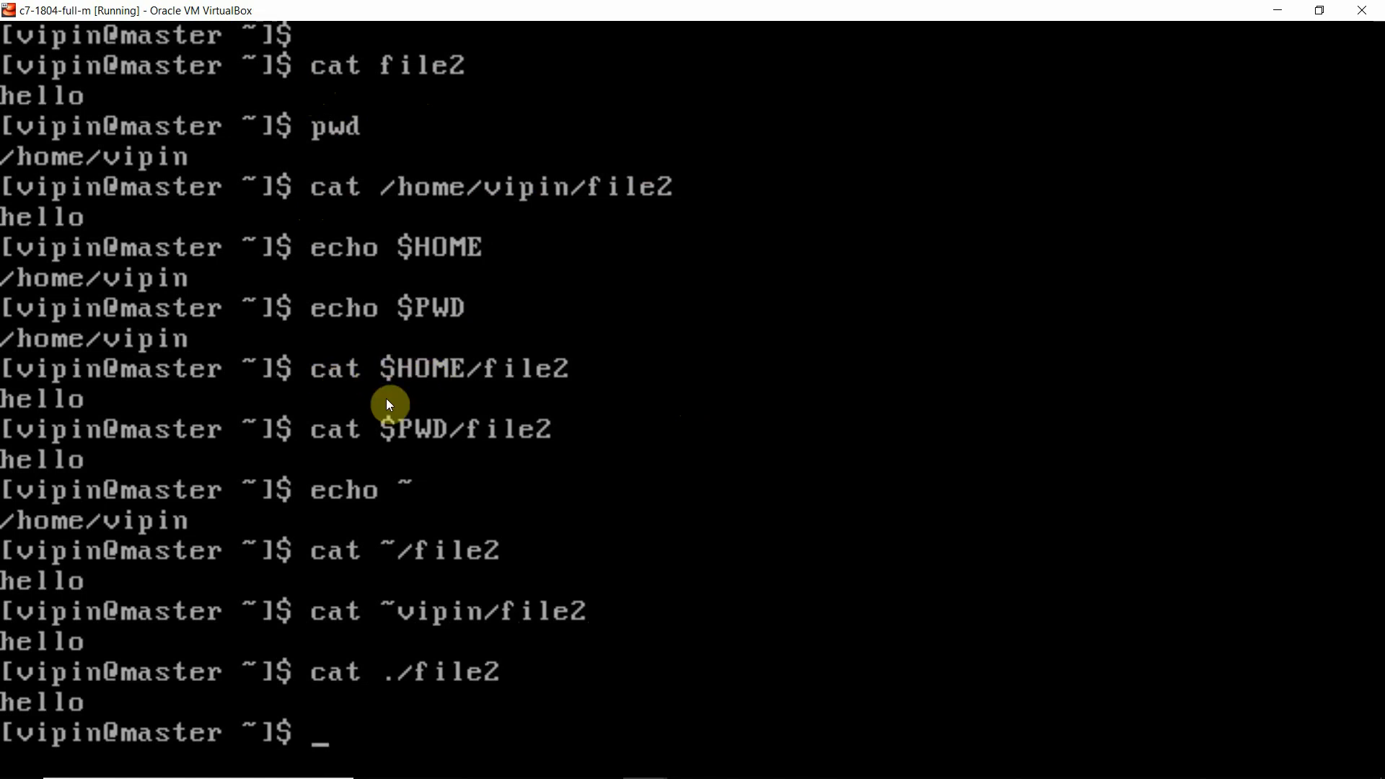
mouse_move(541, 373)
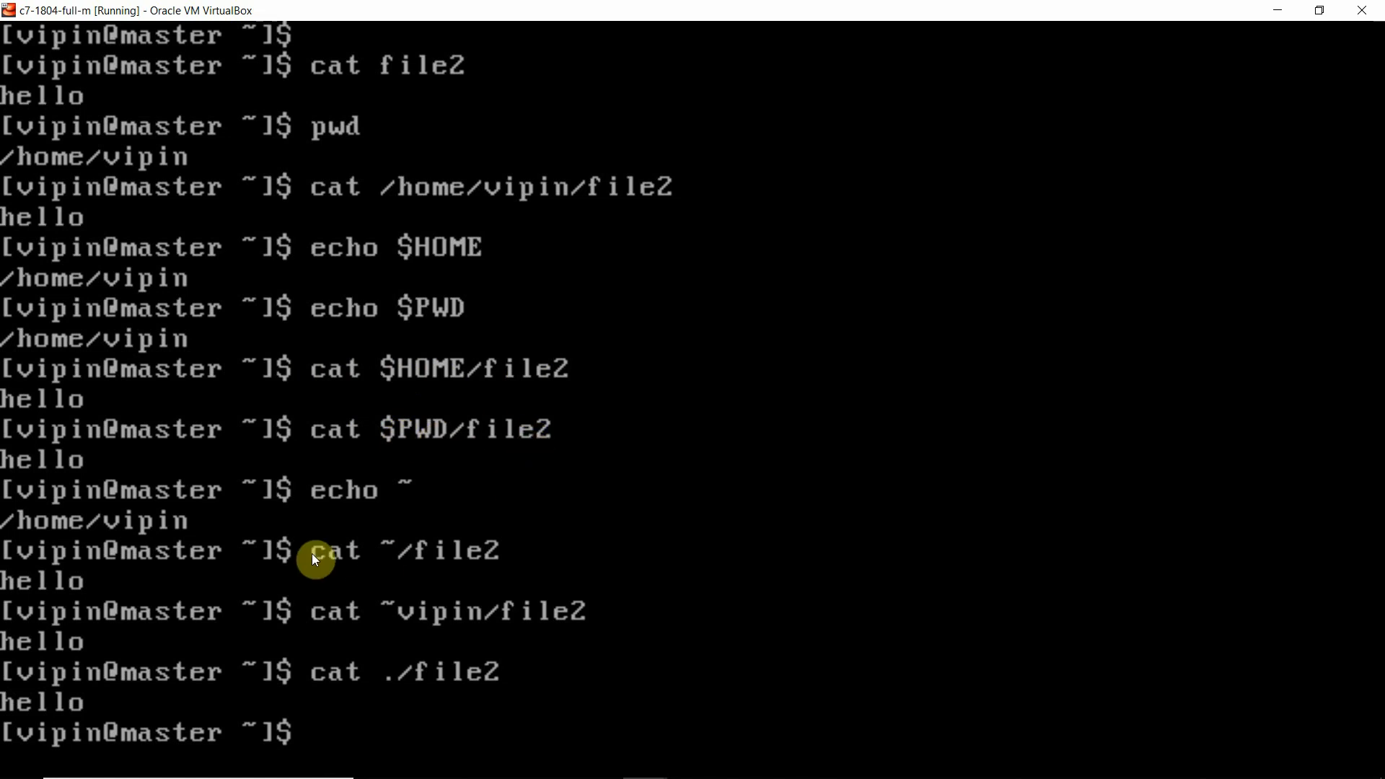
mouse_move(497, 555)
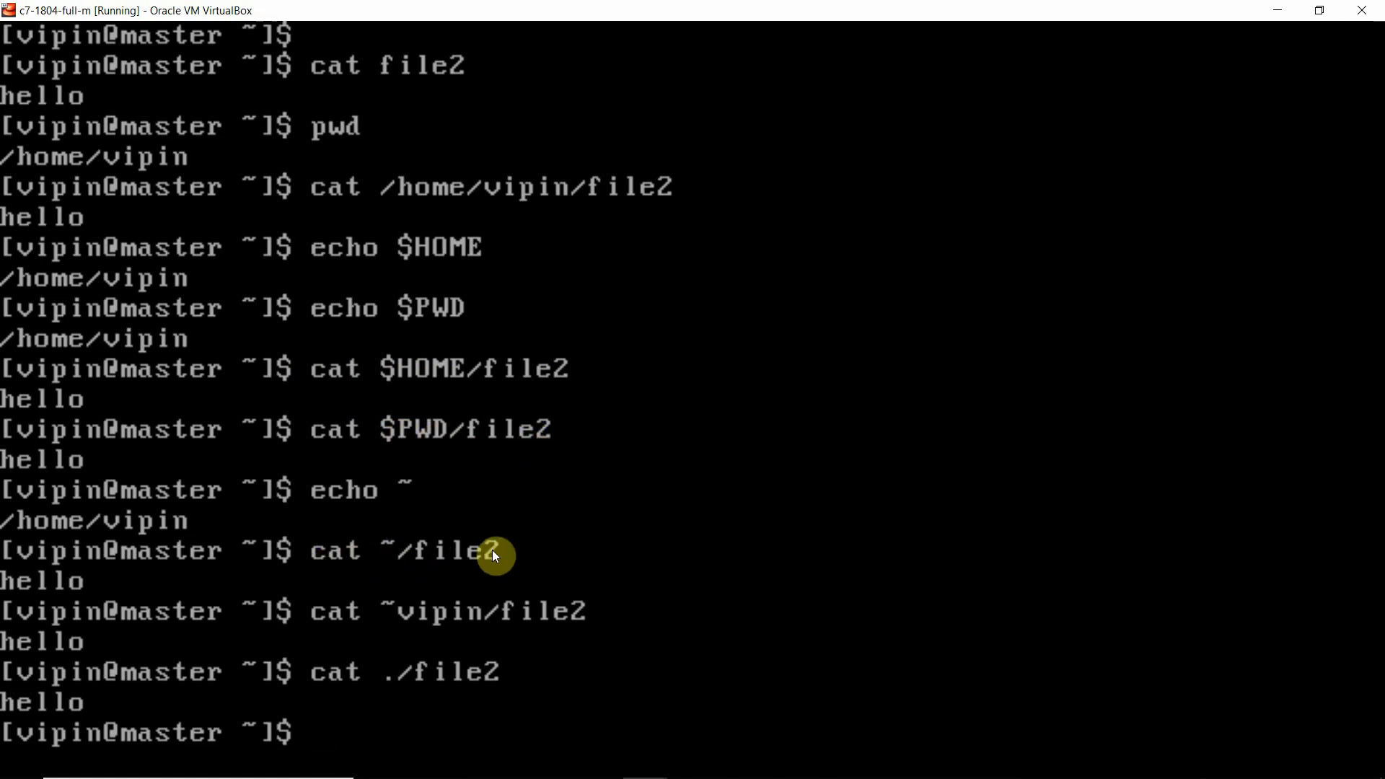
mouse_move(643, 647)
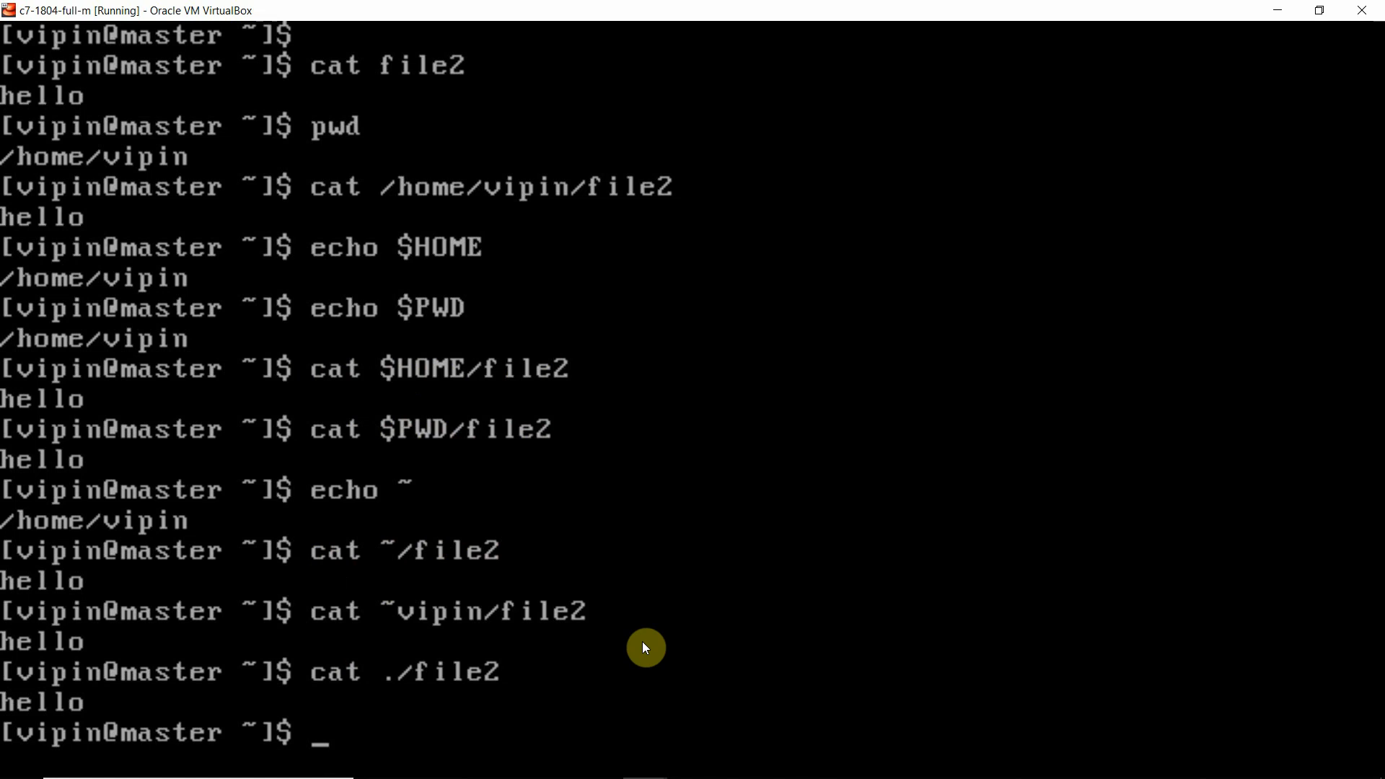
mouse_move(665, 534)
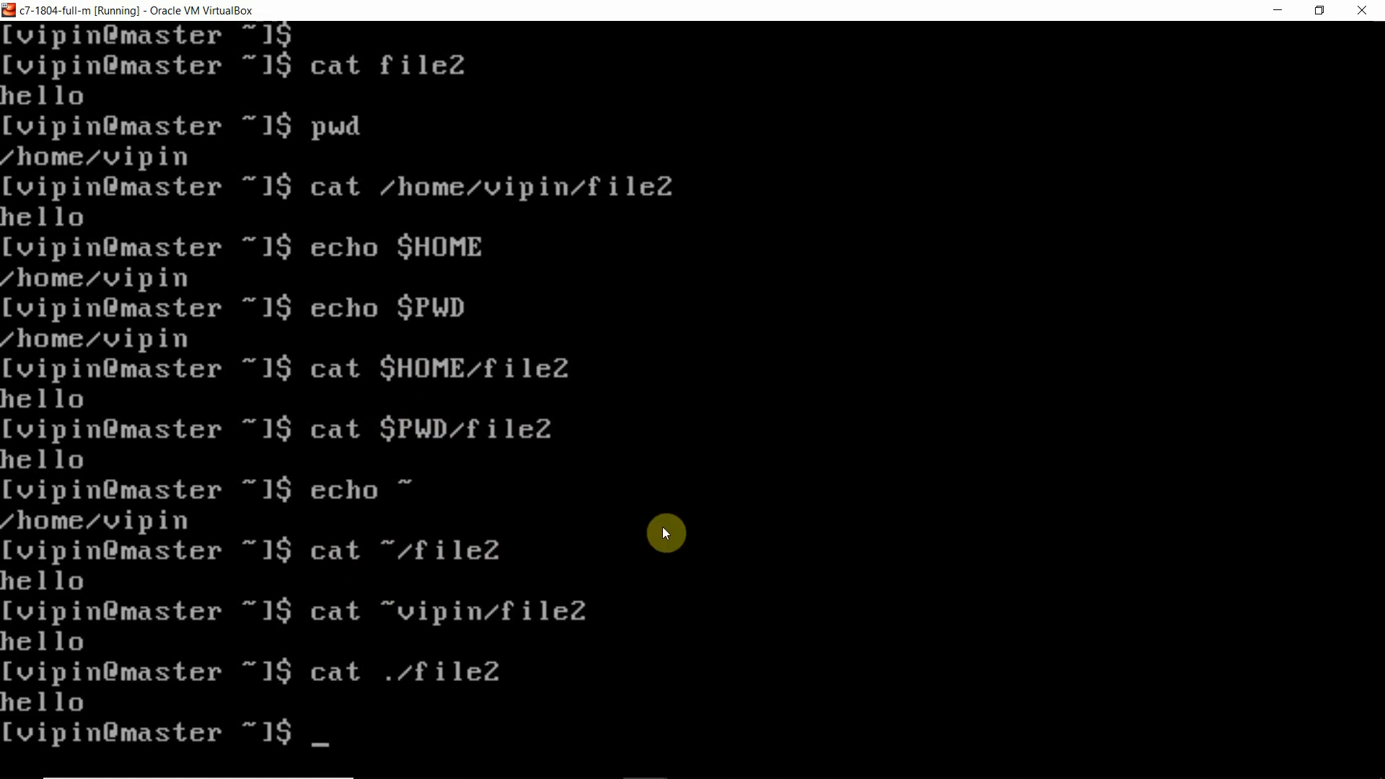
mouse_move(531, 390)
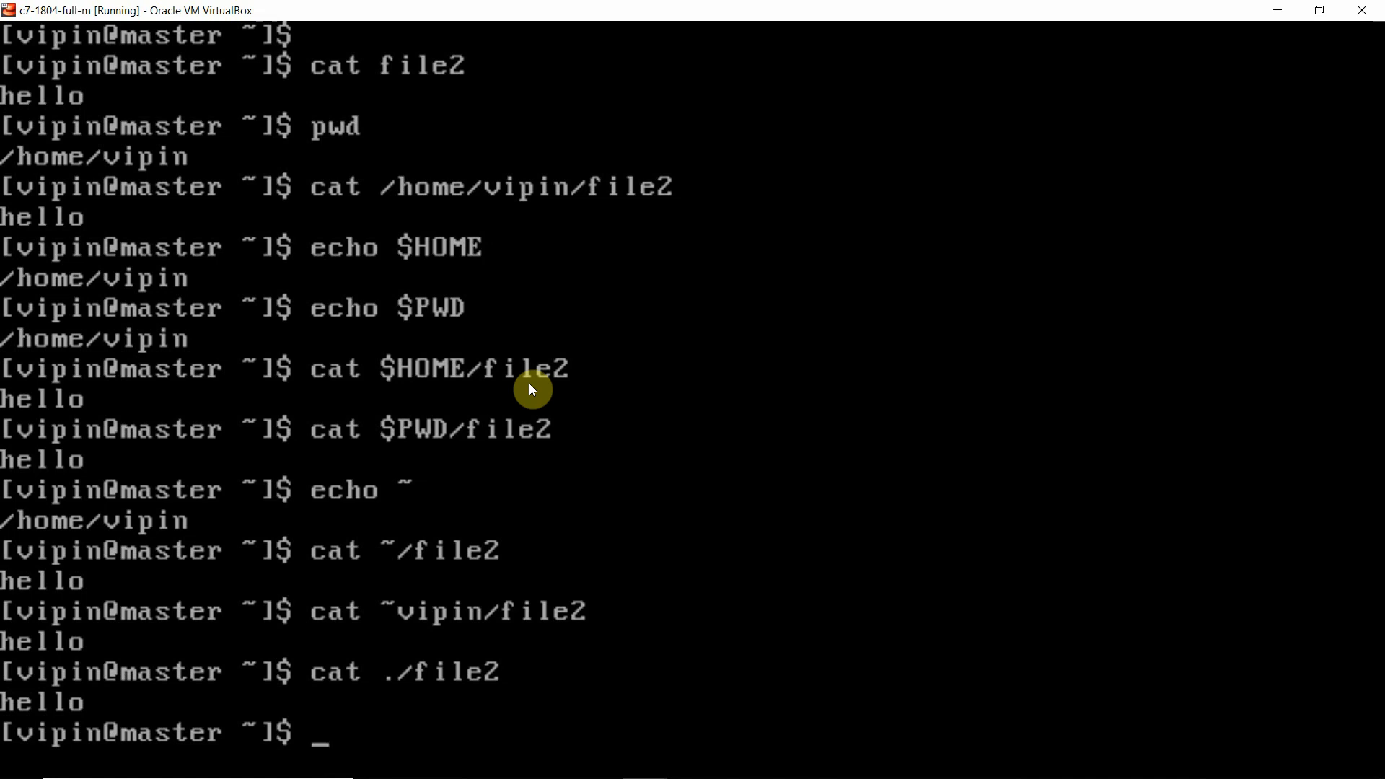
mouse_move(385, 66)
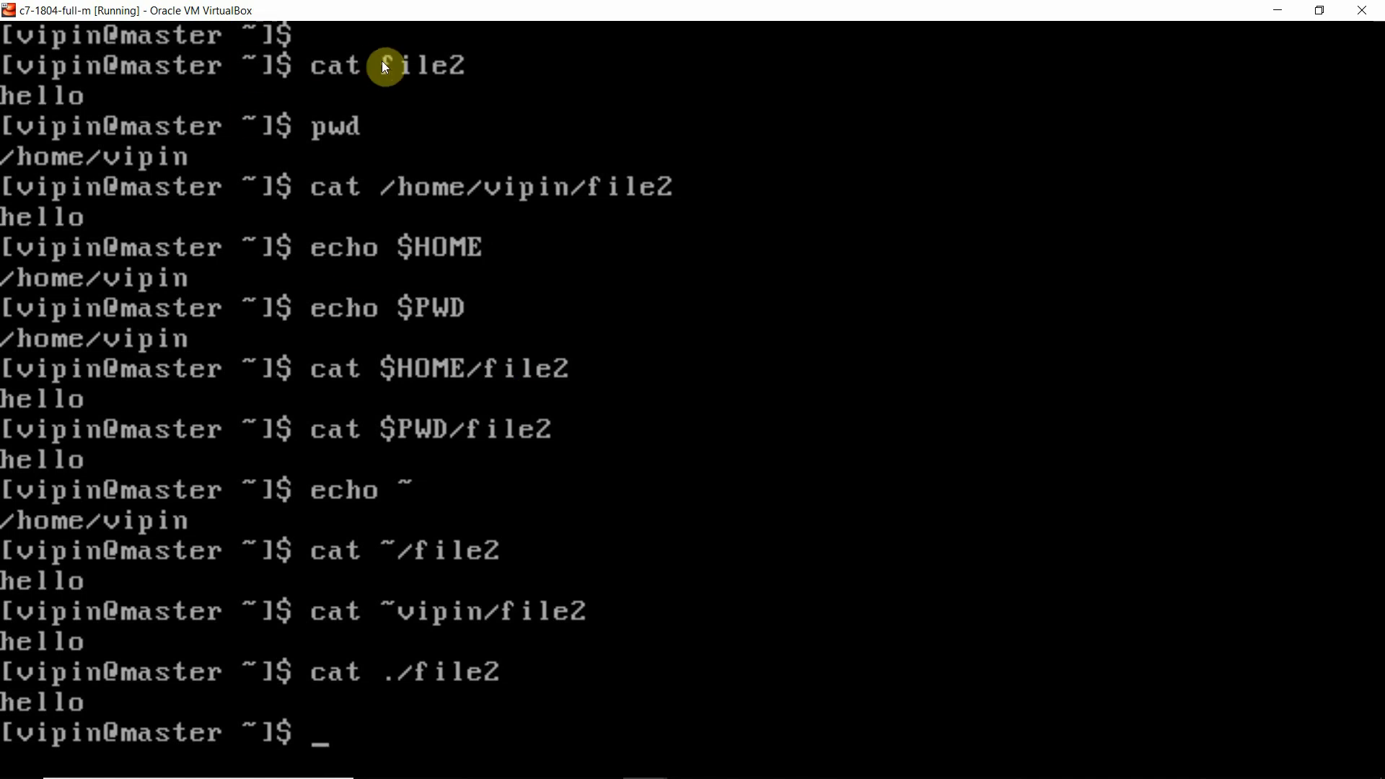
mouse_move(483, 410)
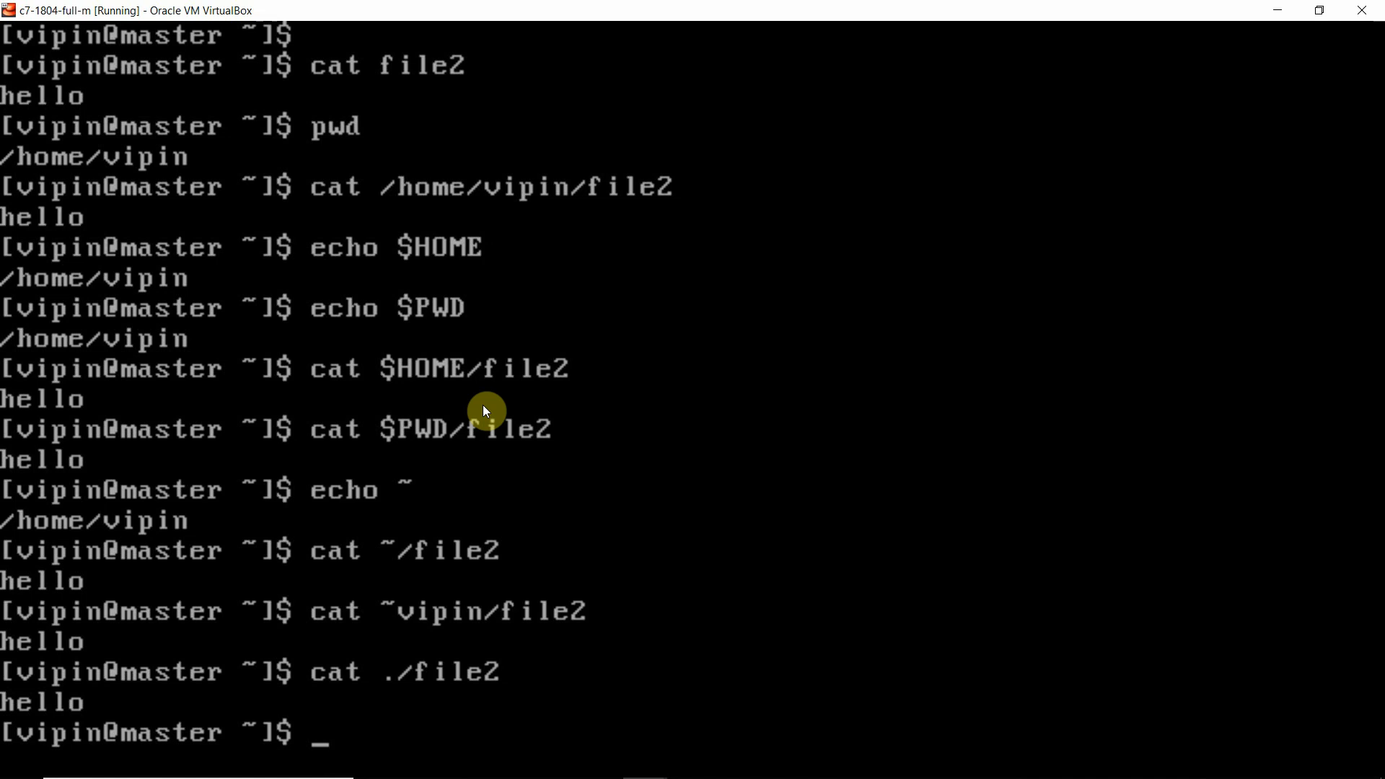
mouse_move(461, 519)
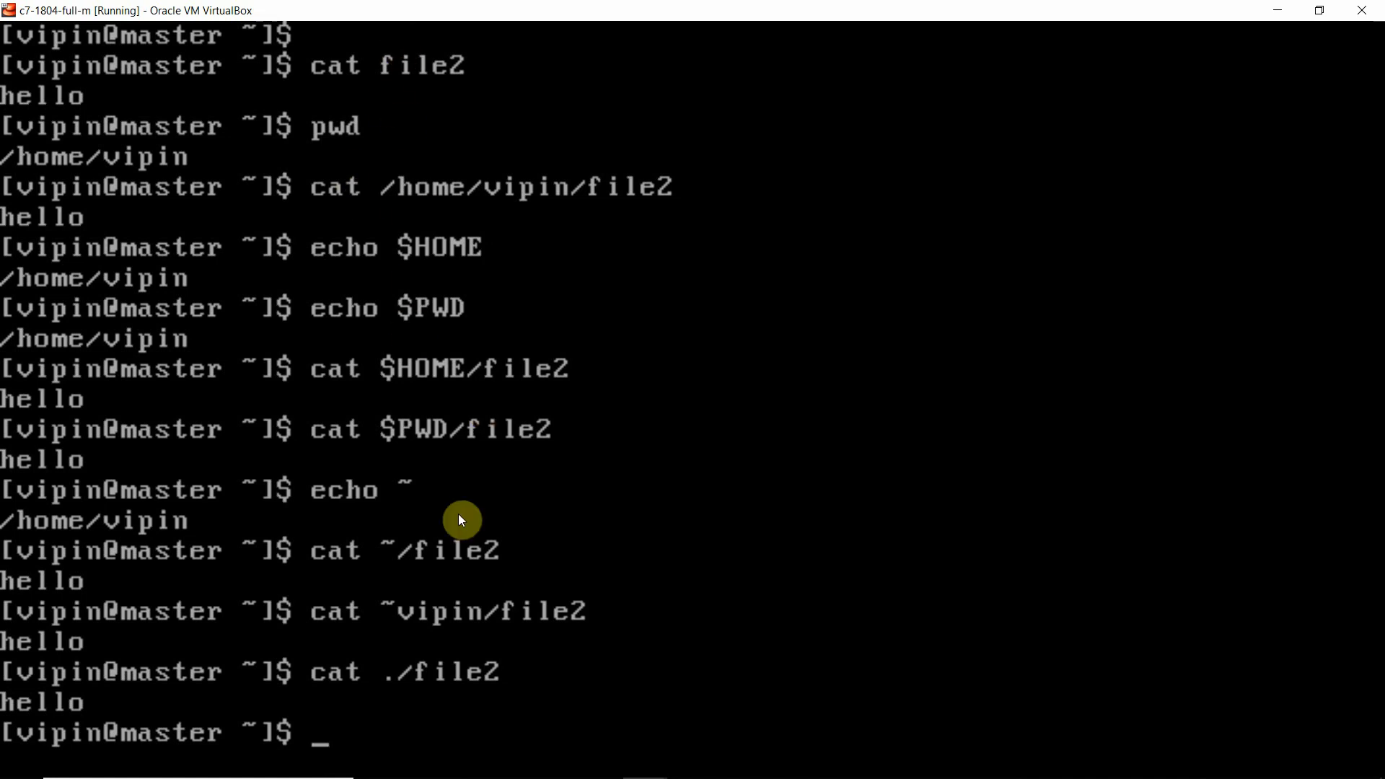
mouse_move(571, 442)
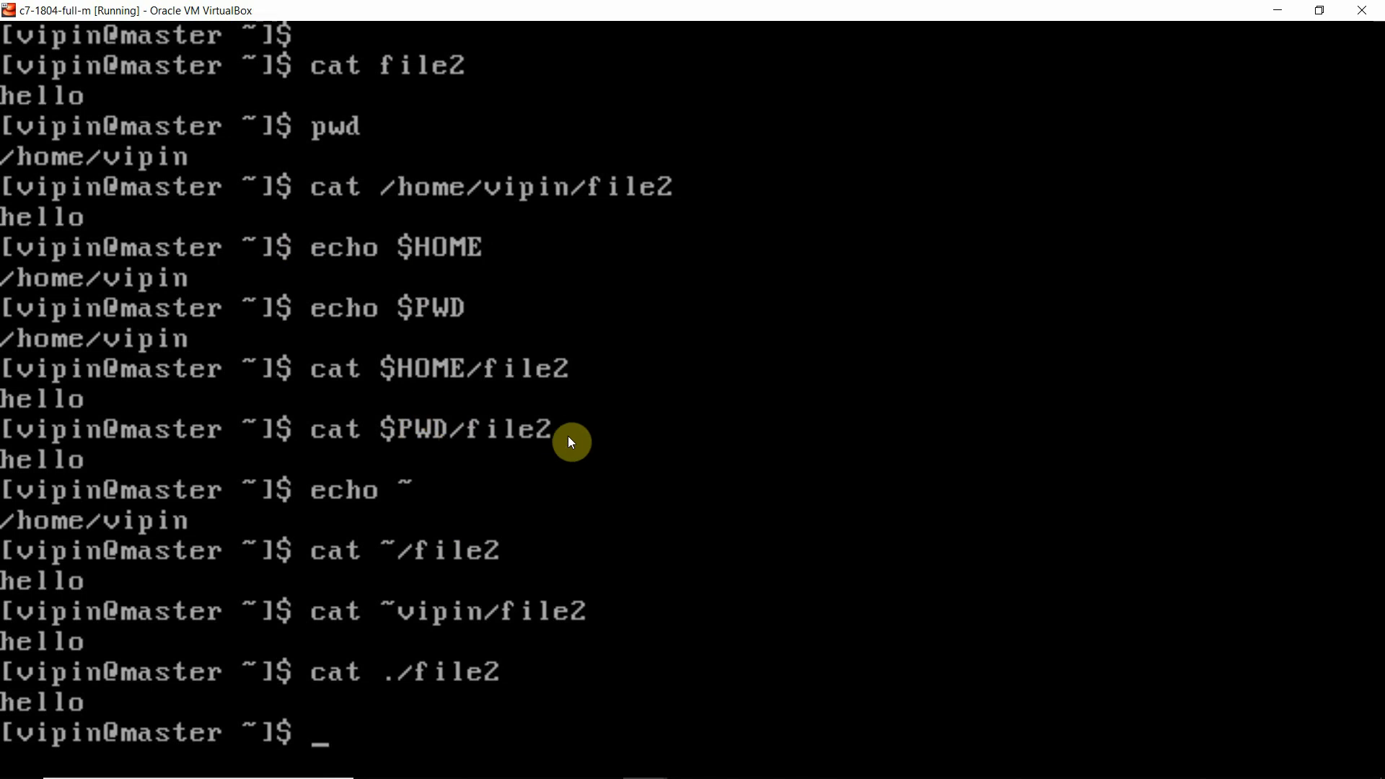
mouse_move(361, 351)
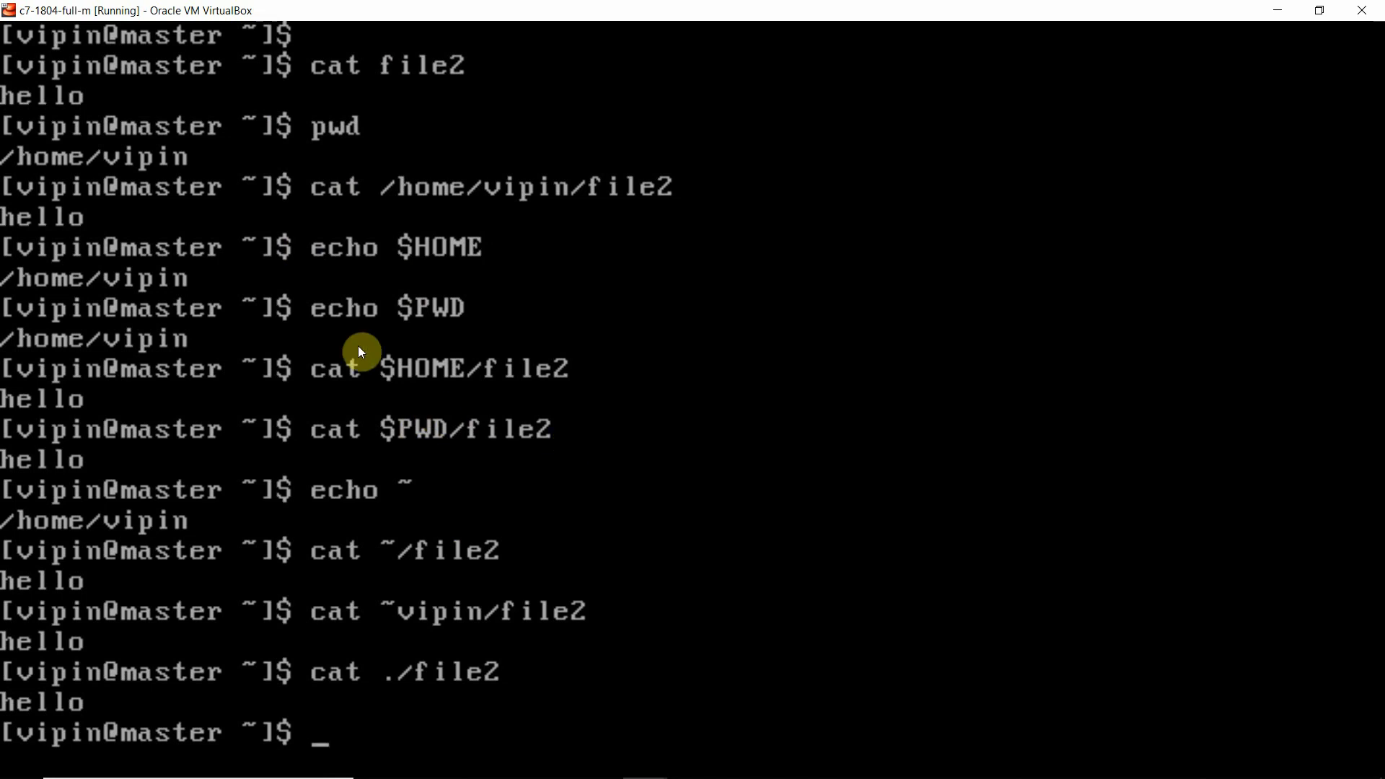
mouse_move(404, 399)
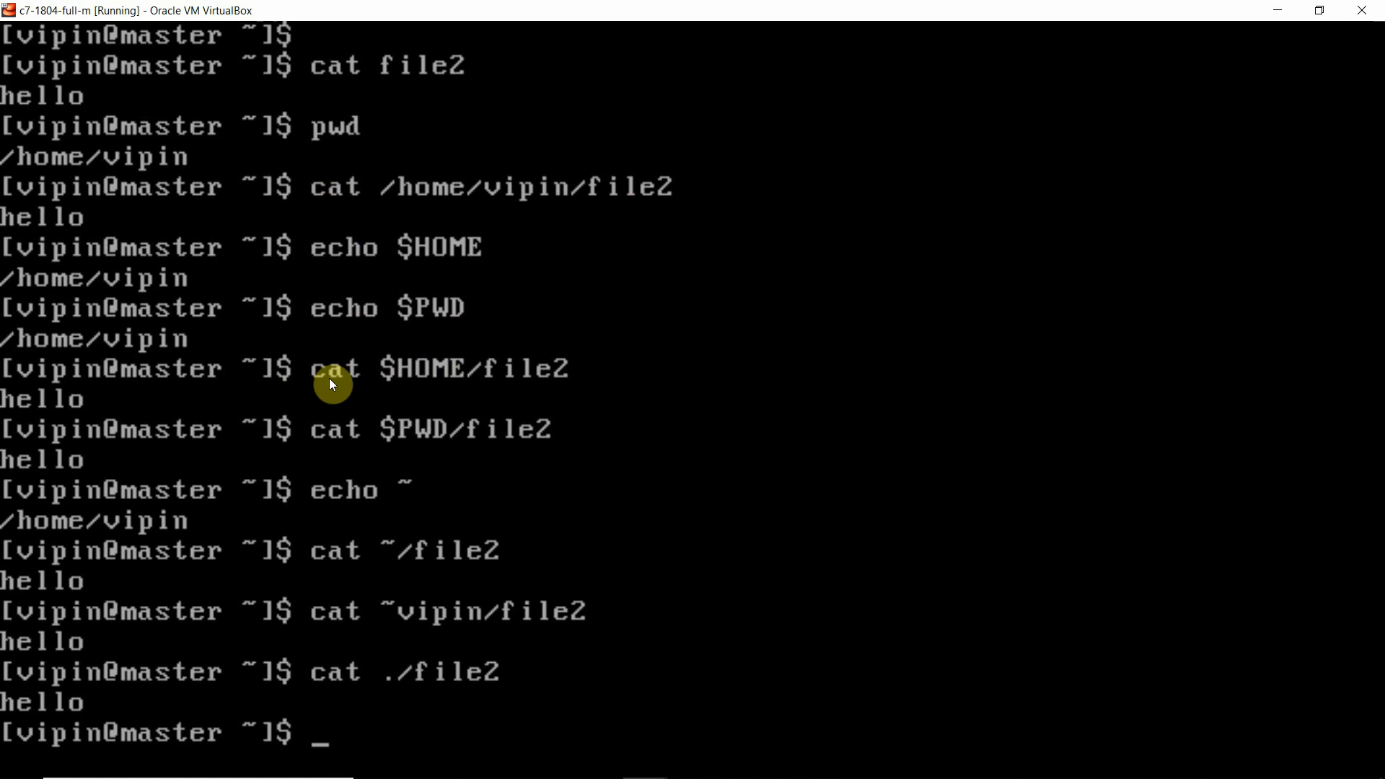
mouse_move(571, 372)
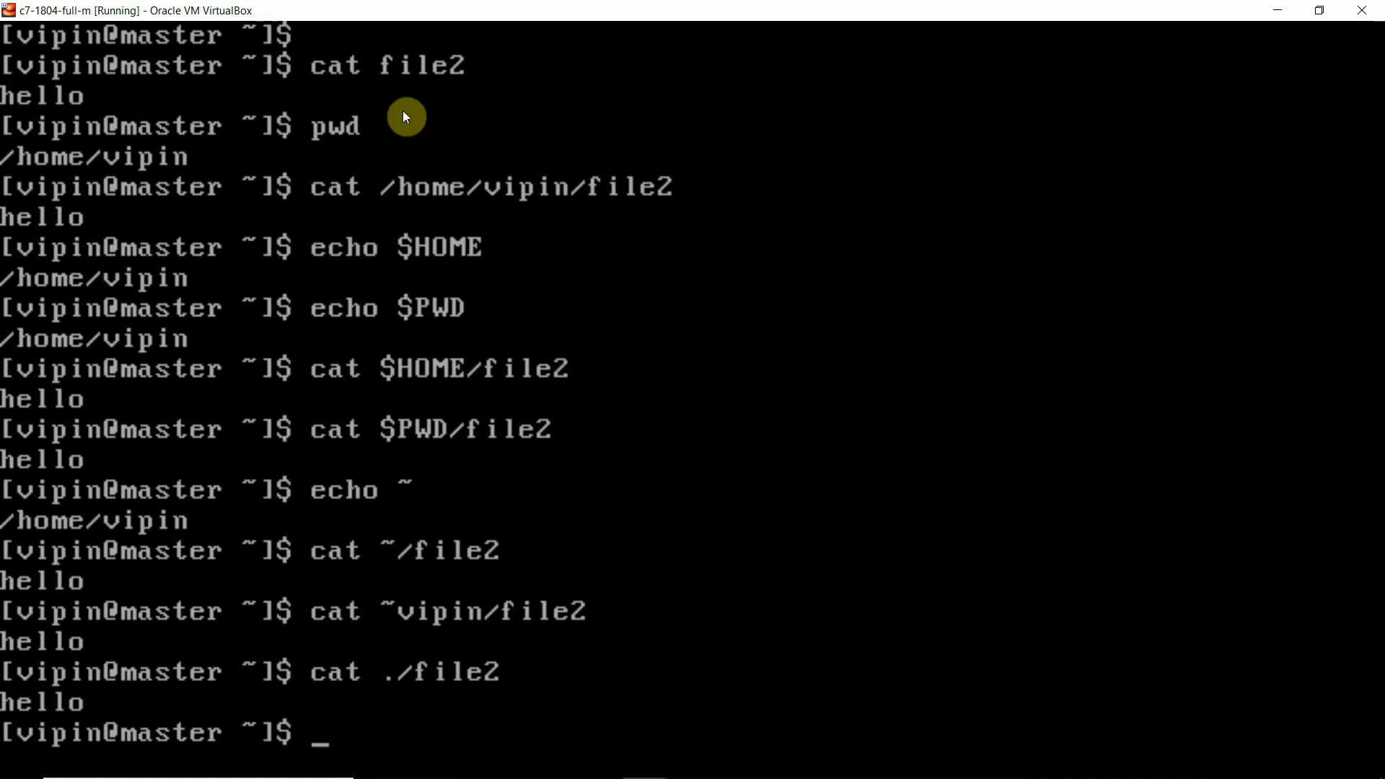
mouse_move(464, 461)
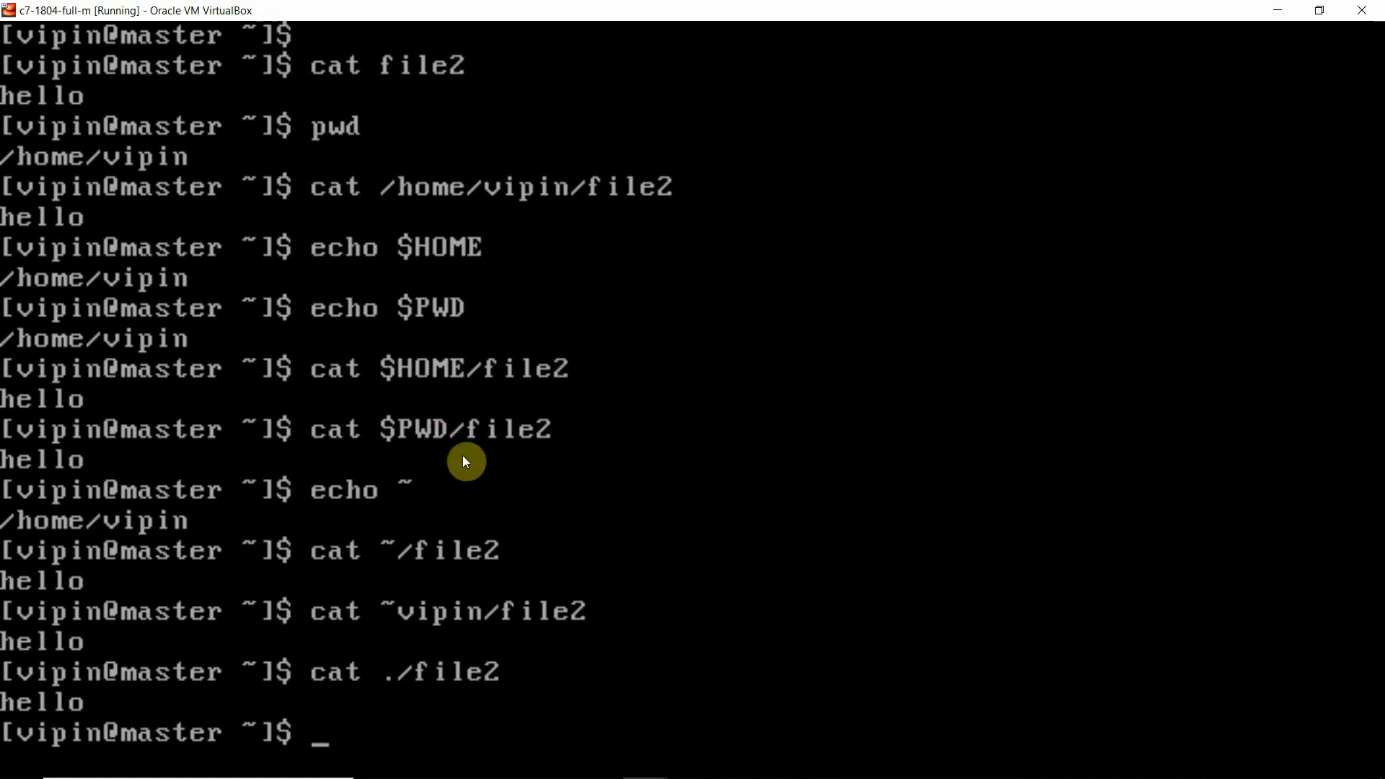
mouse_move(524, 556)
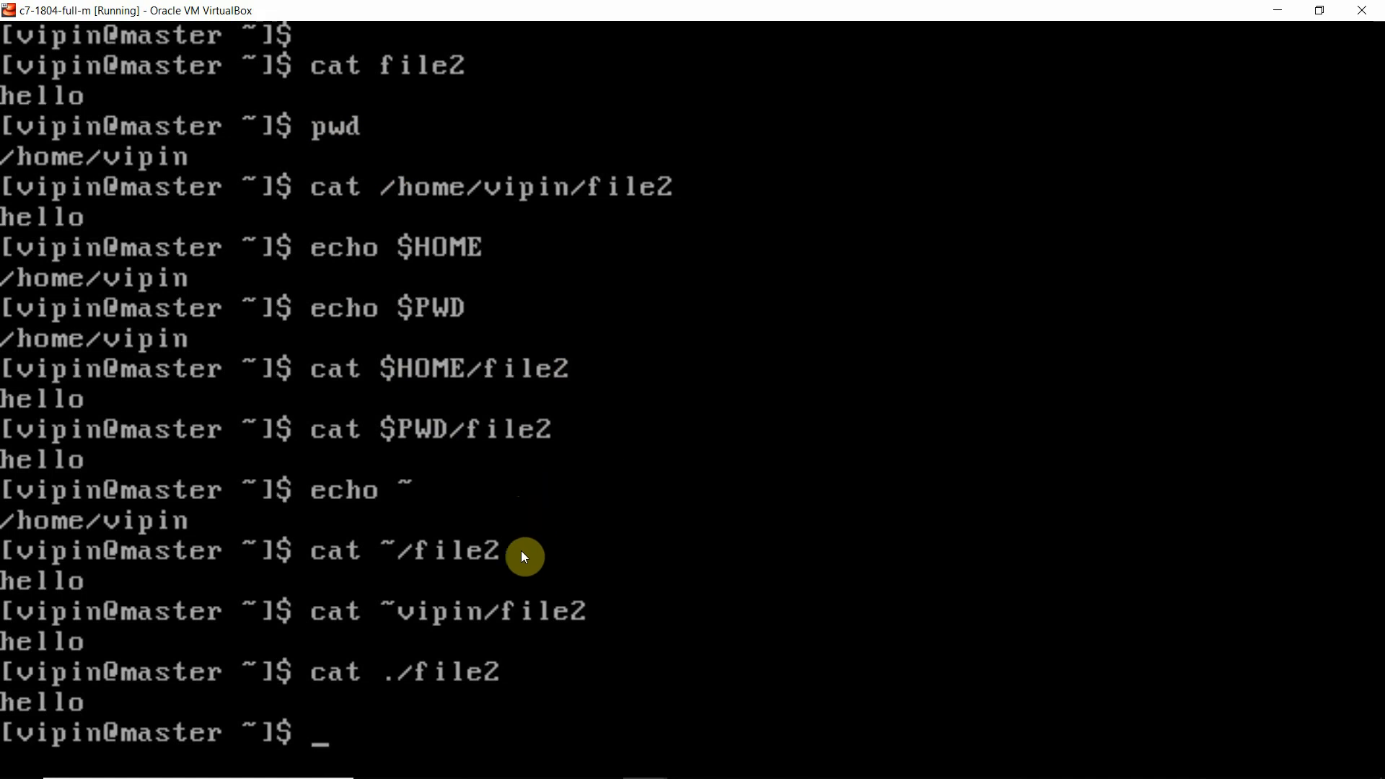
mouse_move(329, 108)
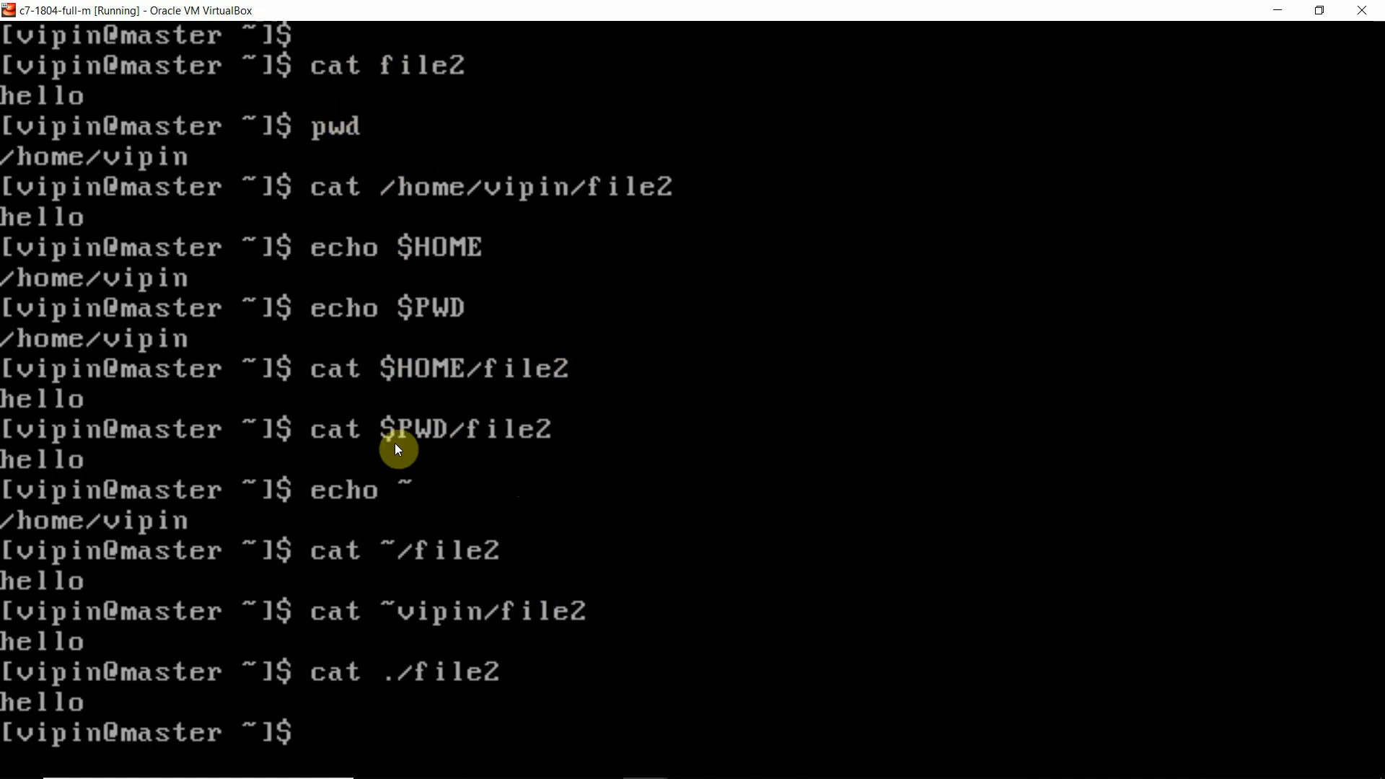
mouse_move(731, 580)
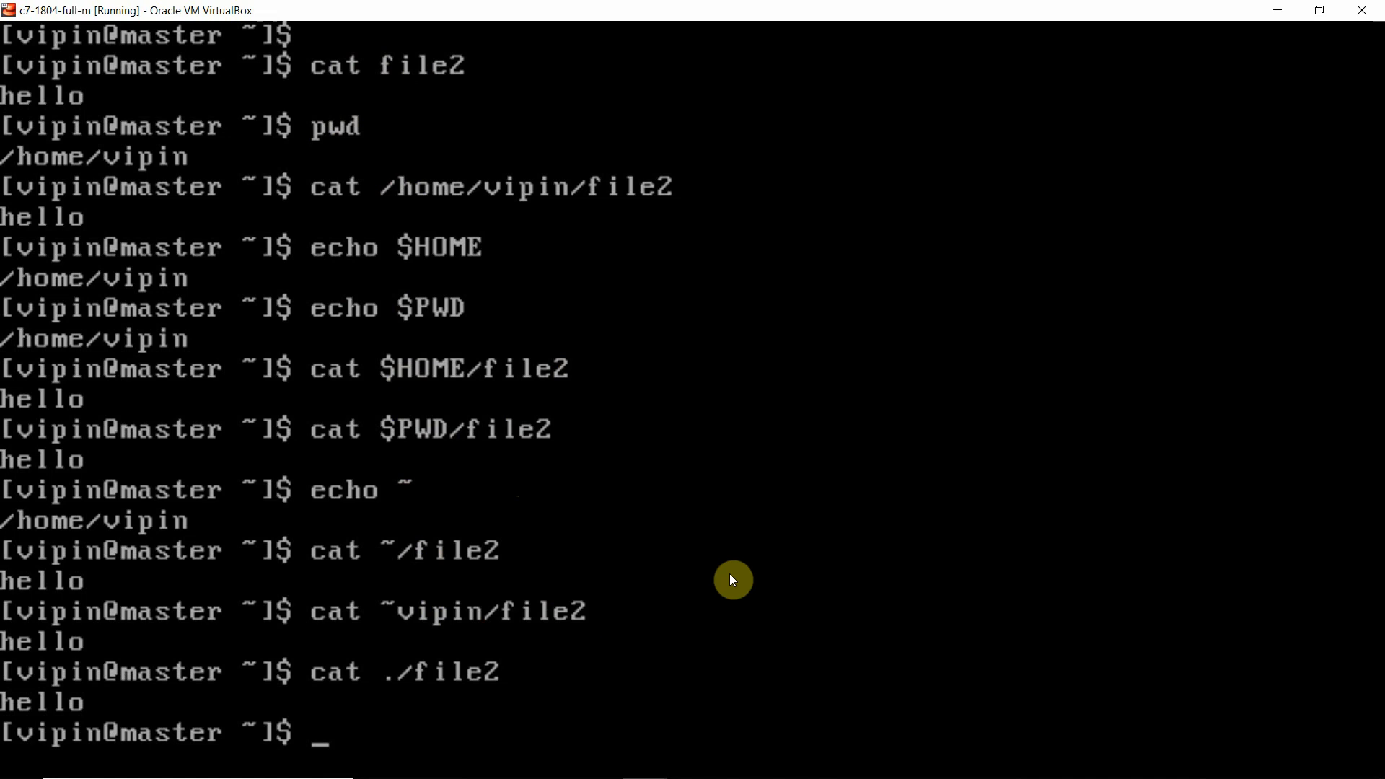
mouse_move(574, 594)
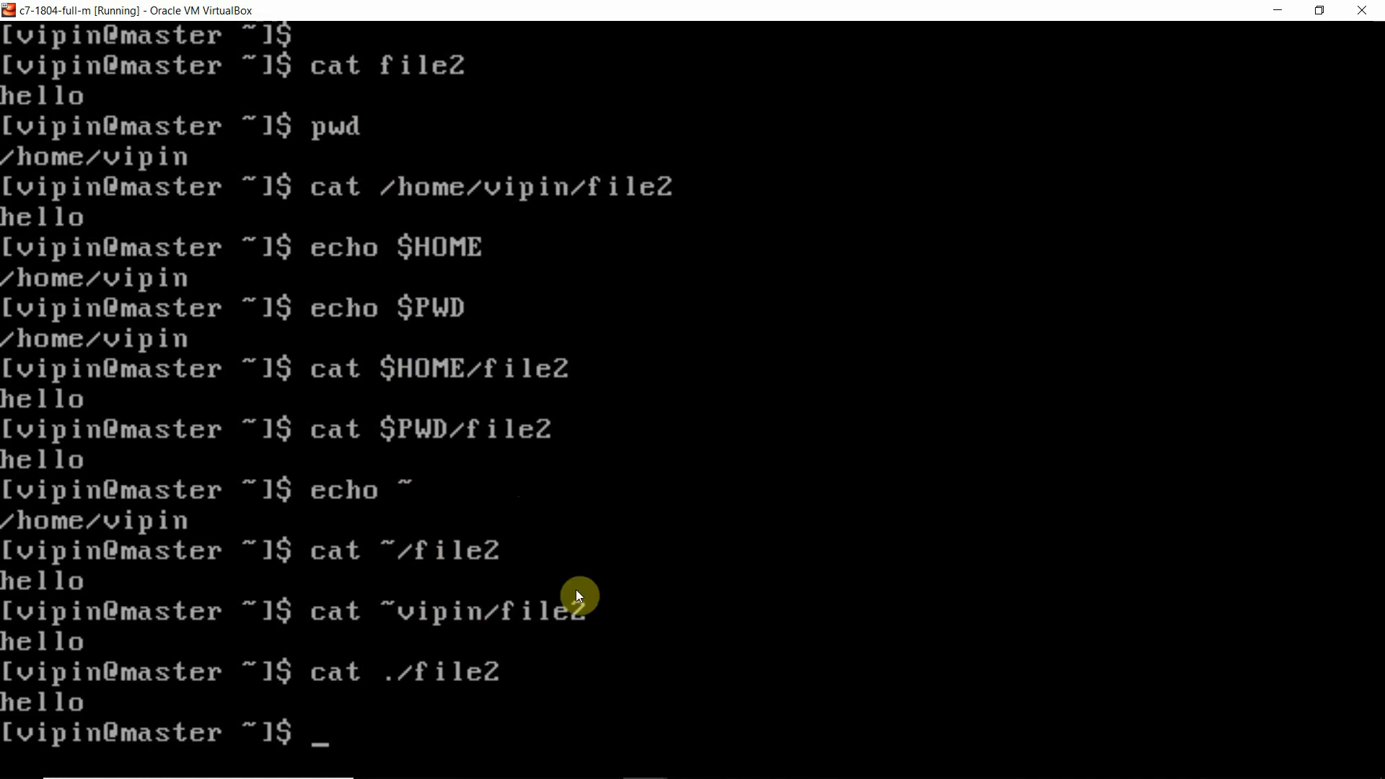
mouse_move(355, 629)
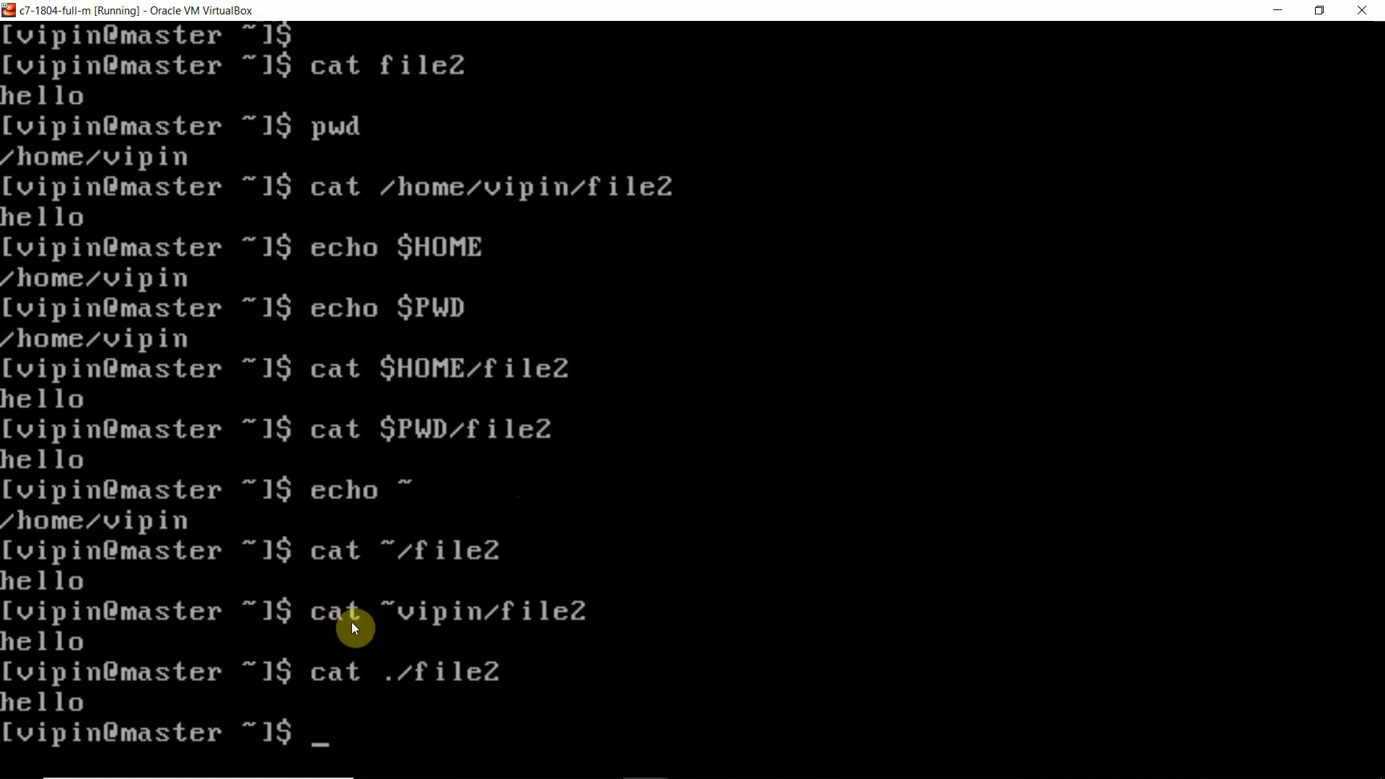
mouse_move(332, 564)
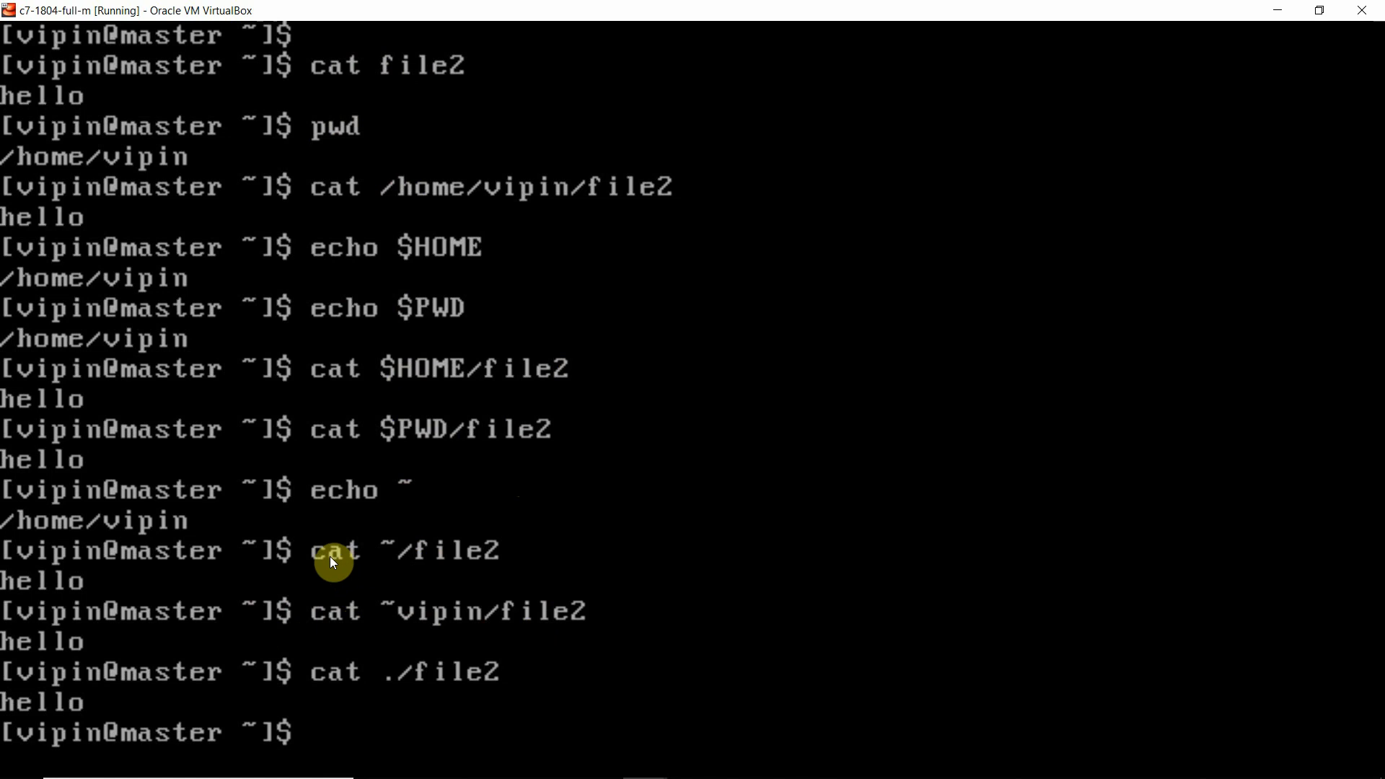
mouse_move(695, 407)
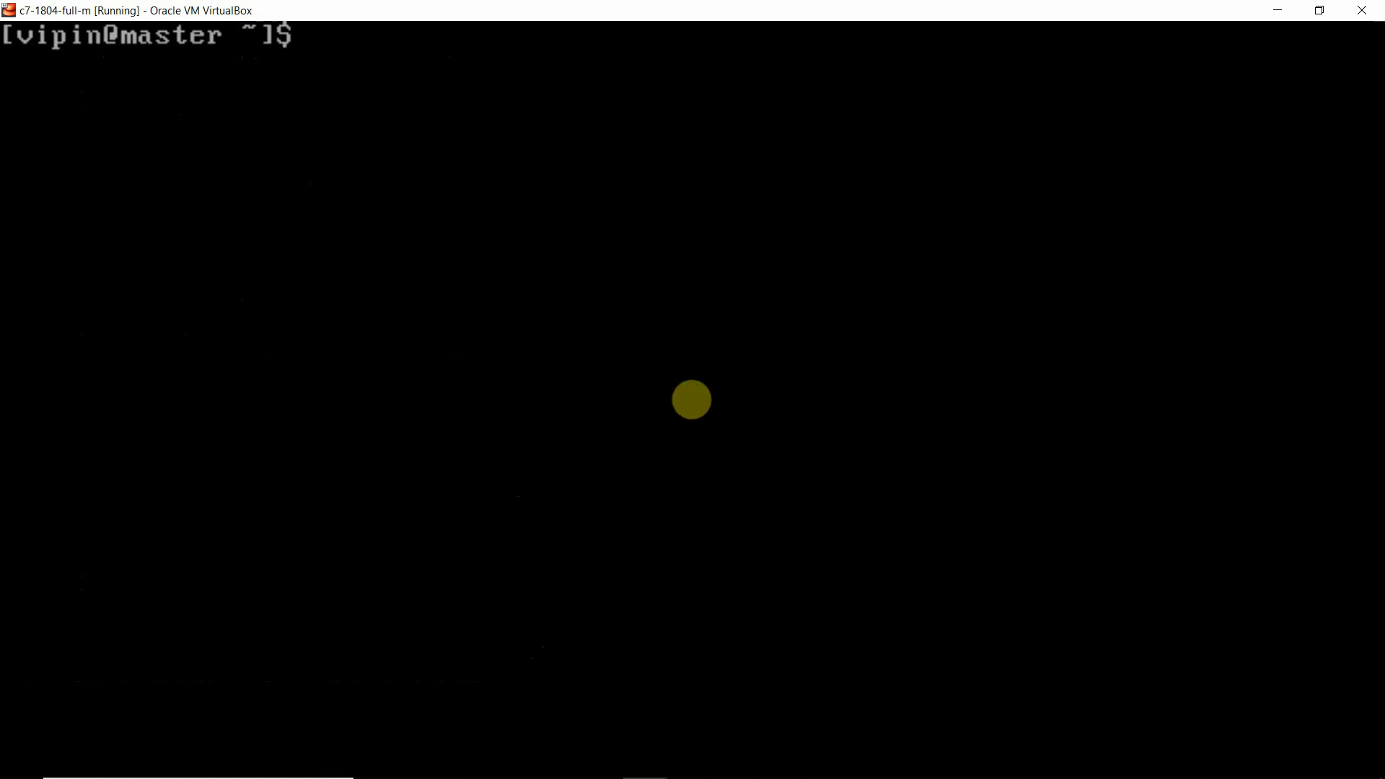
Step: Draft rm ~/file2 at the cleared prompt without running it
text(rm)
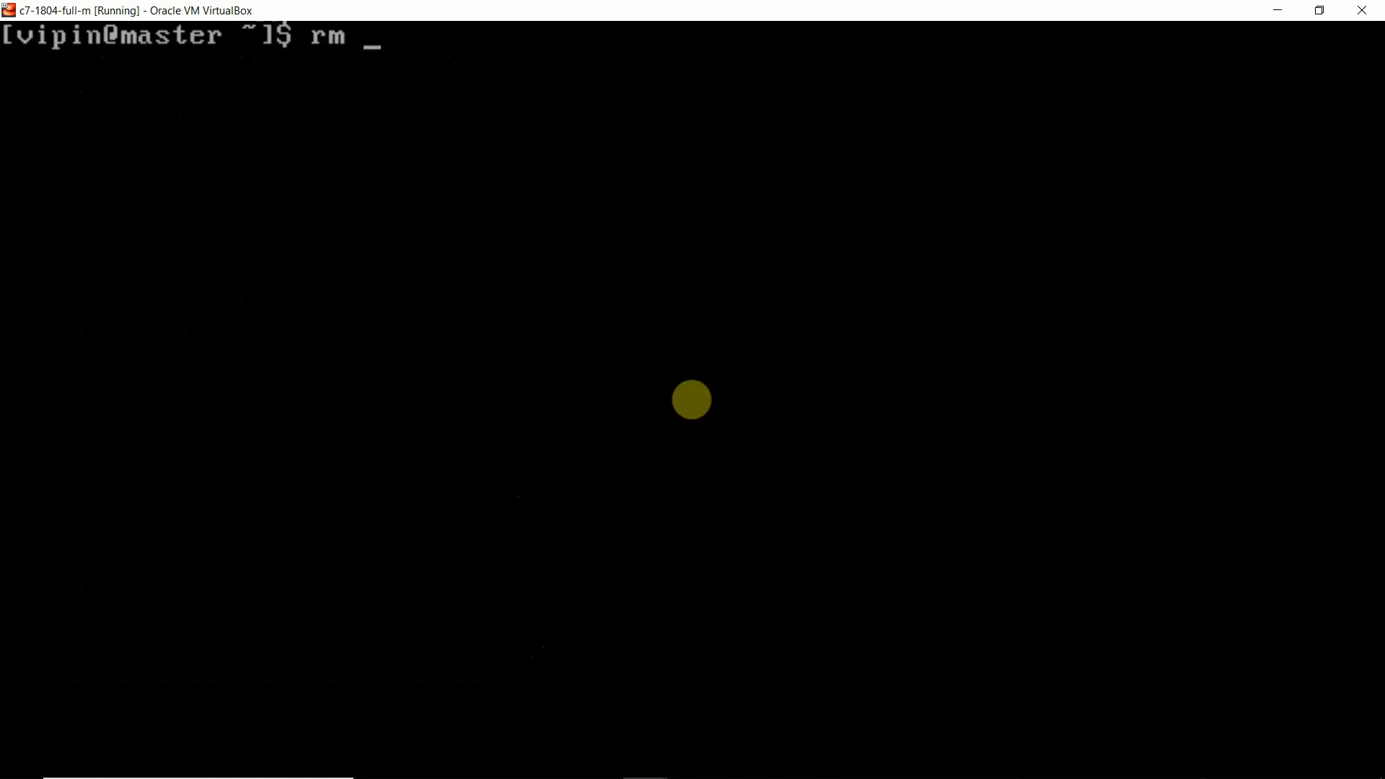
text(~)
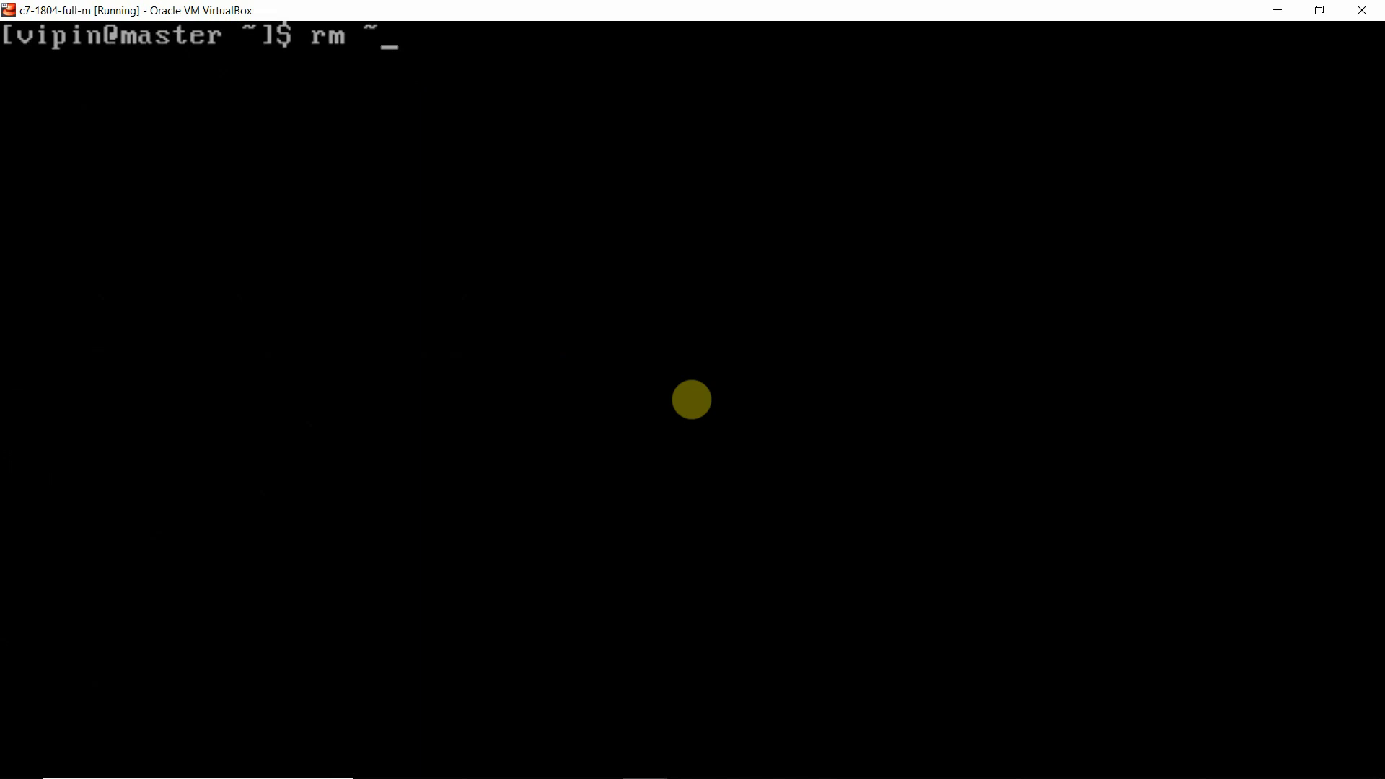
text(/fi)
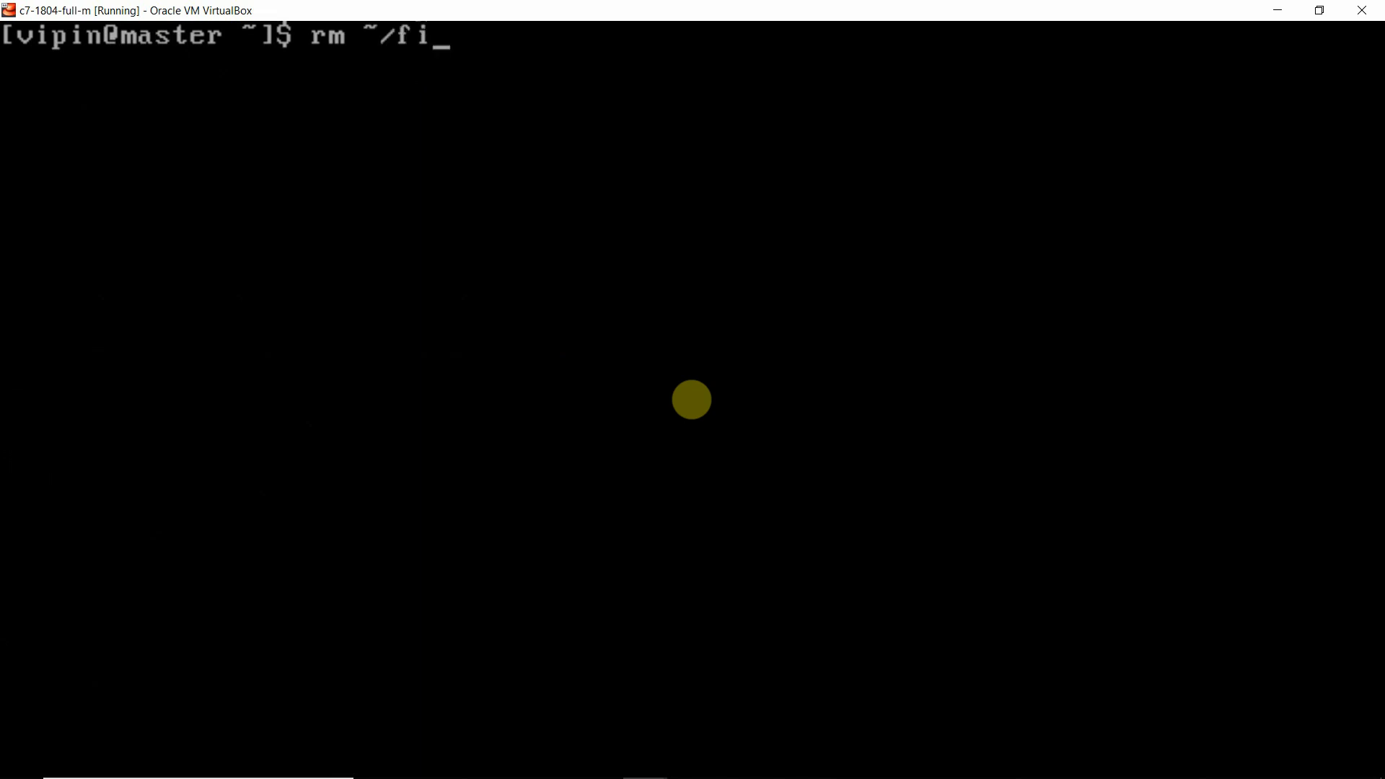
text(le2)
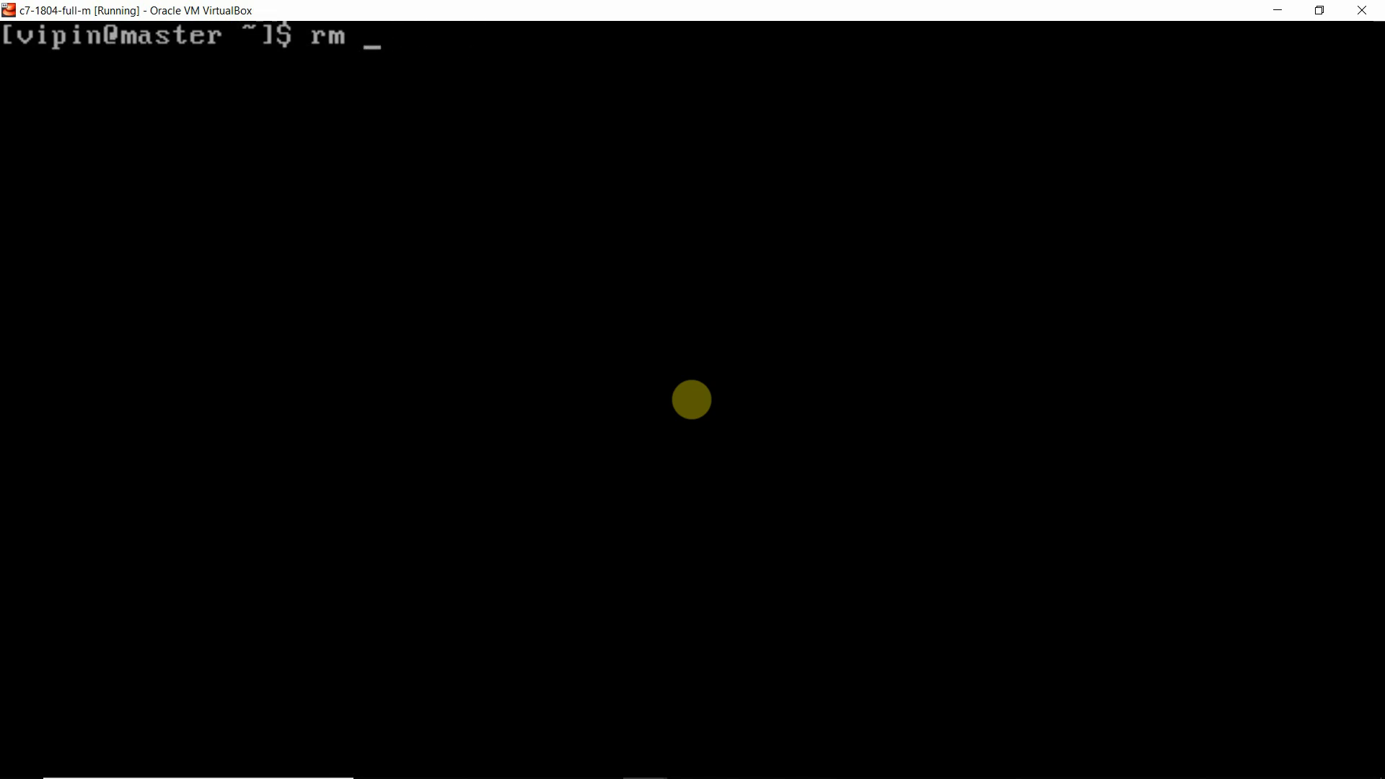
Step: Draft rm /home/vipin/file2 without running it, then start typing echo ~
text(/hom)
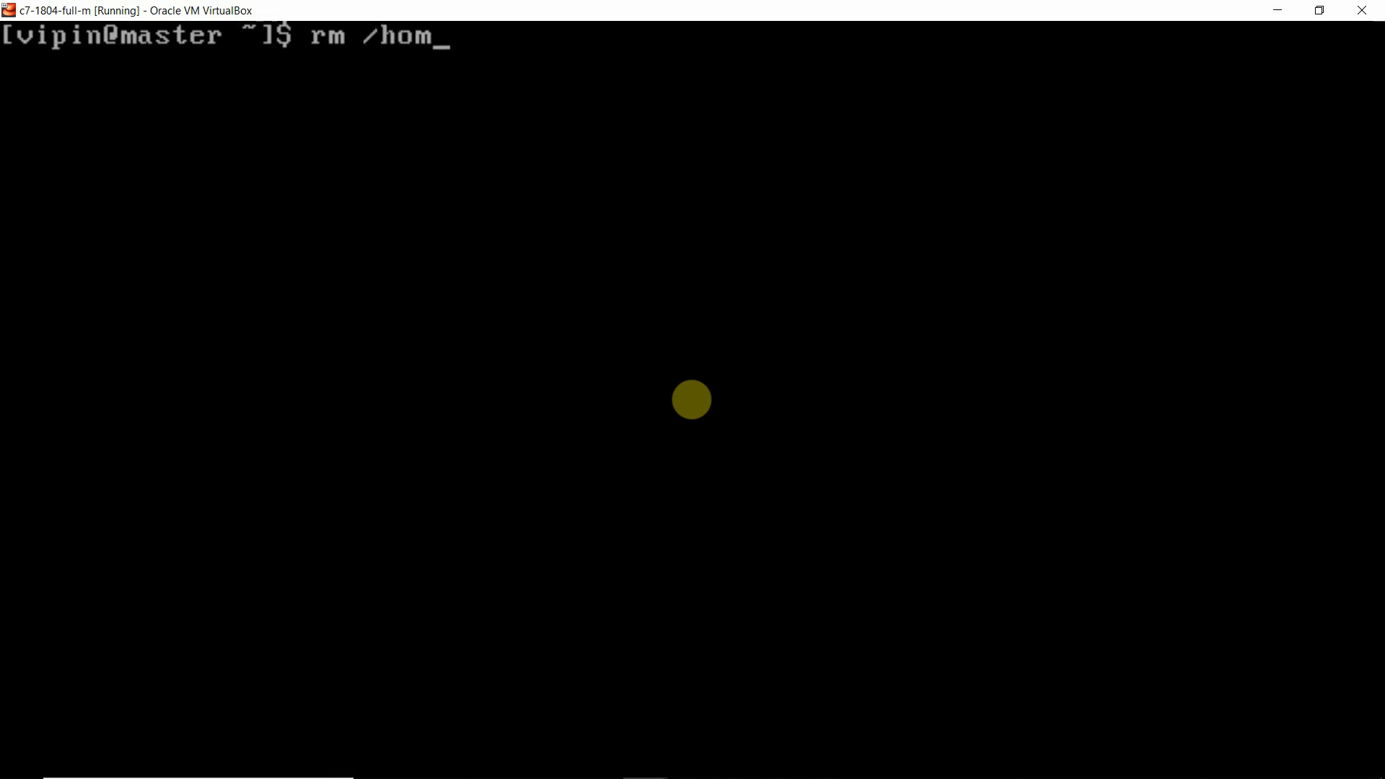
text(e/v)
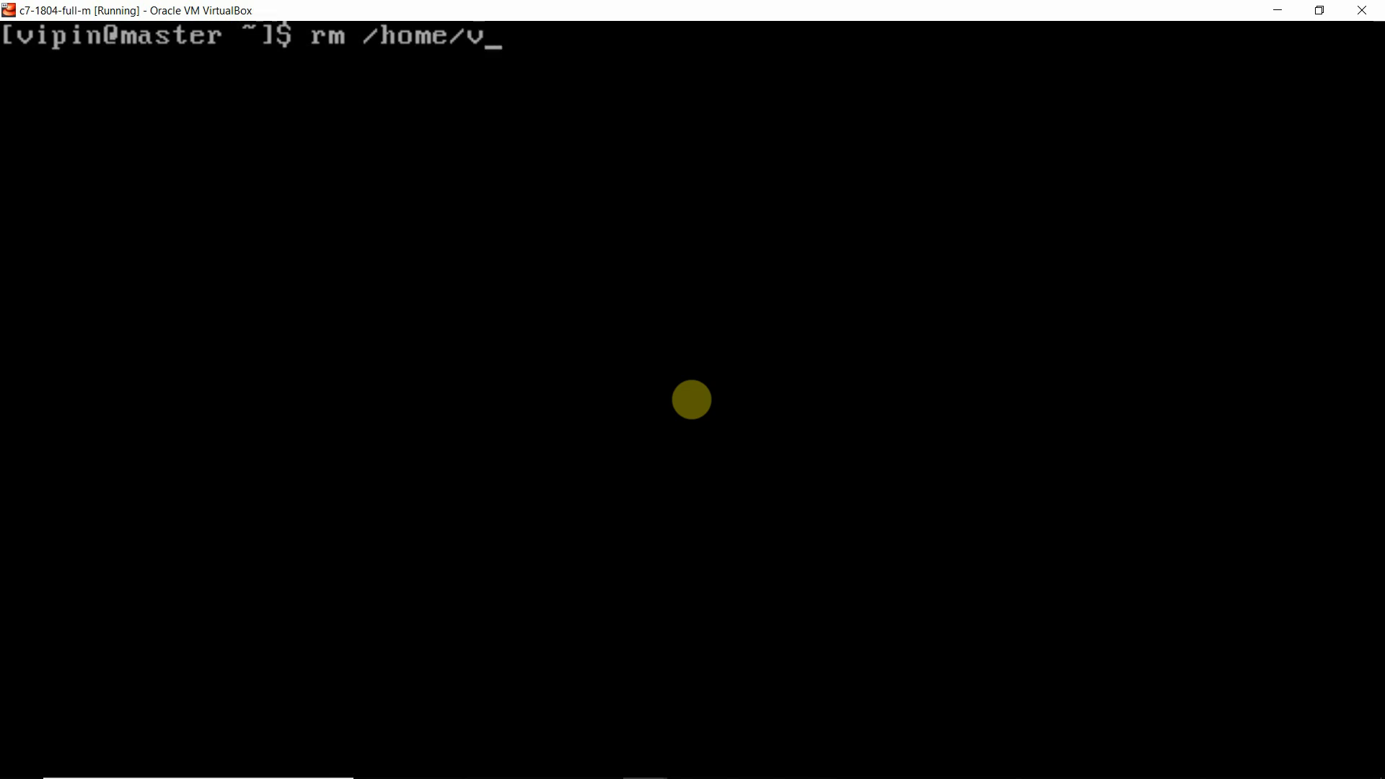
text(ipin/)
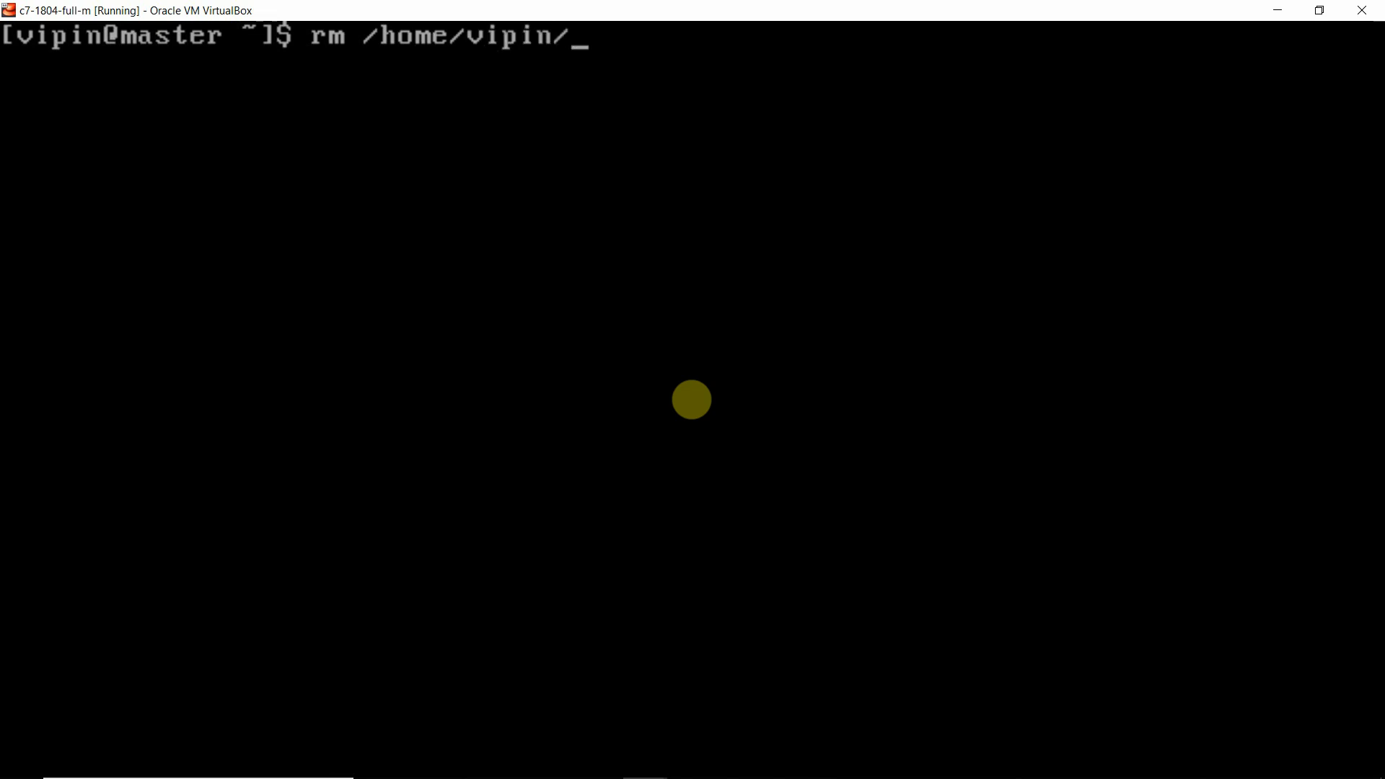
text(file2)
text(ls)
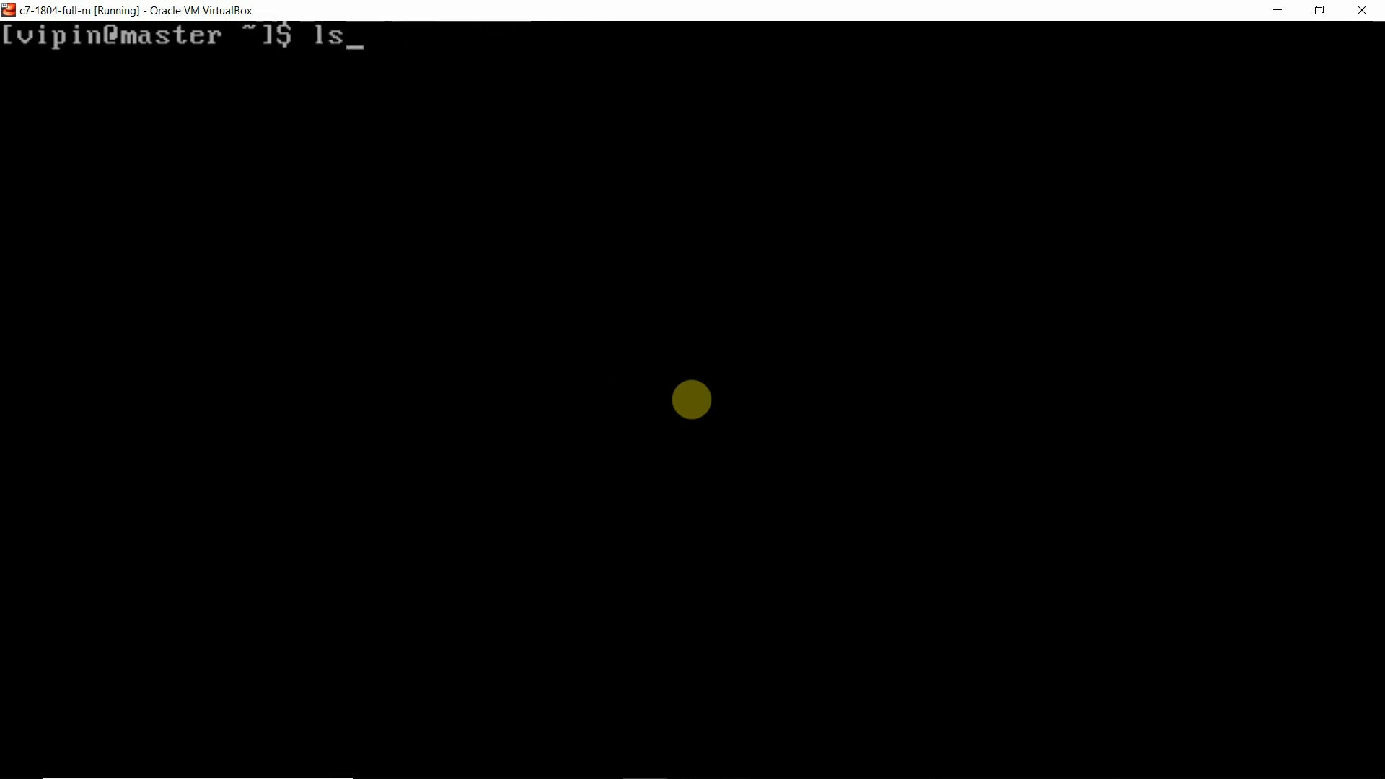
text(echo ~)
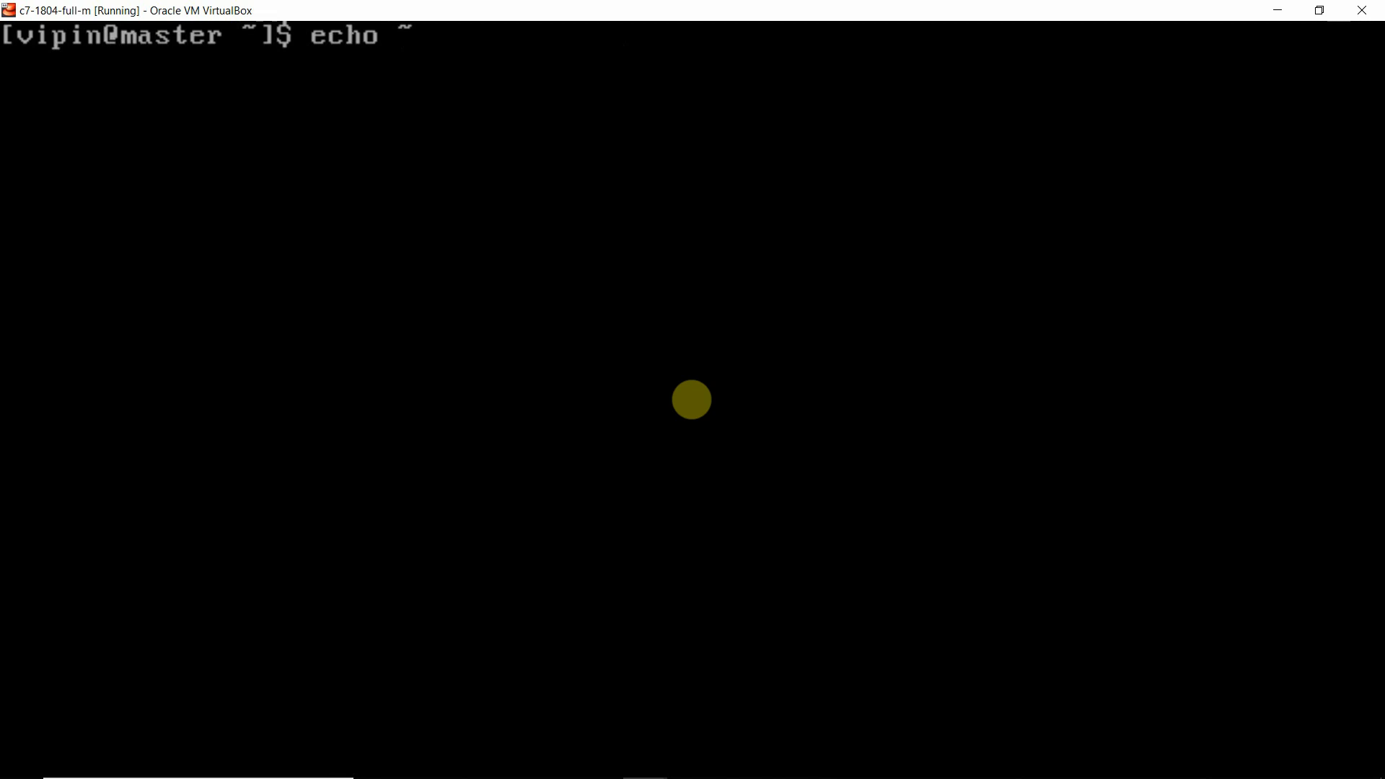